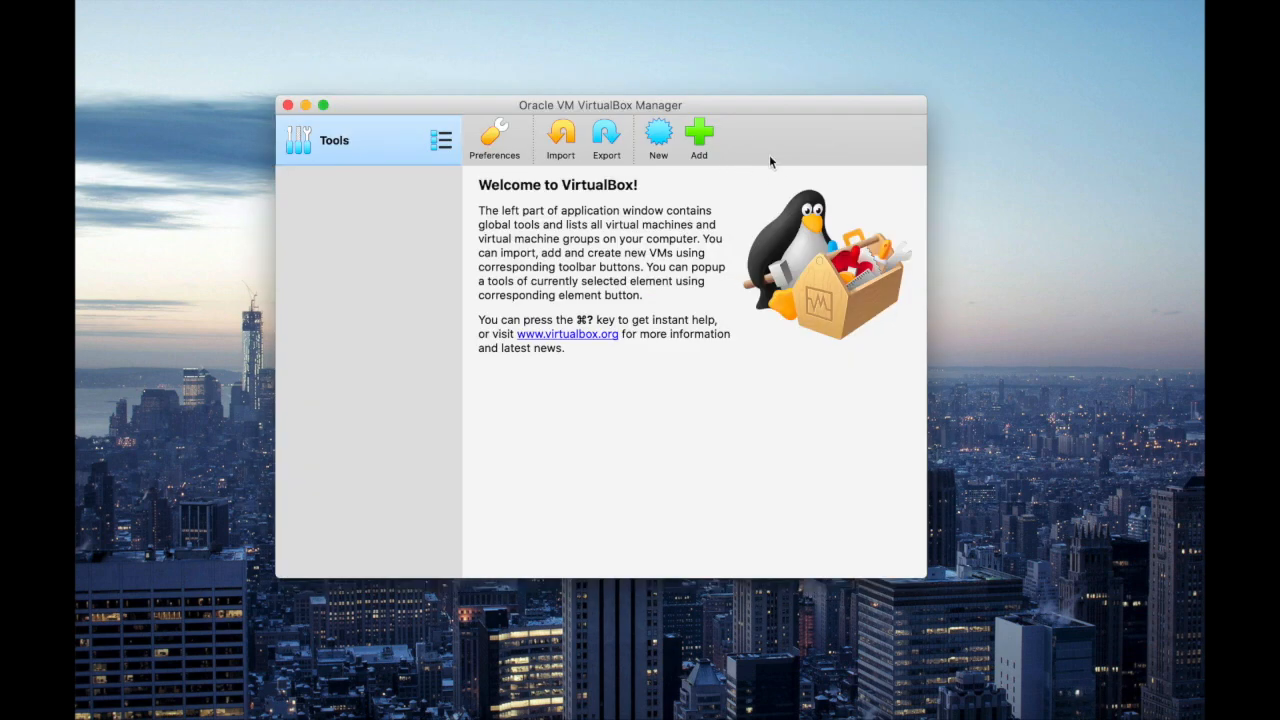
mouse_move(588, 383)
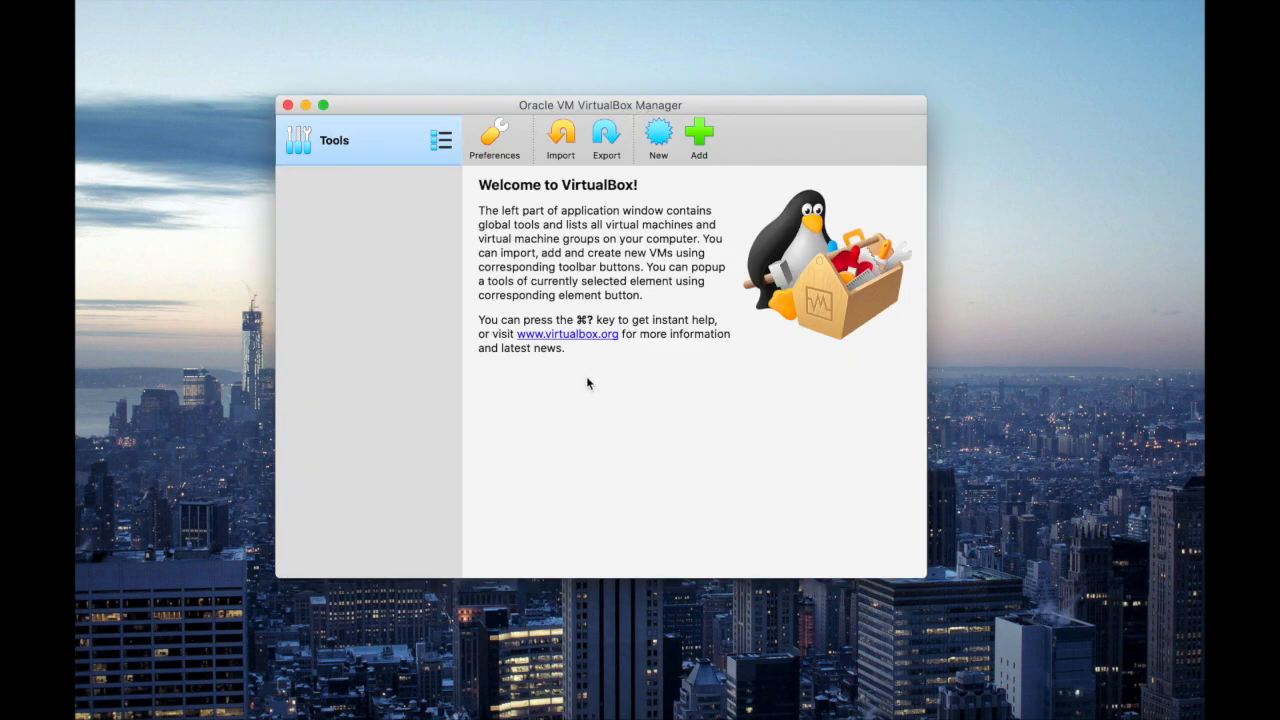
mouse_move(635, 425)
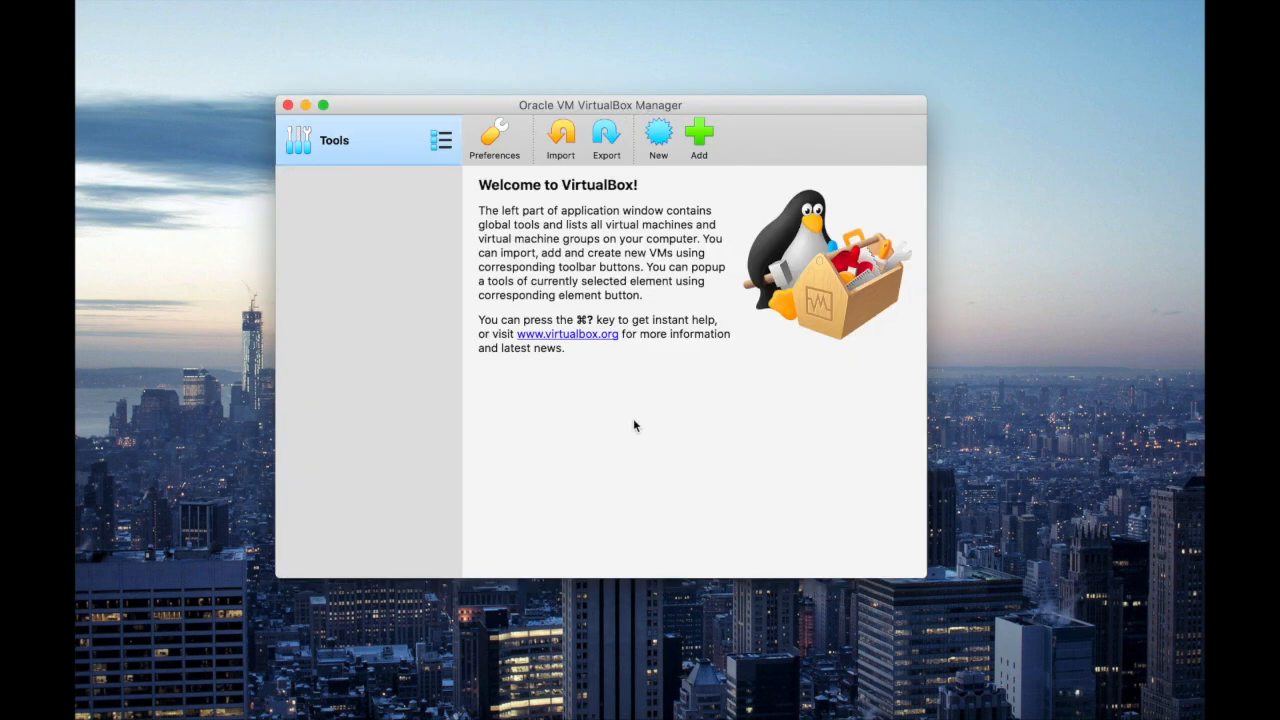
mouse_move(720, 422)
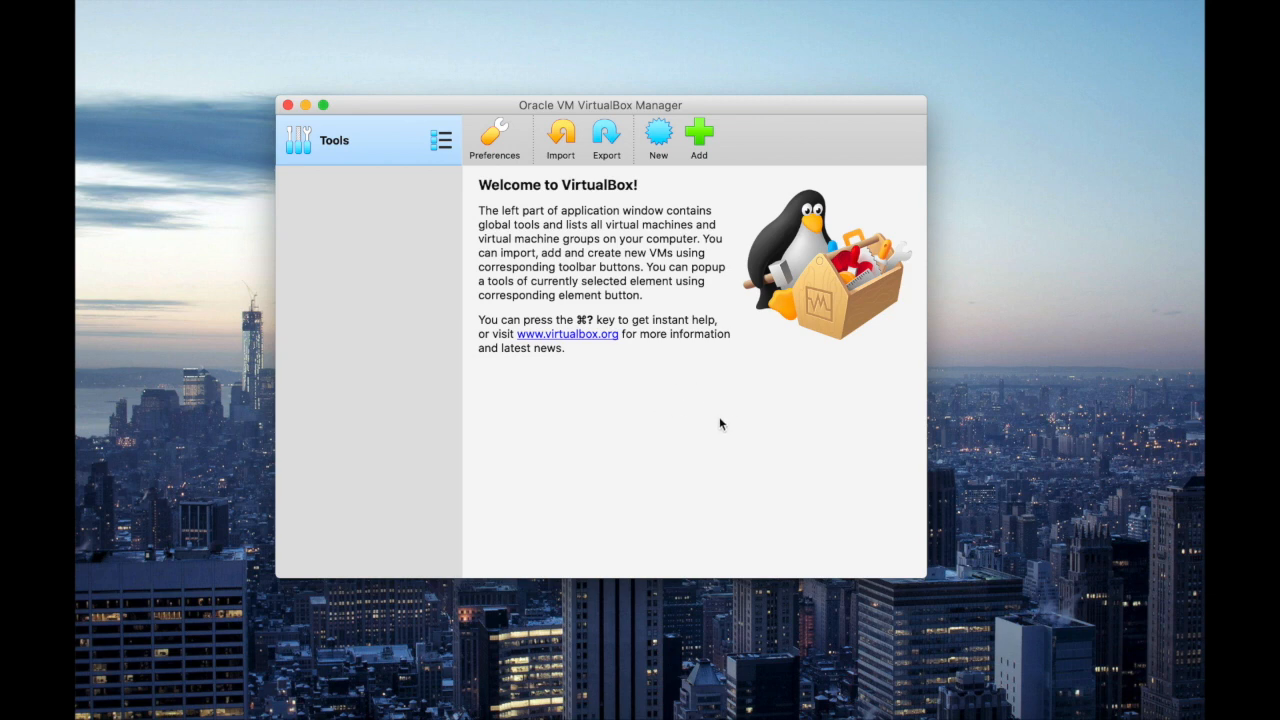
mouse_move(640, 278)
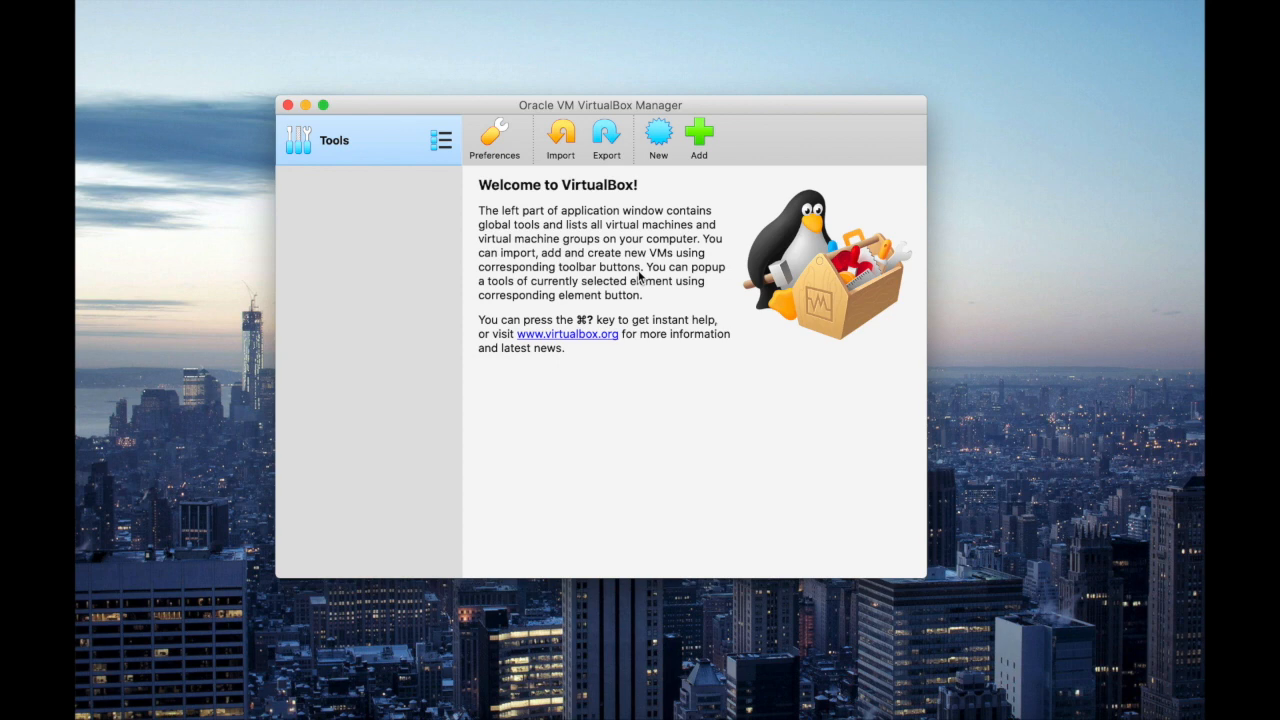
mouse_move(700, 235)
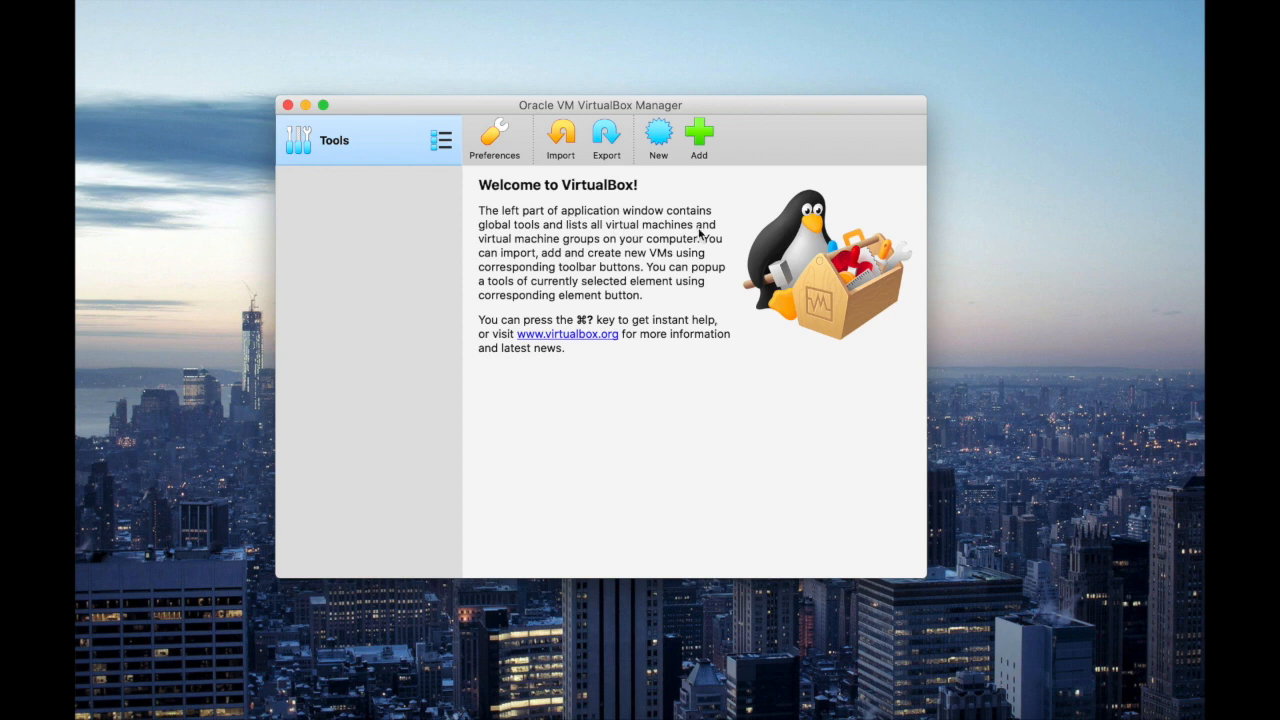
mouse_move(617, 123)
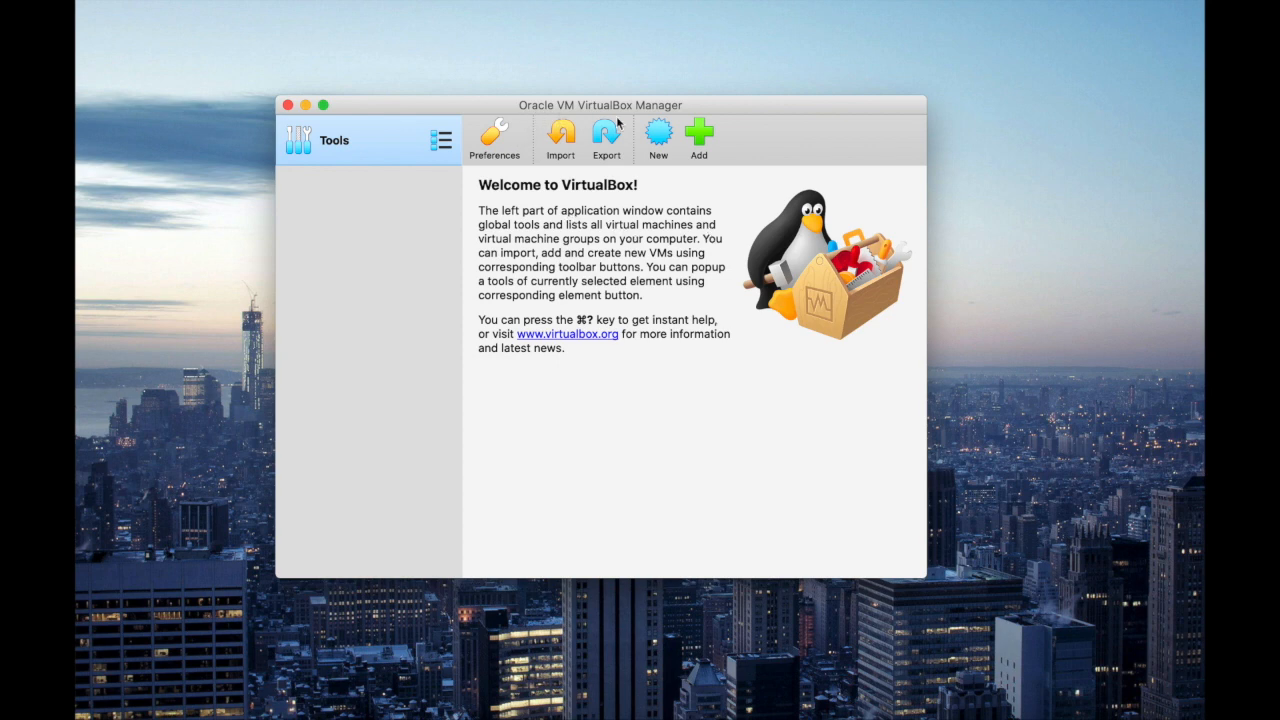
mouse_move(477, 218)
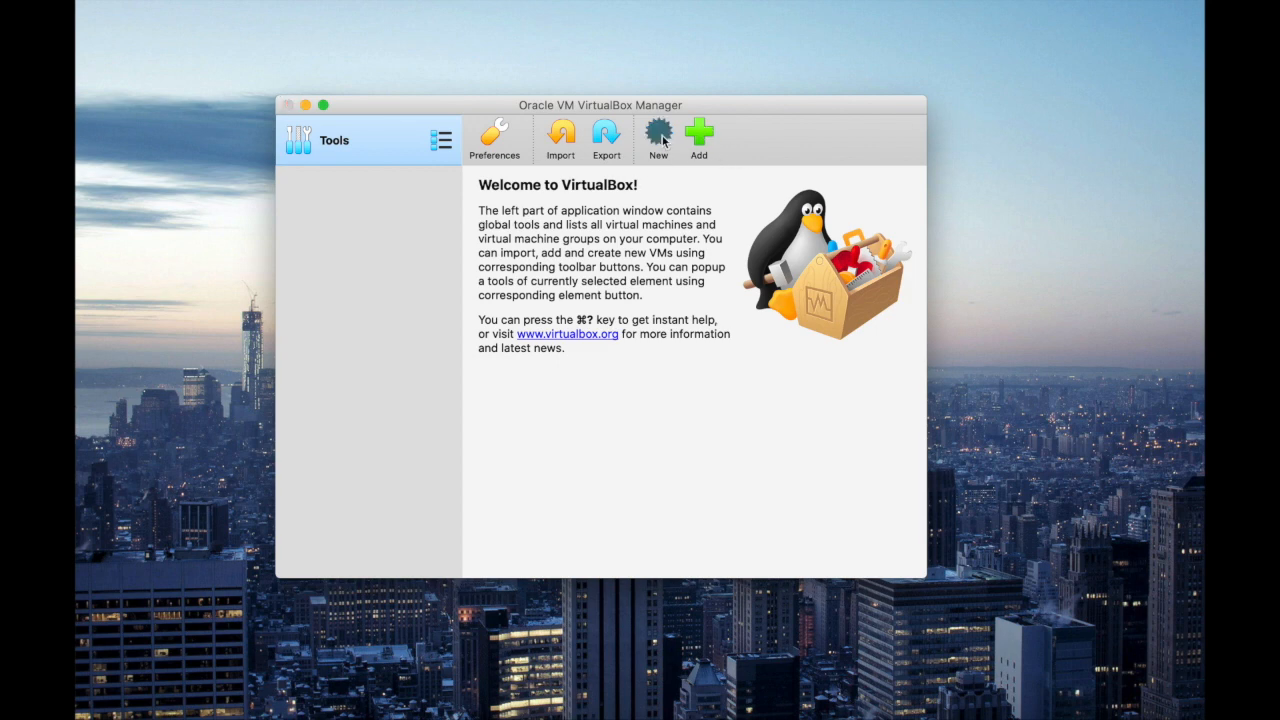
Create a new machine named 'Kali Linux' and give it 2048 MB of memory
left_click(658, 135)
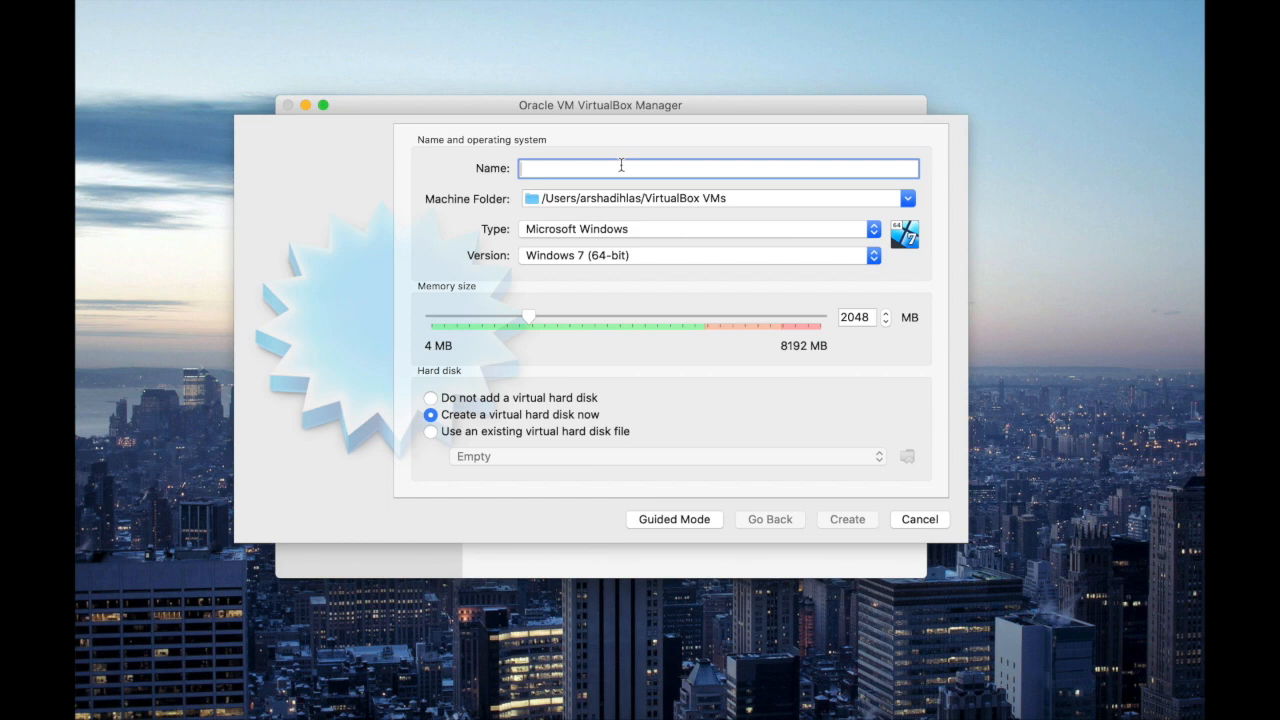
type("Kali Li")
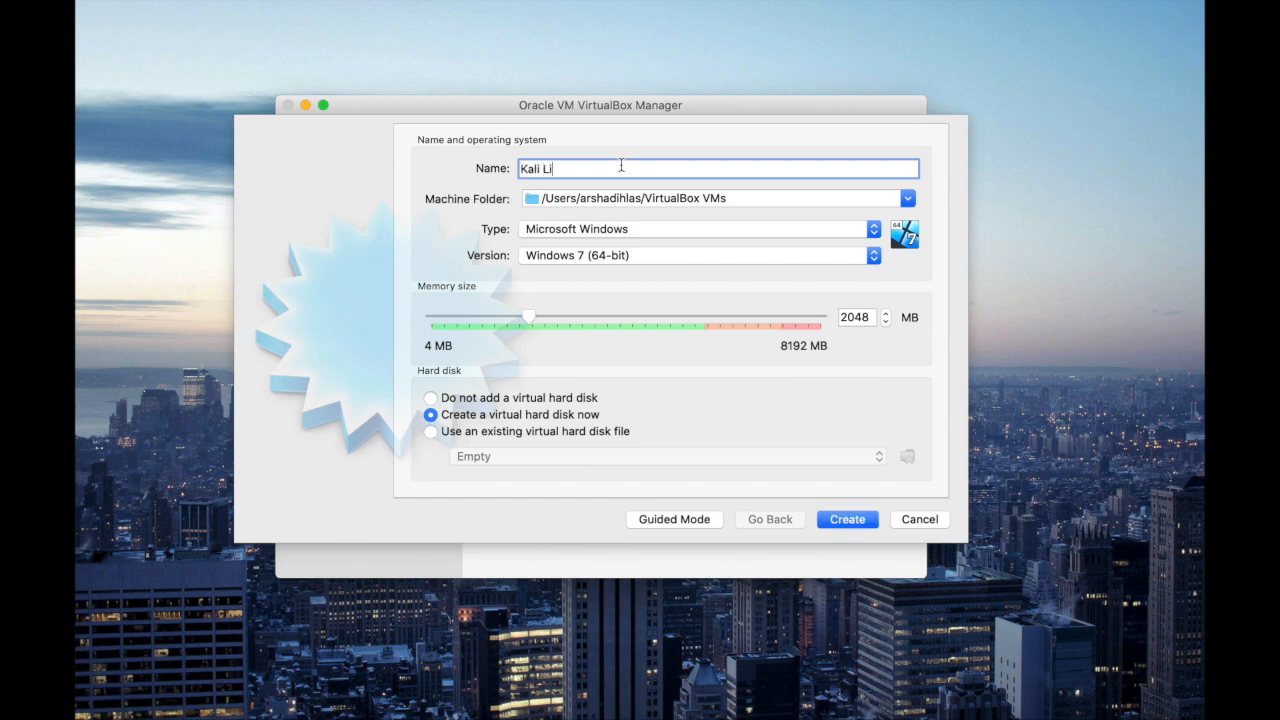
type("nux")
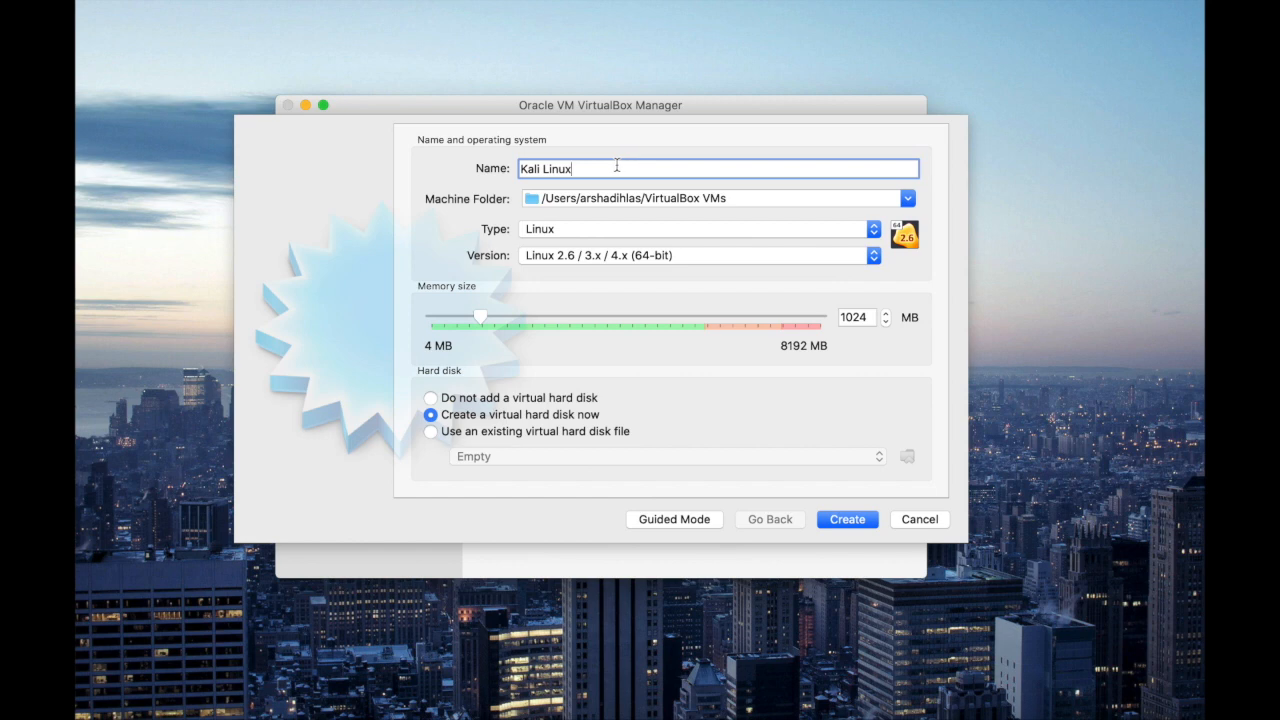
mouse_move(510, 242)
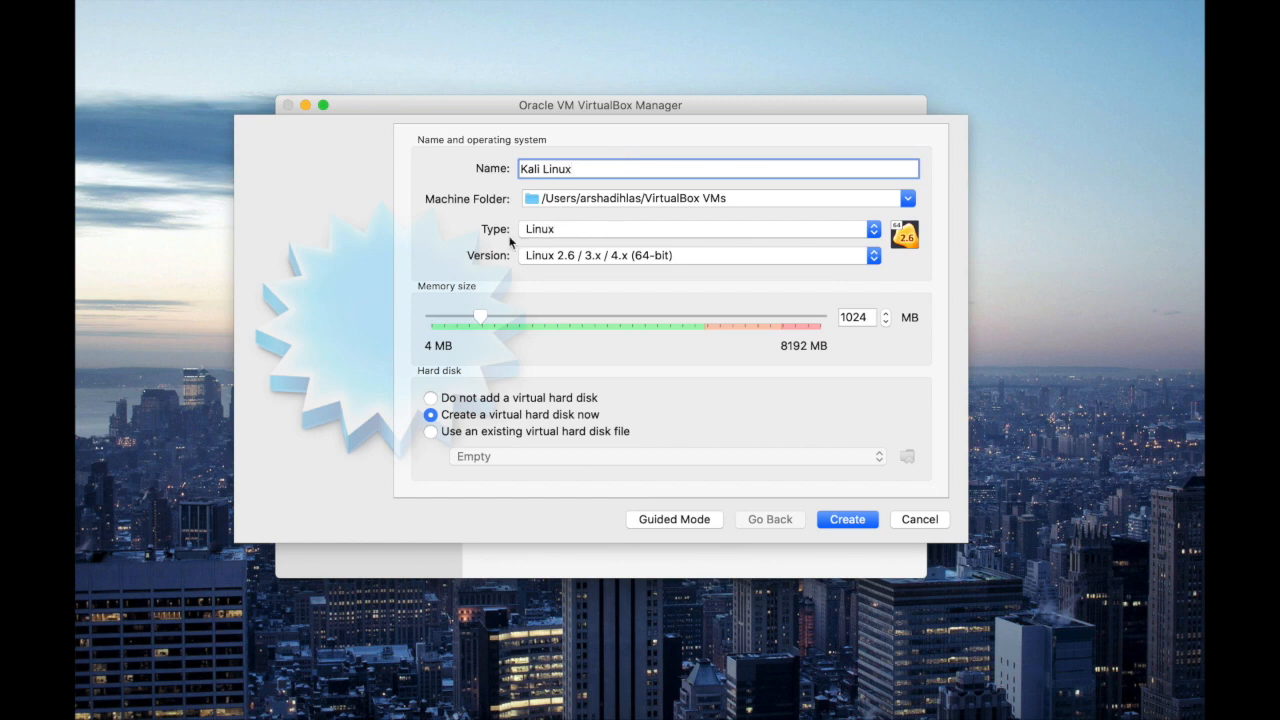
mouse_move(493, 266)
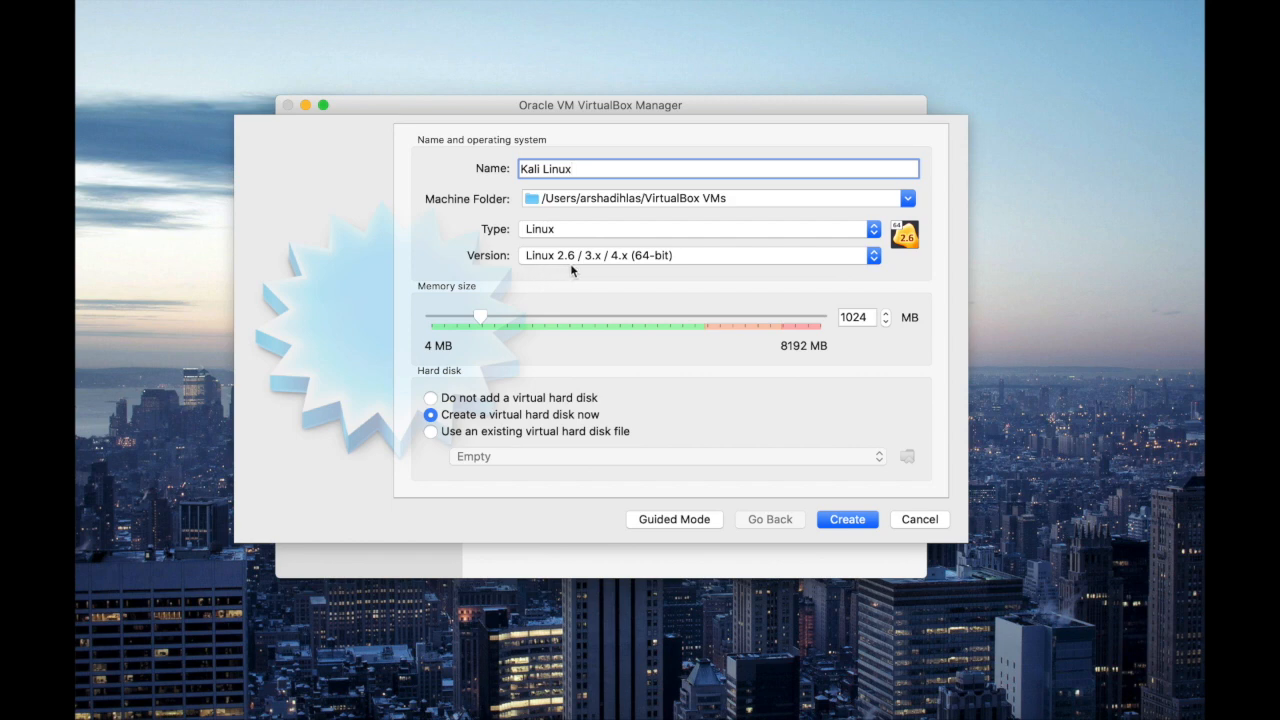
mouse_move(671, 271)
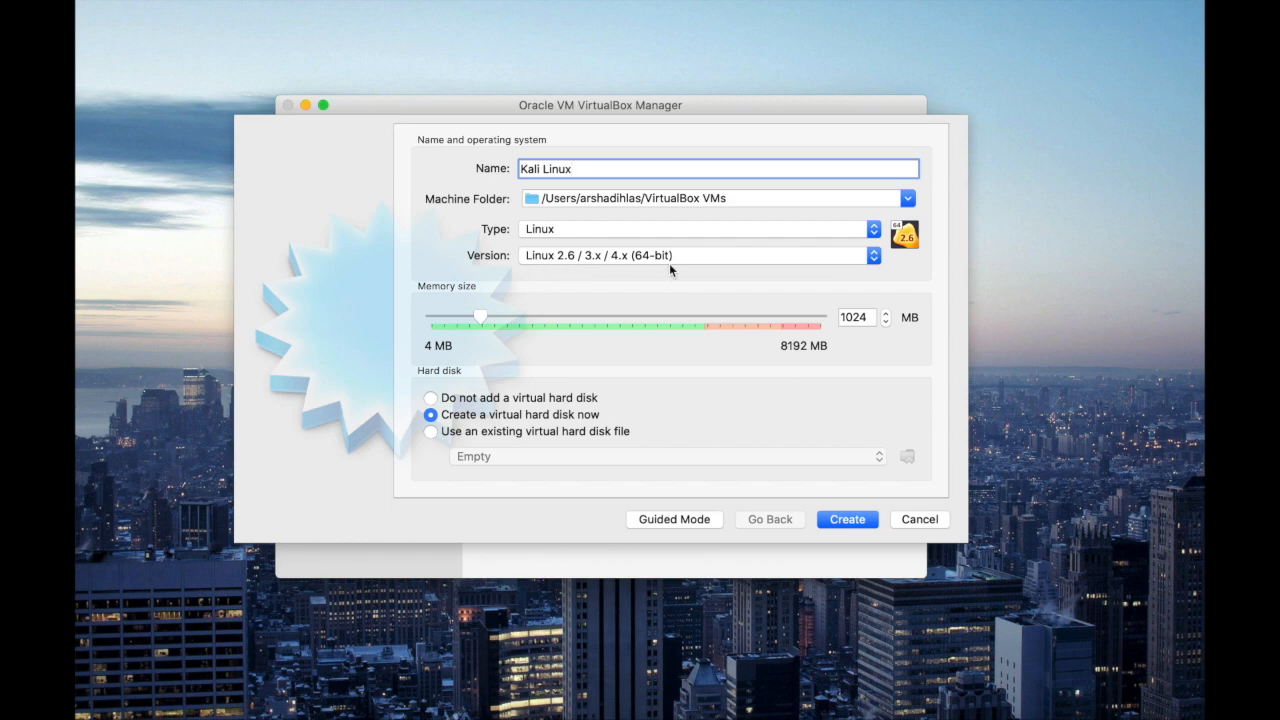
mouse_move(498, 337)
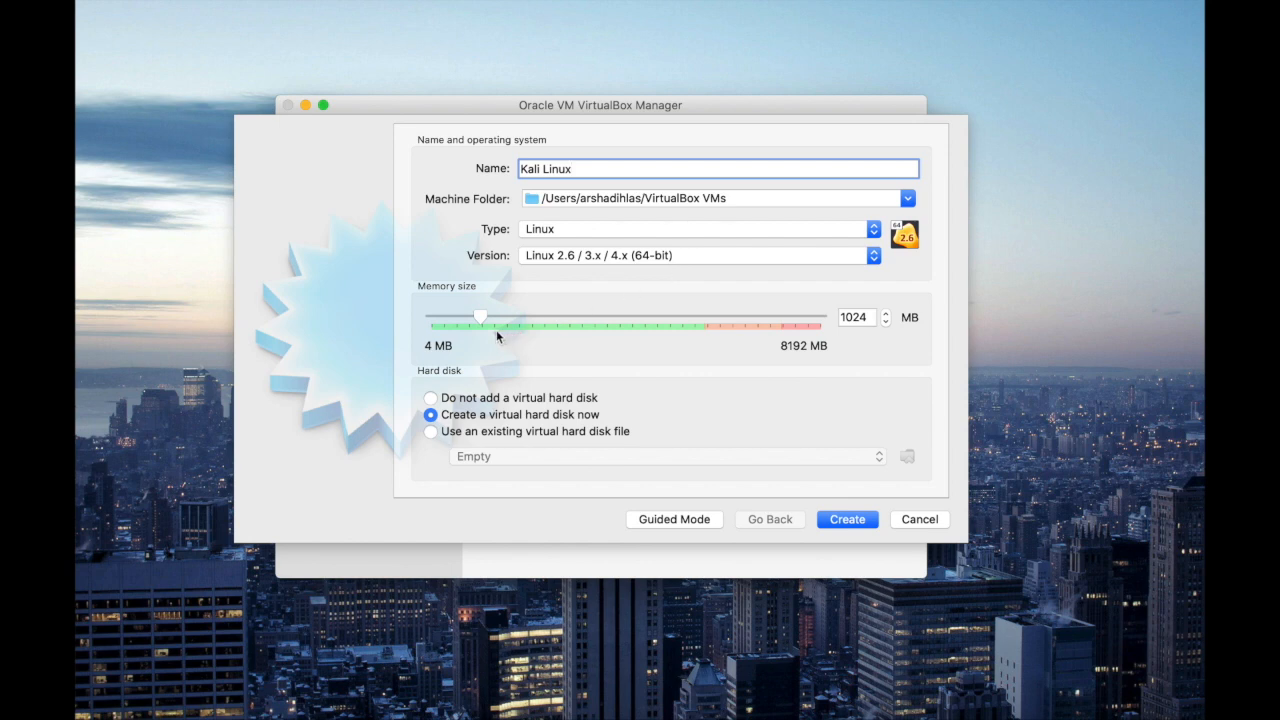
mouse_move(848, 334)
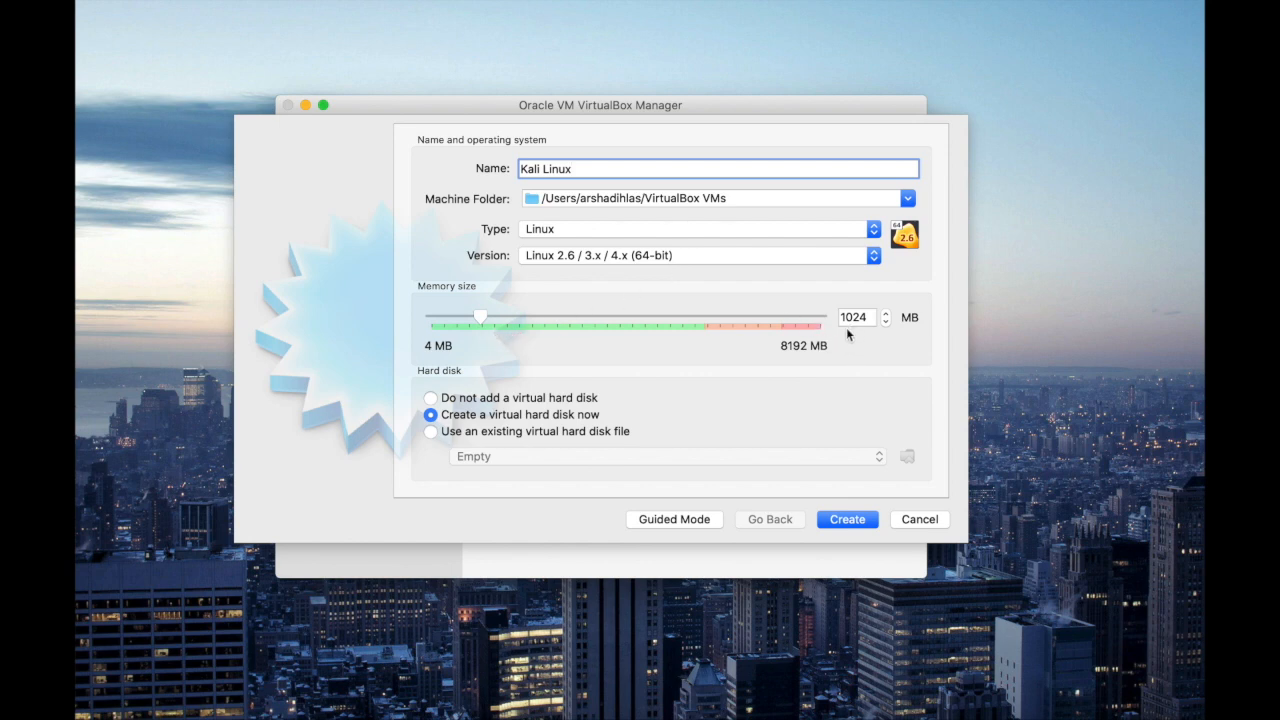
left_click(855, 317)
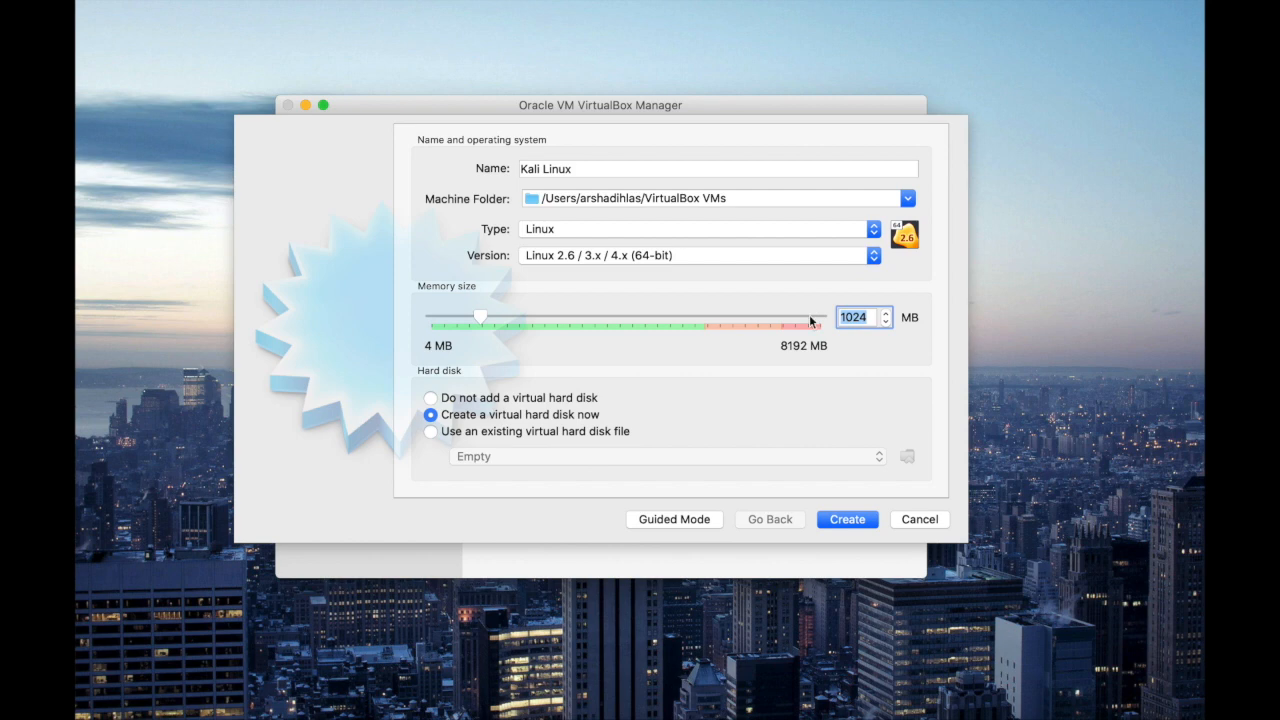
left_click_drag(480, 317, 530, 317)
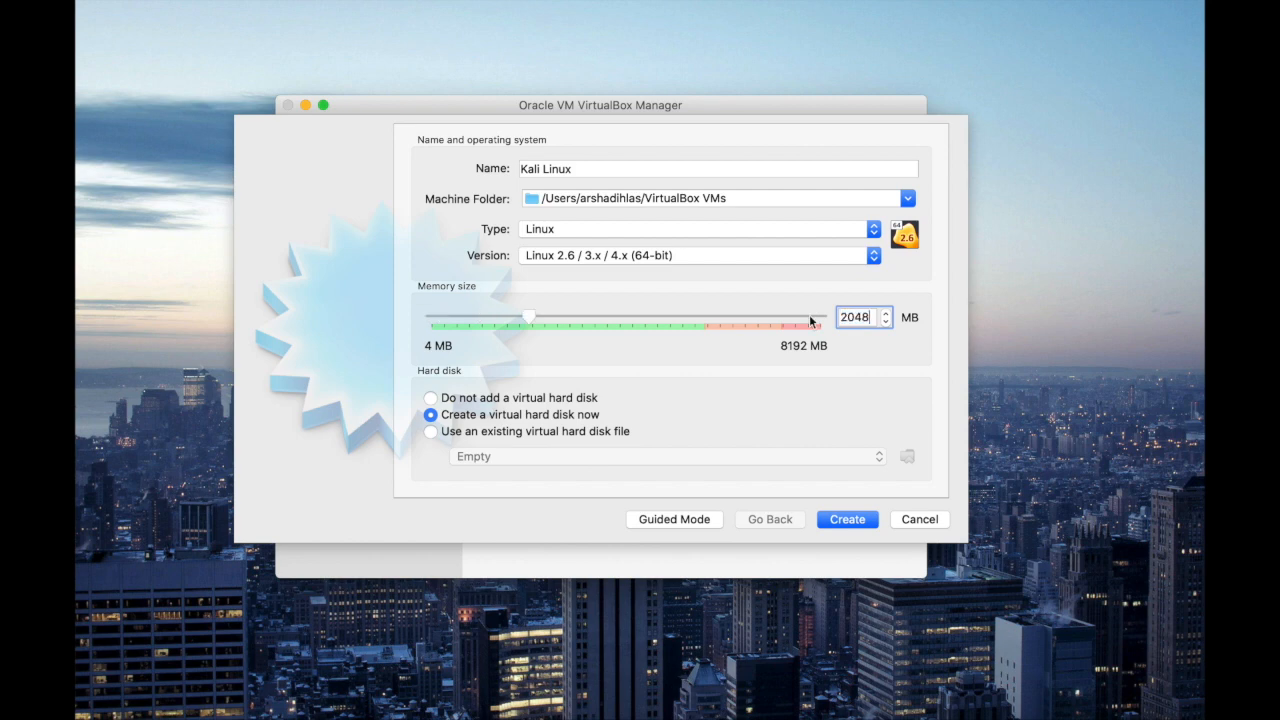
mouse_move(740, 348)
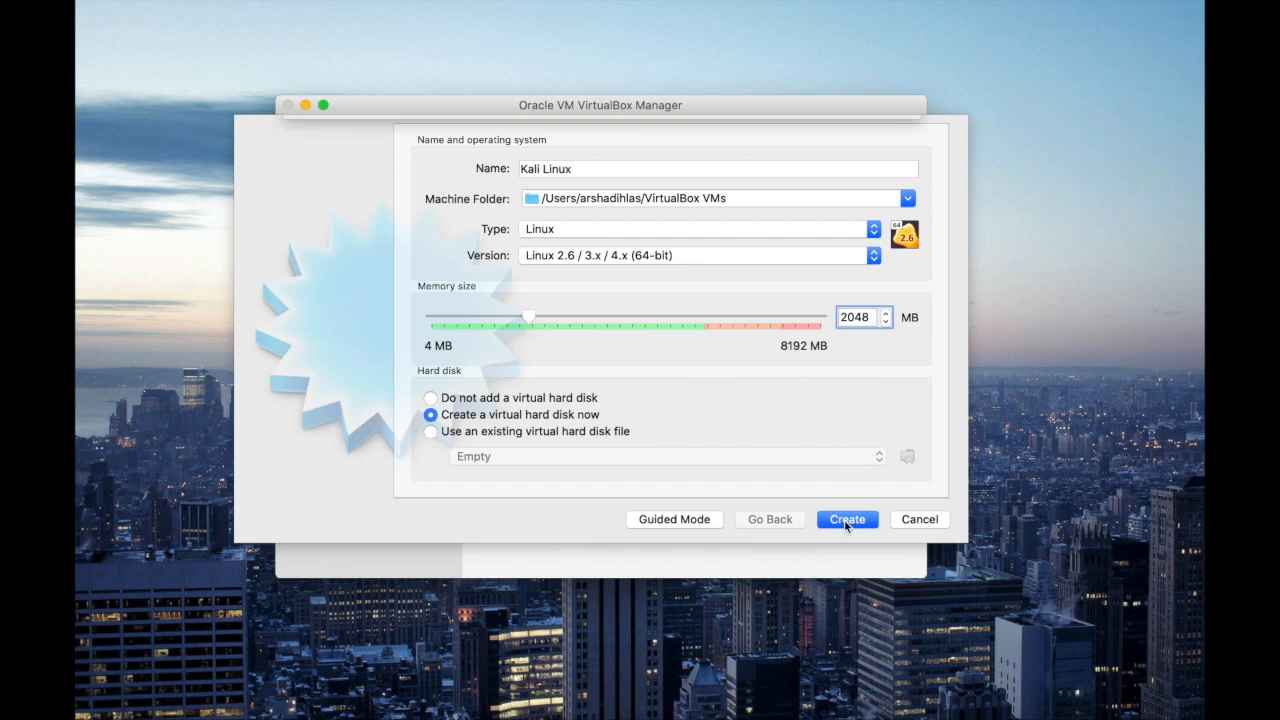
Accept the machine settings and size the virtual hard disk at 20 GB
left_click(846, 519)
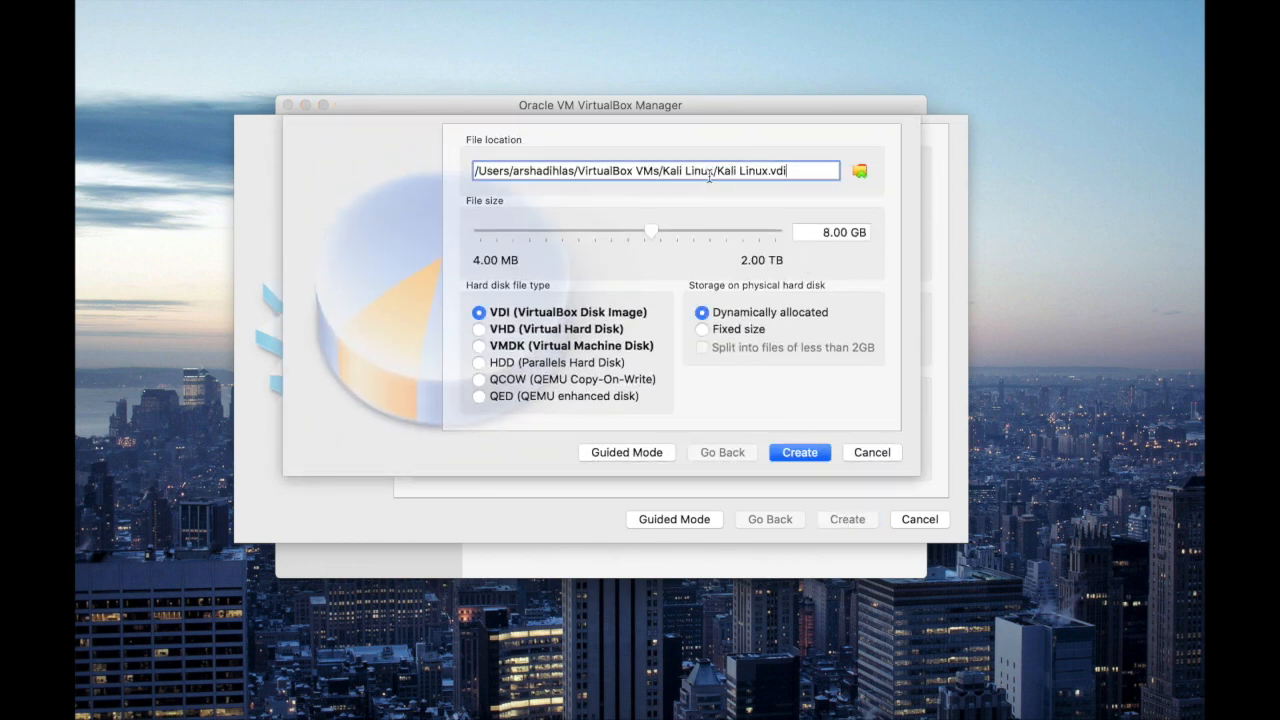
mouse_move(772, 221)
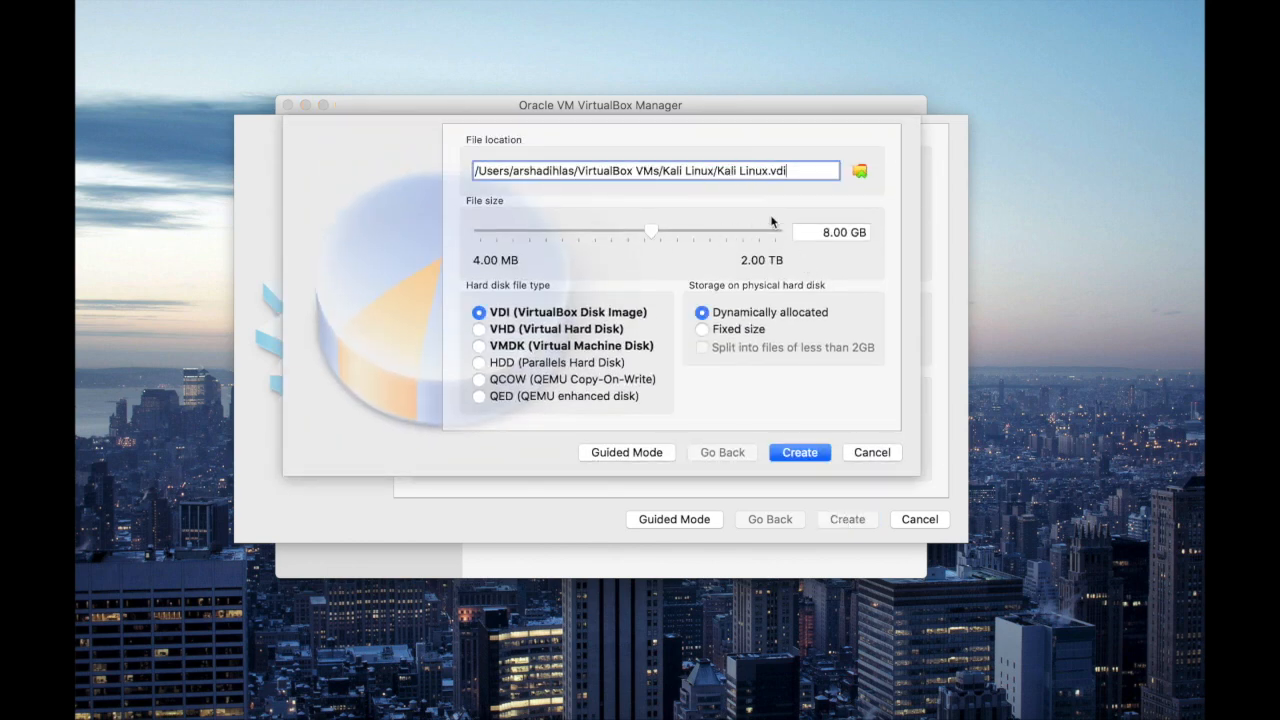
left_click(840, 231)
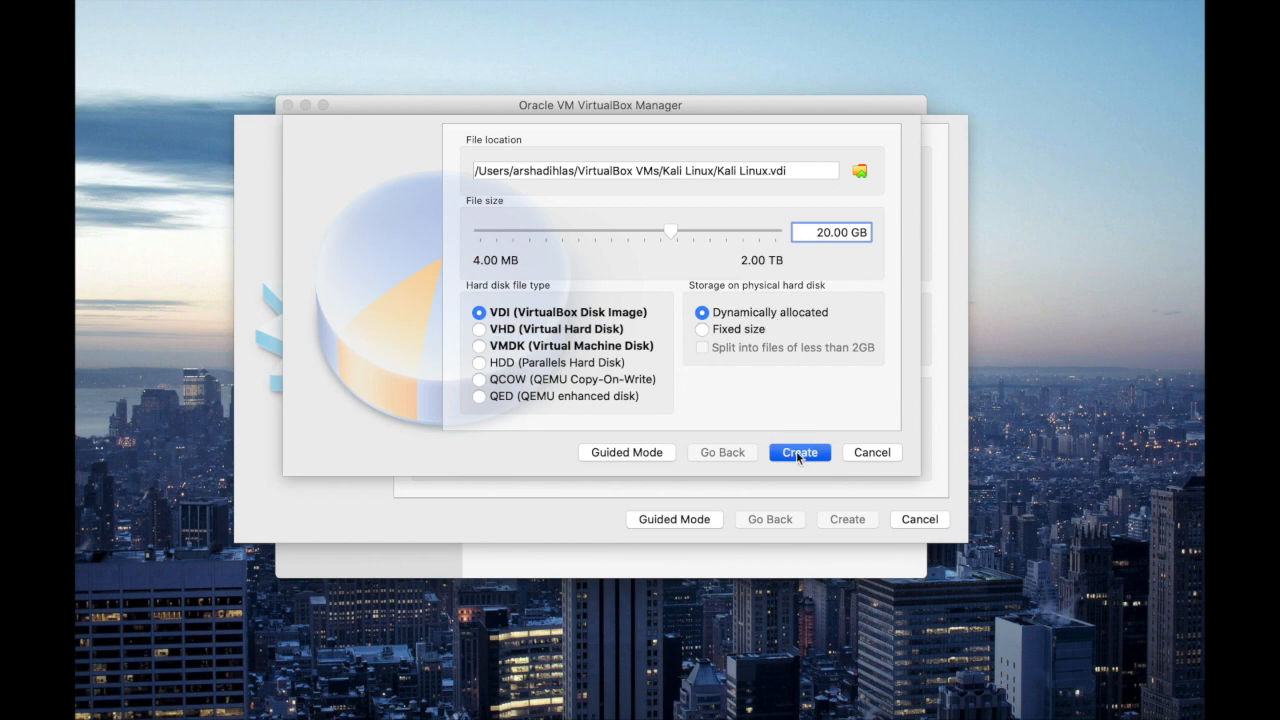
Create the disk, then select the Kali Linux machine to show its details
left_click(799, 452)
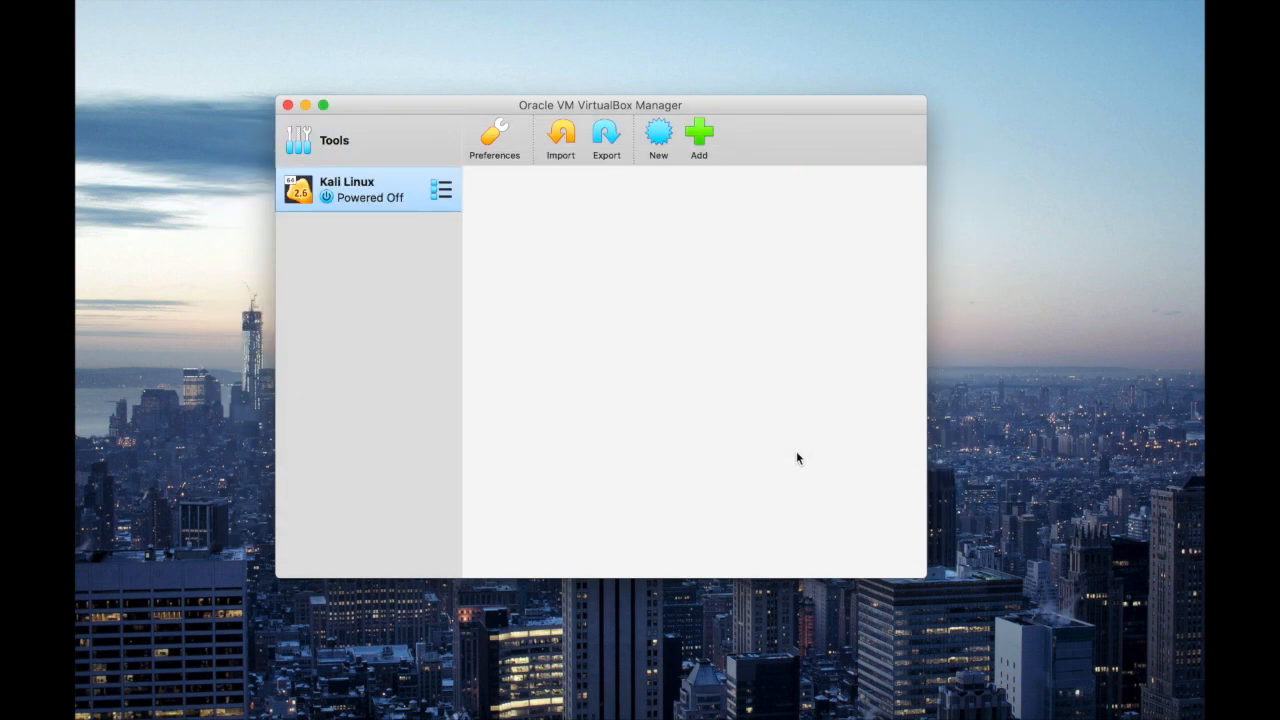
left_click(347, 189)
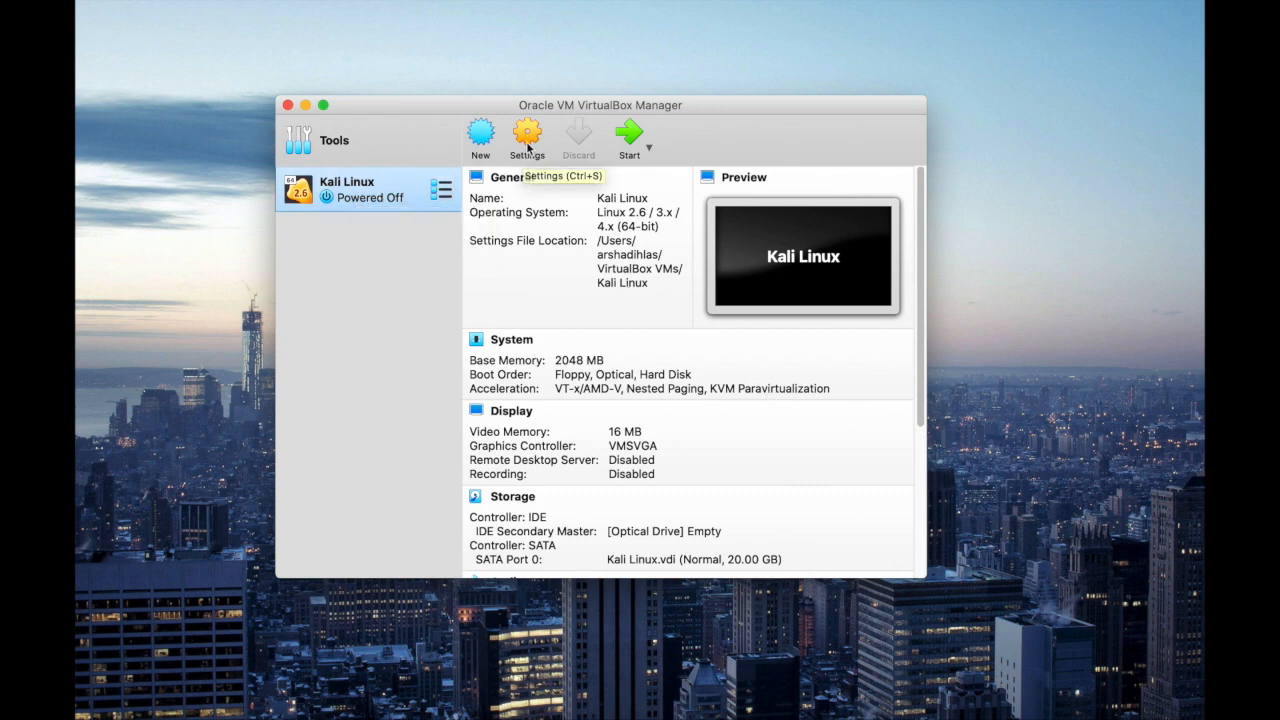
Load kali-linux-2019.3-amd64.iso into the empty optical drive under Storage and save
left_click(527, 135)
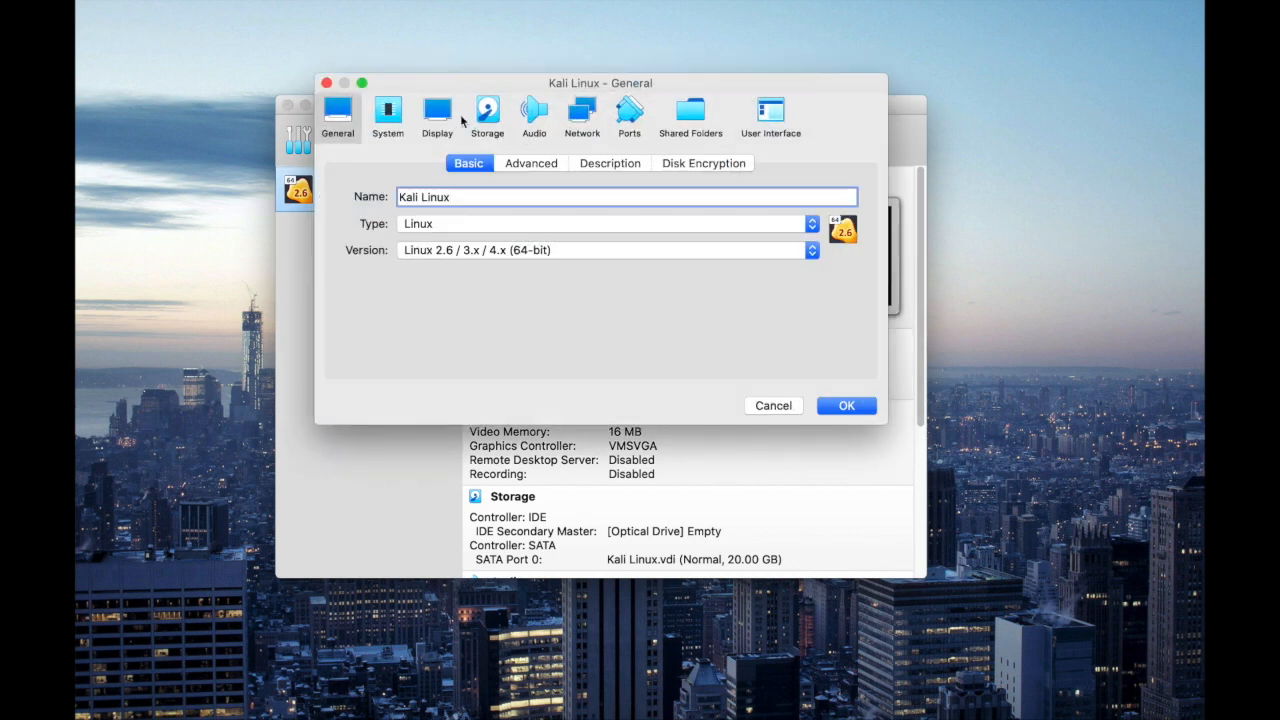
left_click(487, 115)
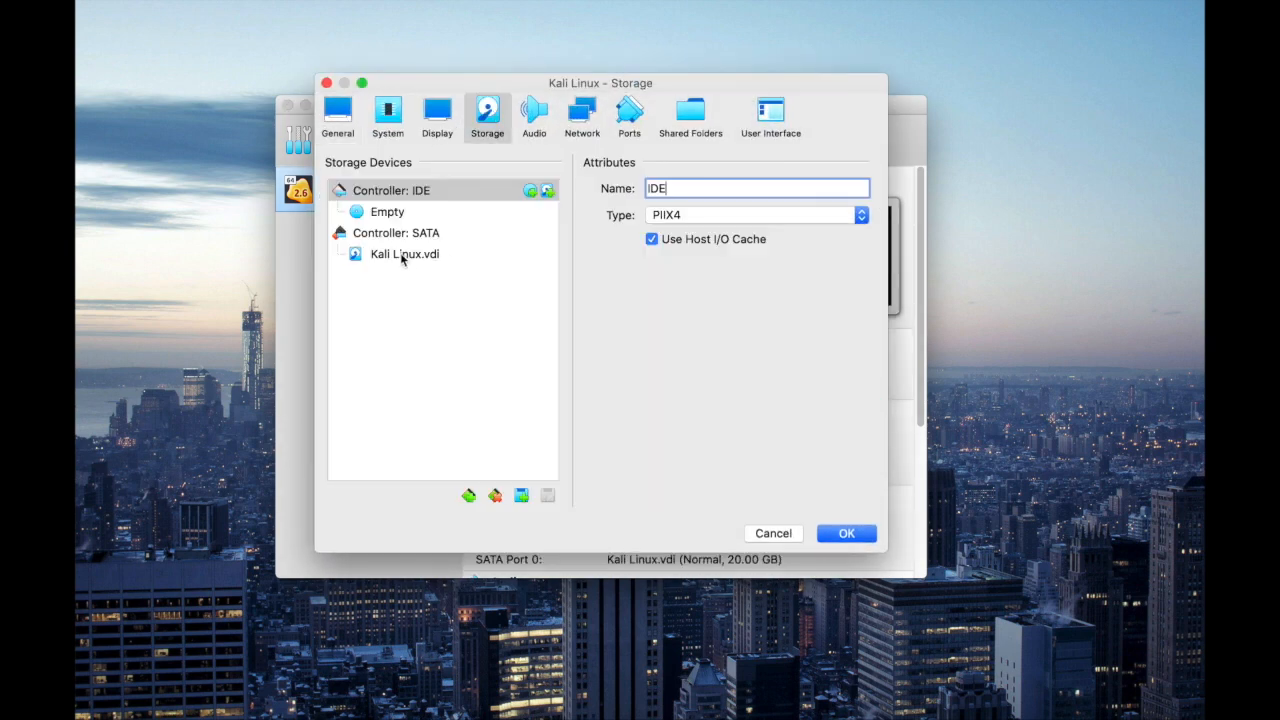
left_click(387, 211)
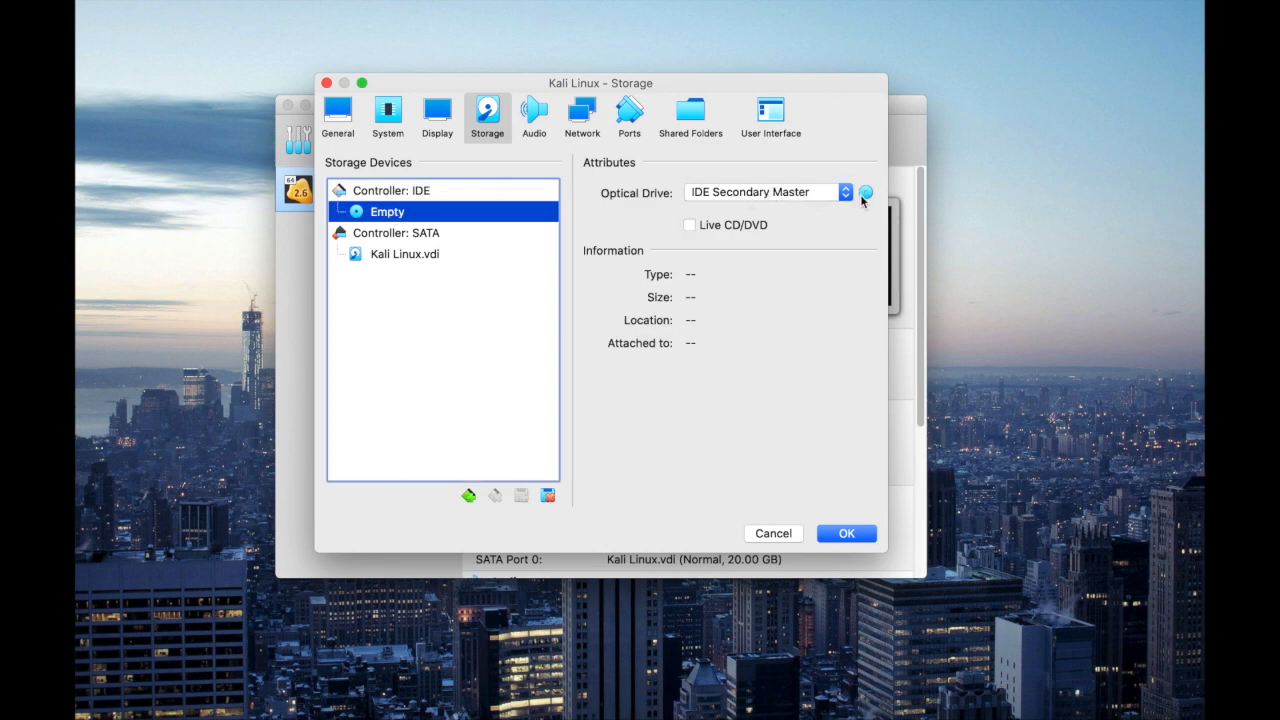
left_click(864, 192)
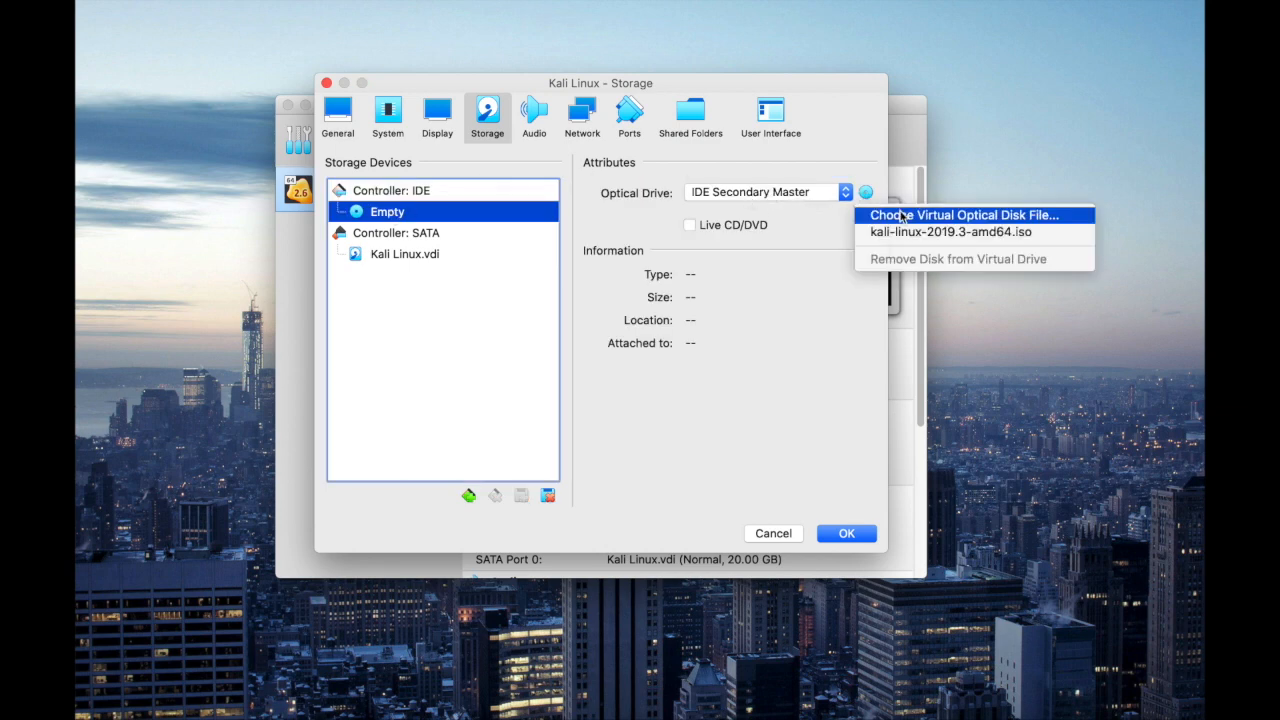
left_click(964, 215)
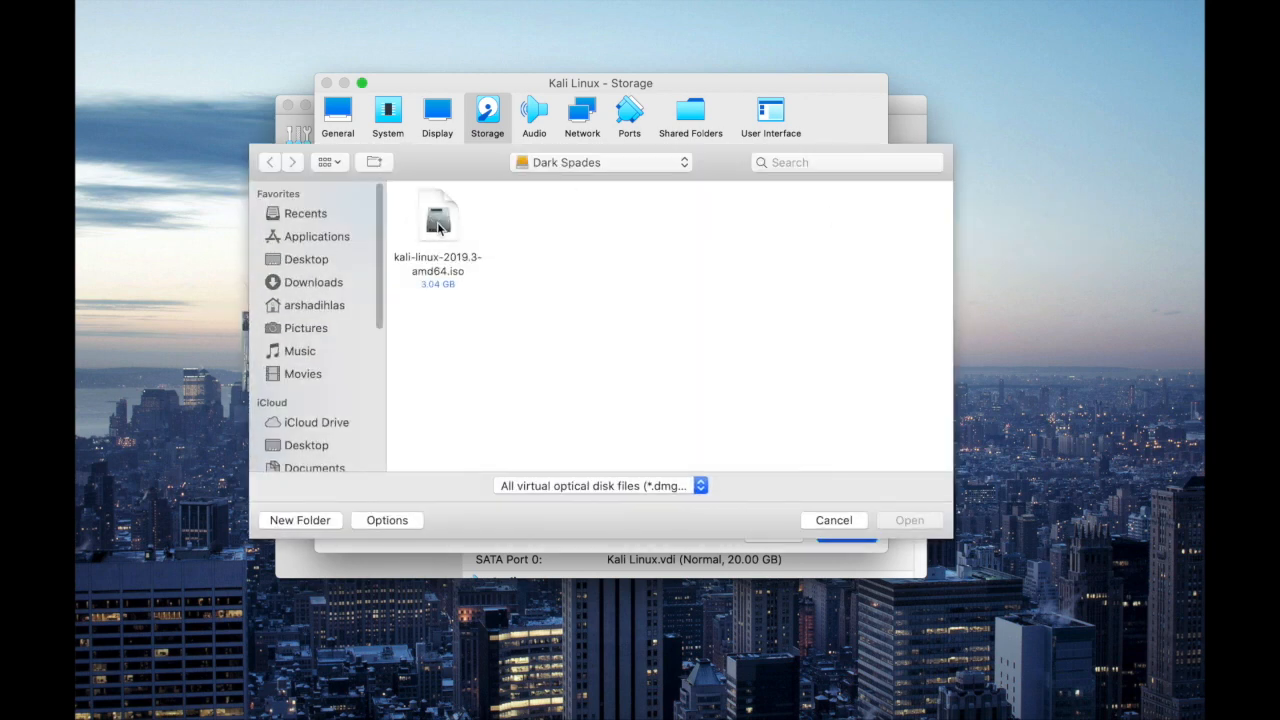
left_click(437, 215)
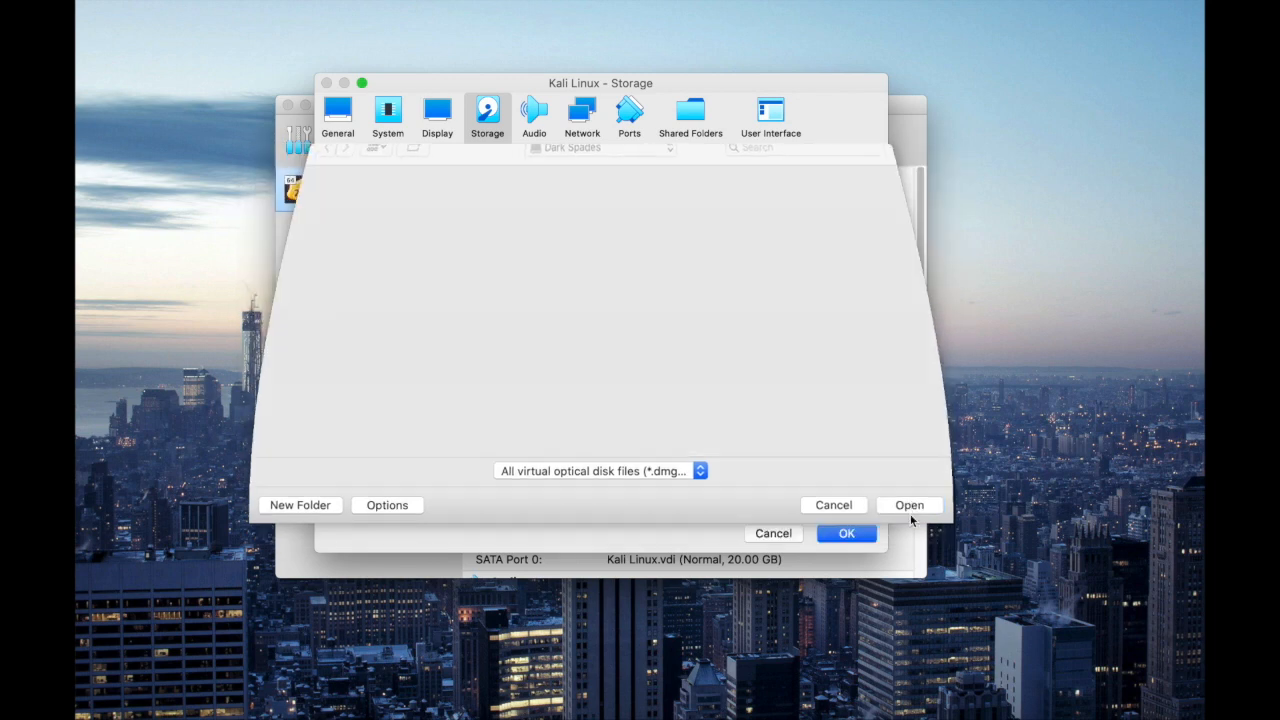
left_click(909, 504)
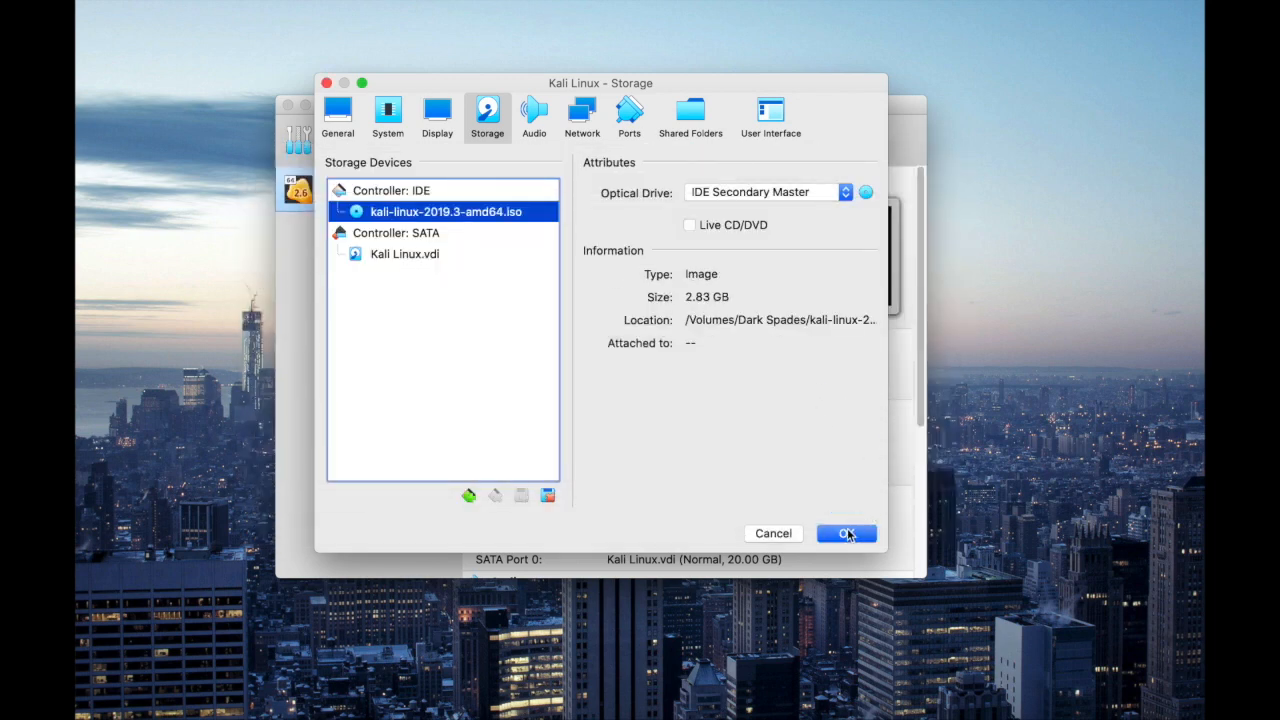
left_click(845, 533)
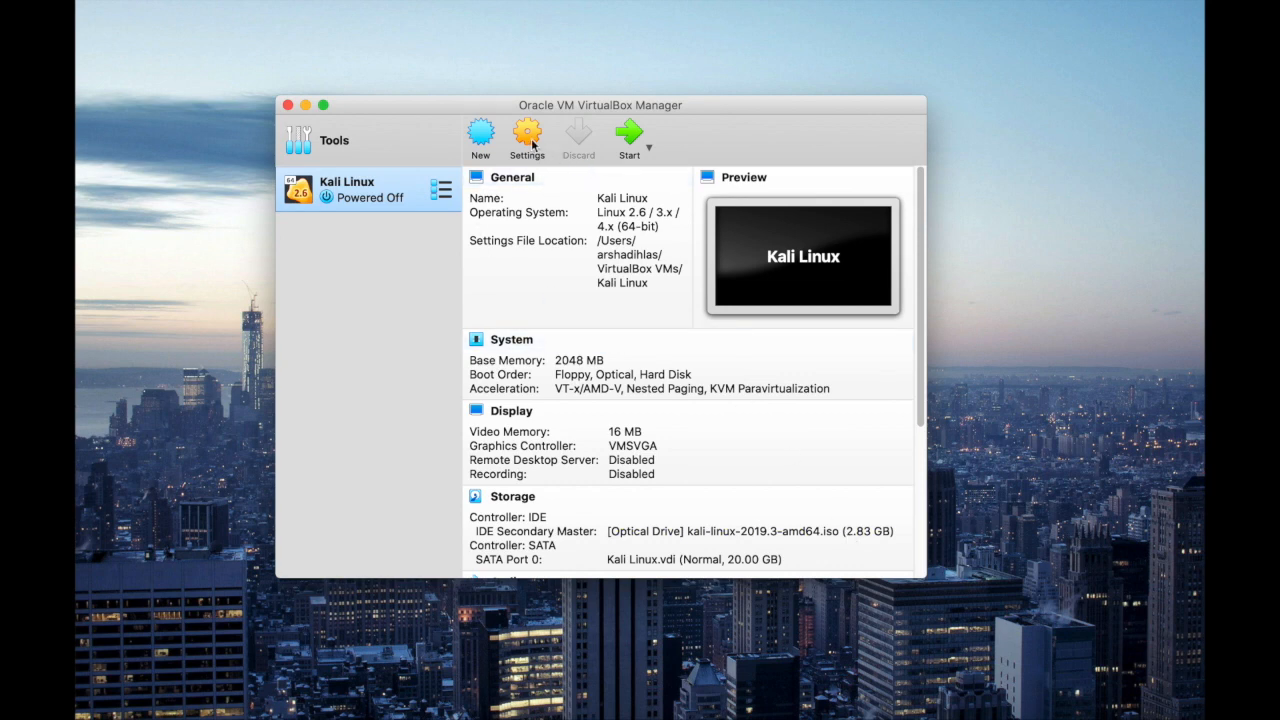
Start the Kali Linux machine to reach the boot menu
left_click(629, 133)
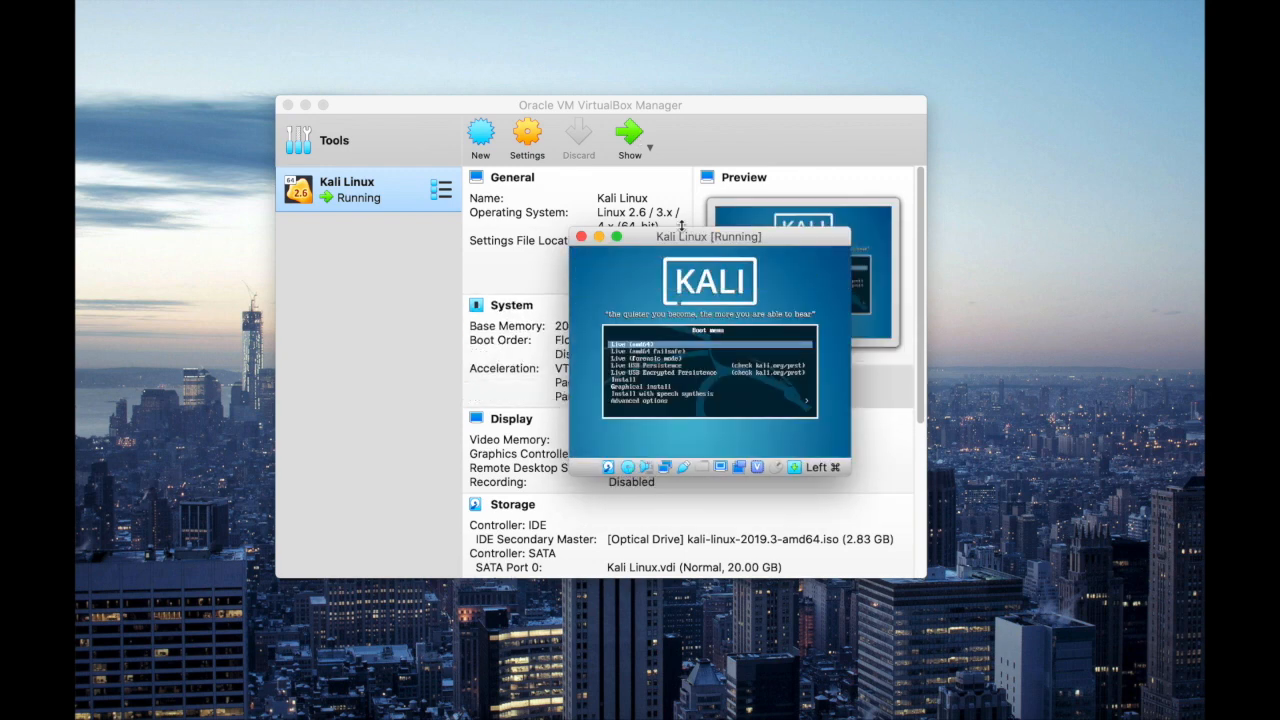
mouse_move(560, 172)
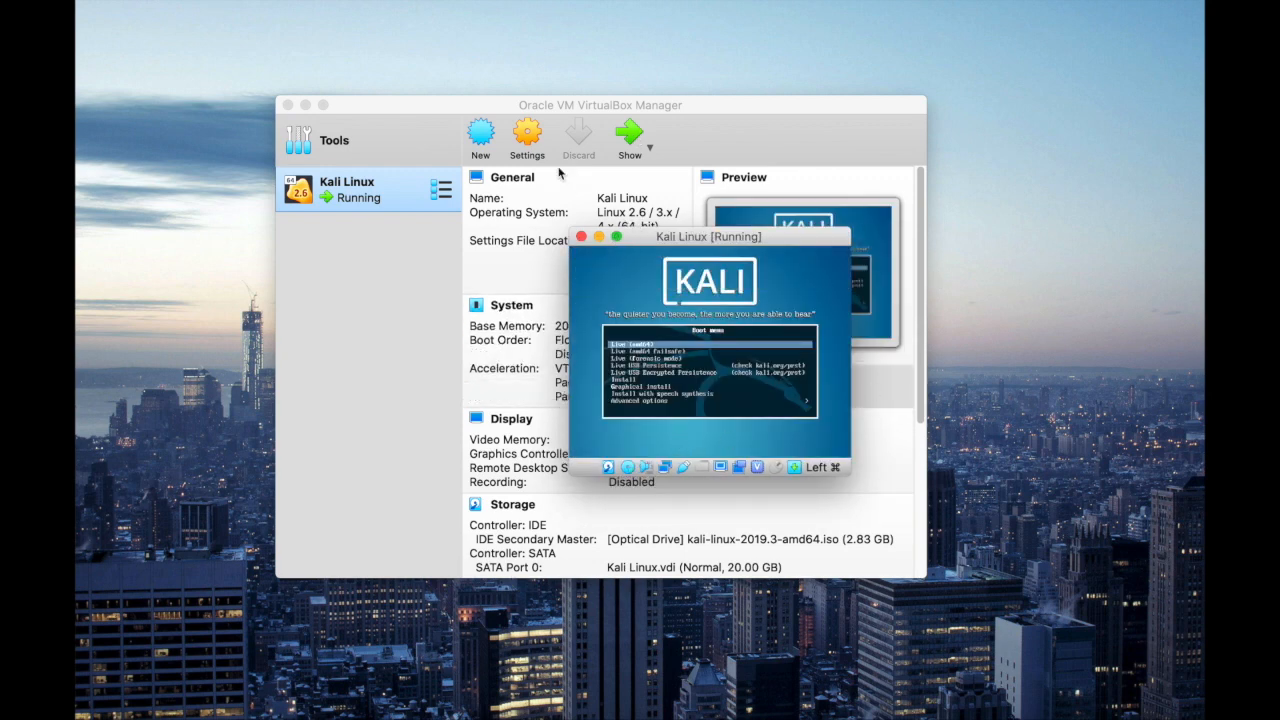
Apply a 200% scale factor in the machine's Display settings
left_click(526, 135)
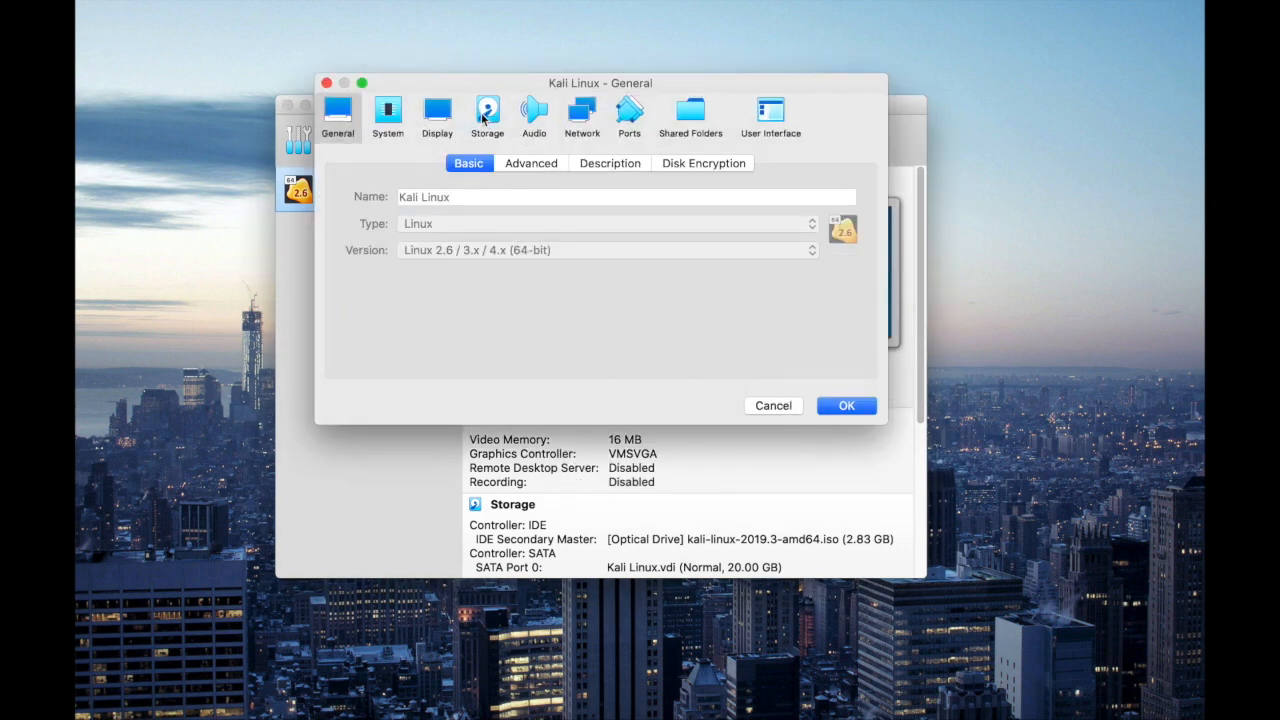
left_click(437, 112)
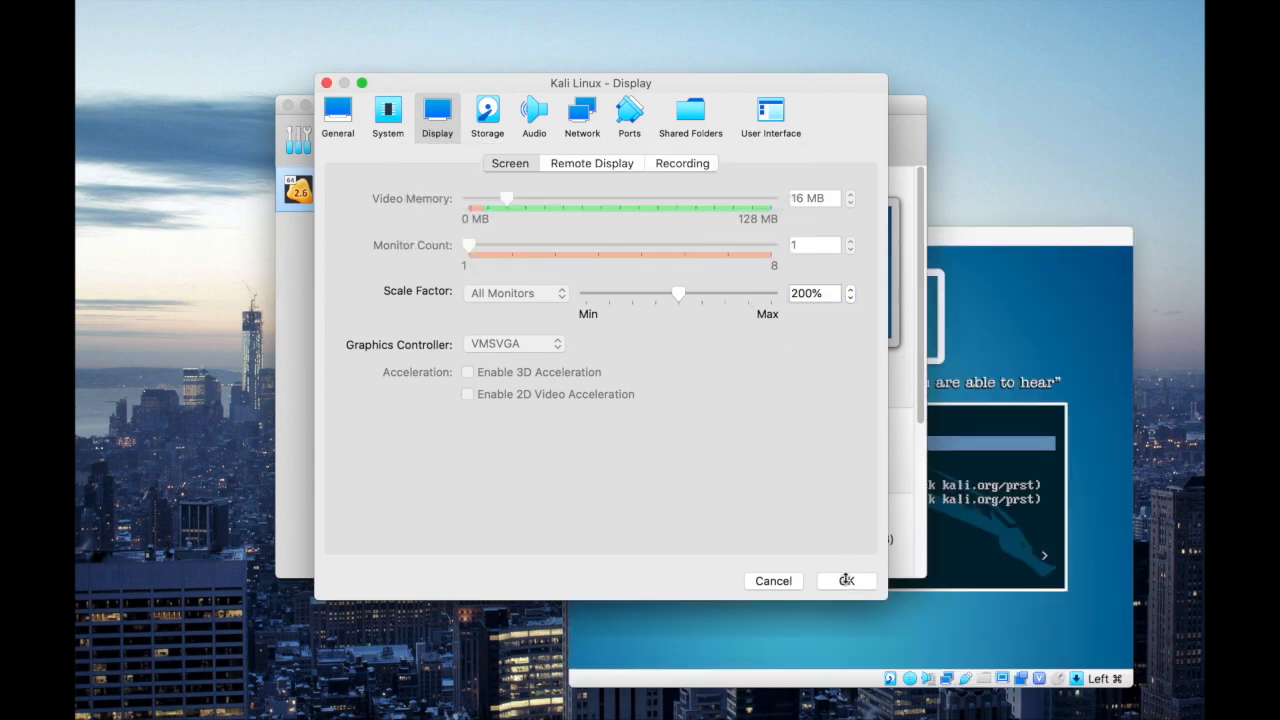
left_click(845, 580)
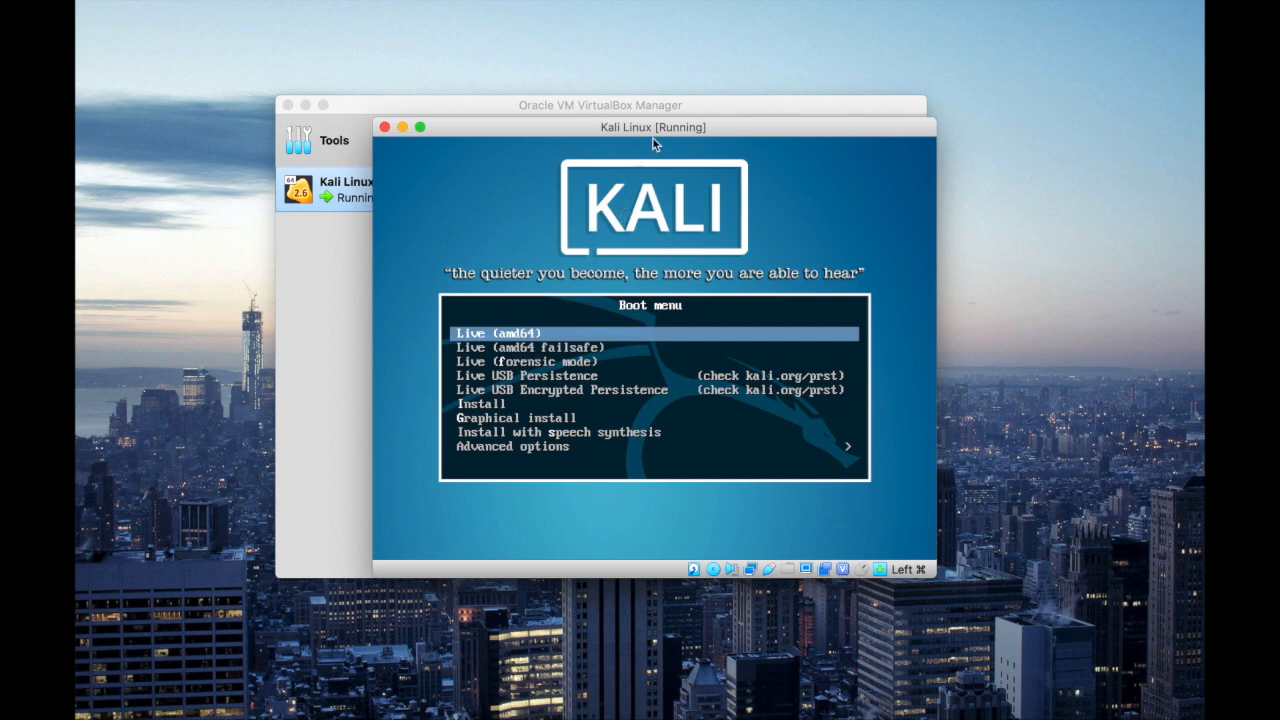
Move down the Kali boot menu to choose the Install entry
key("Down")
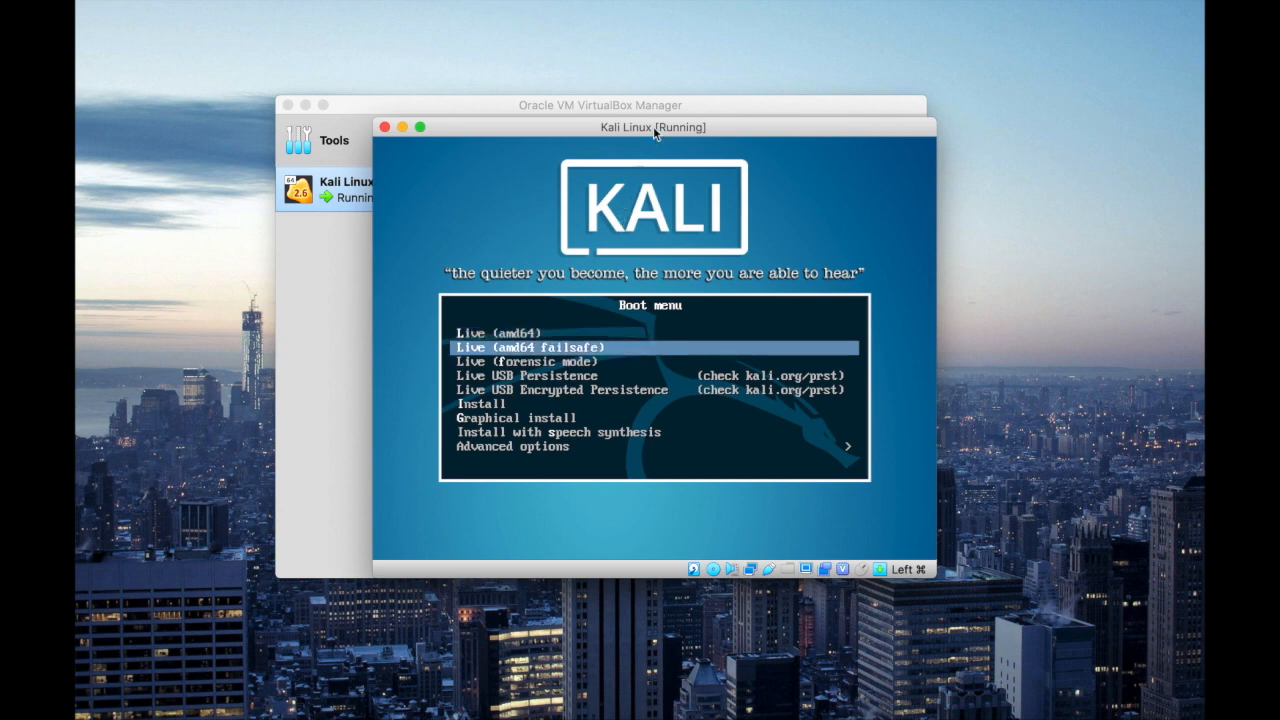
key("down")
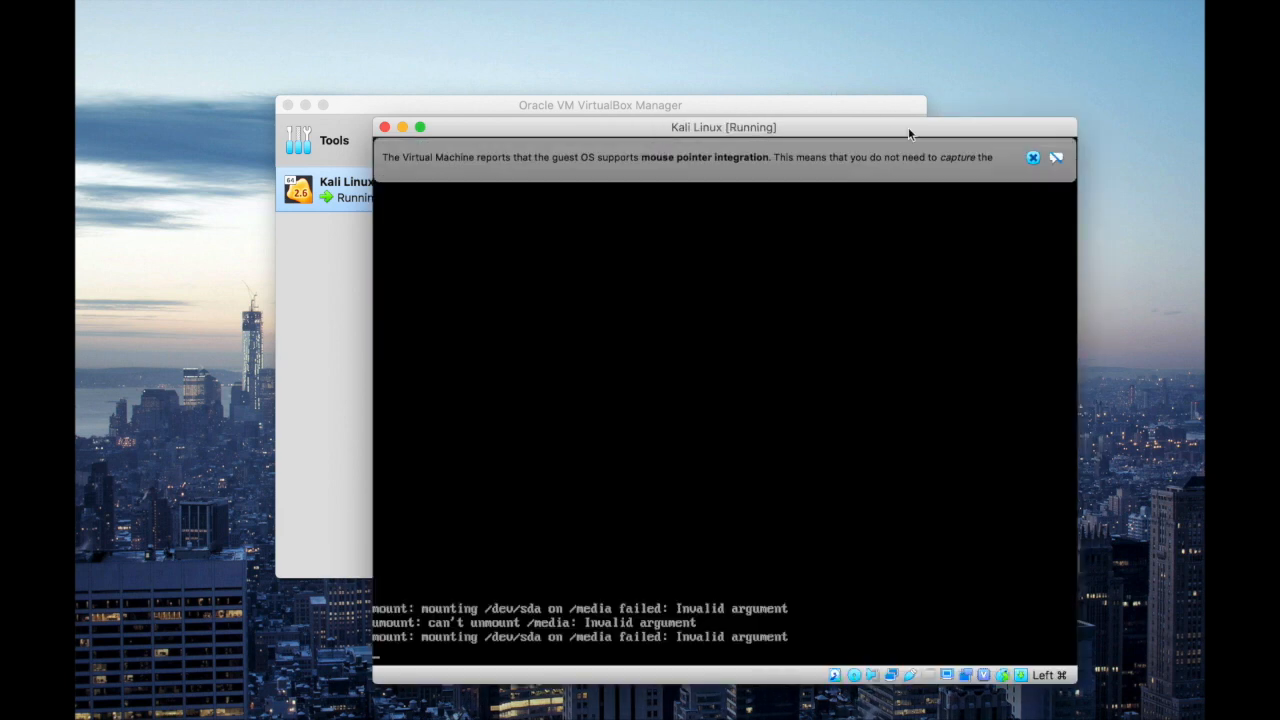
mouse_move(723, 176)
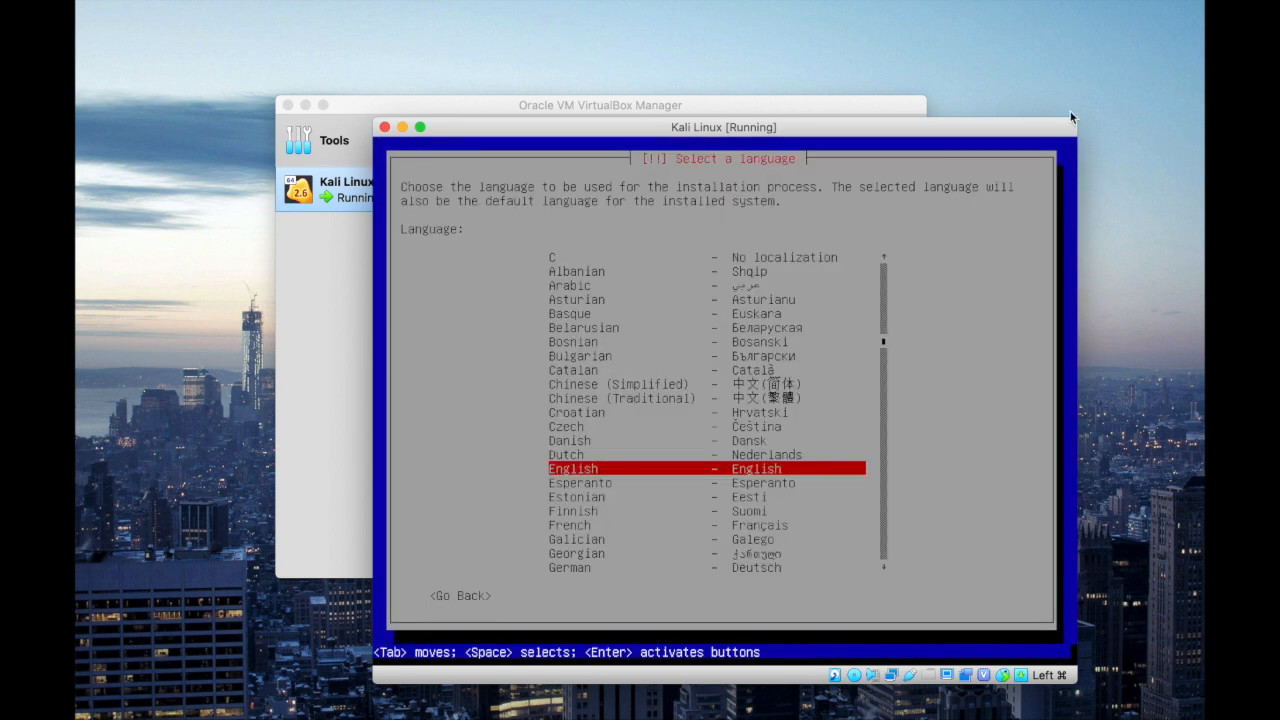
Confirm English as the installation language and proceed to the hostname prompt
key("enter")
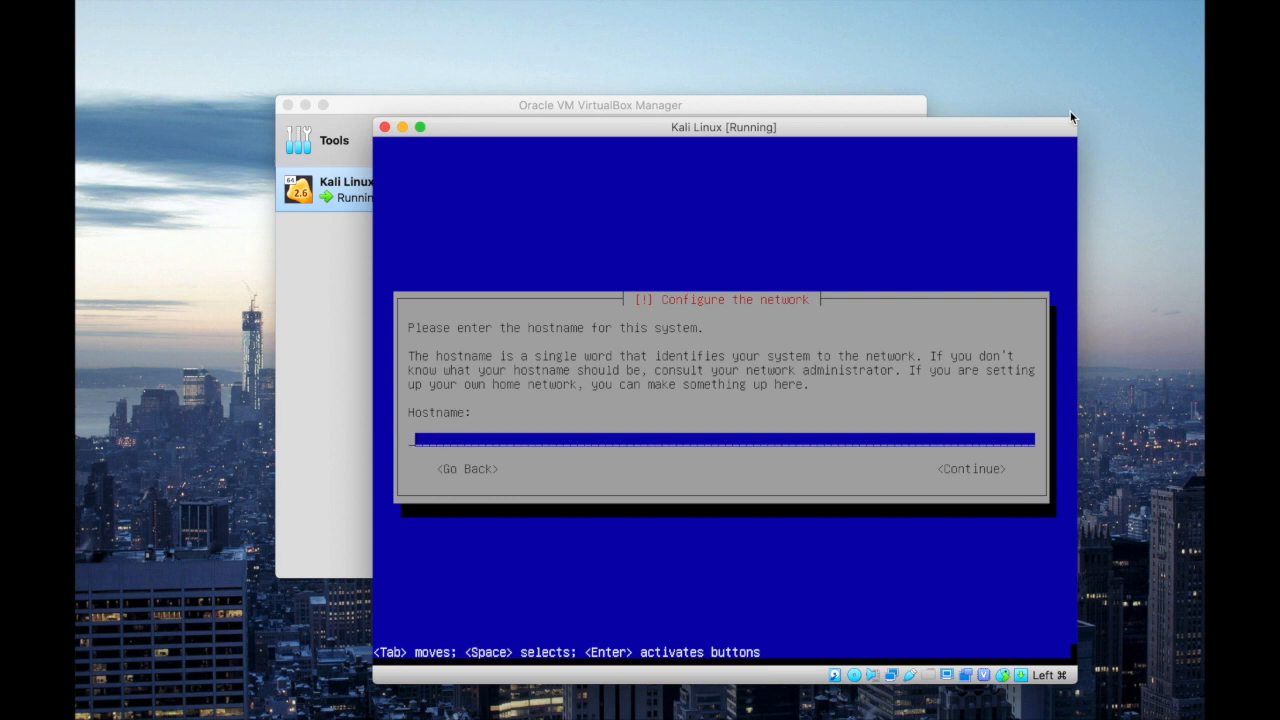
Enter 'darkspades' as the hostname and leave the domain name blank
type("darksp")
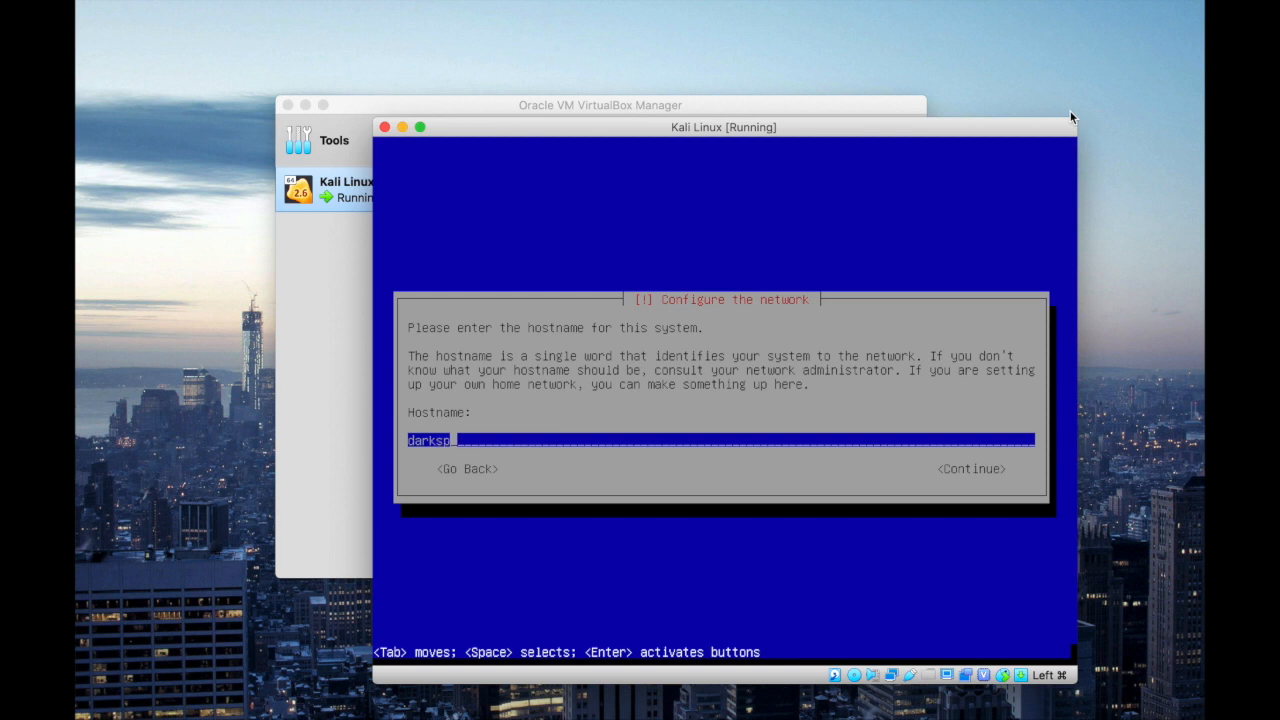
type("ades")
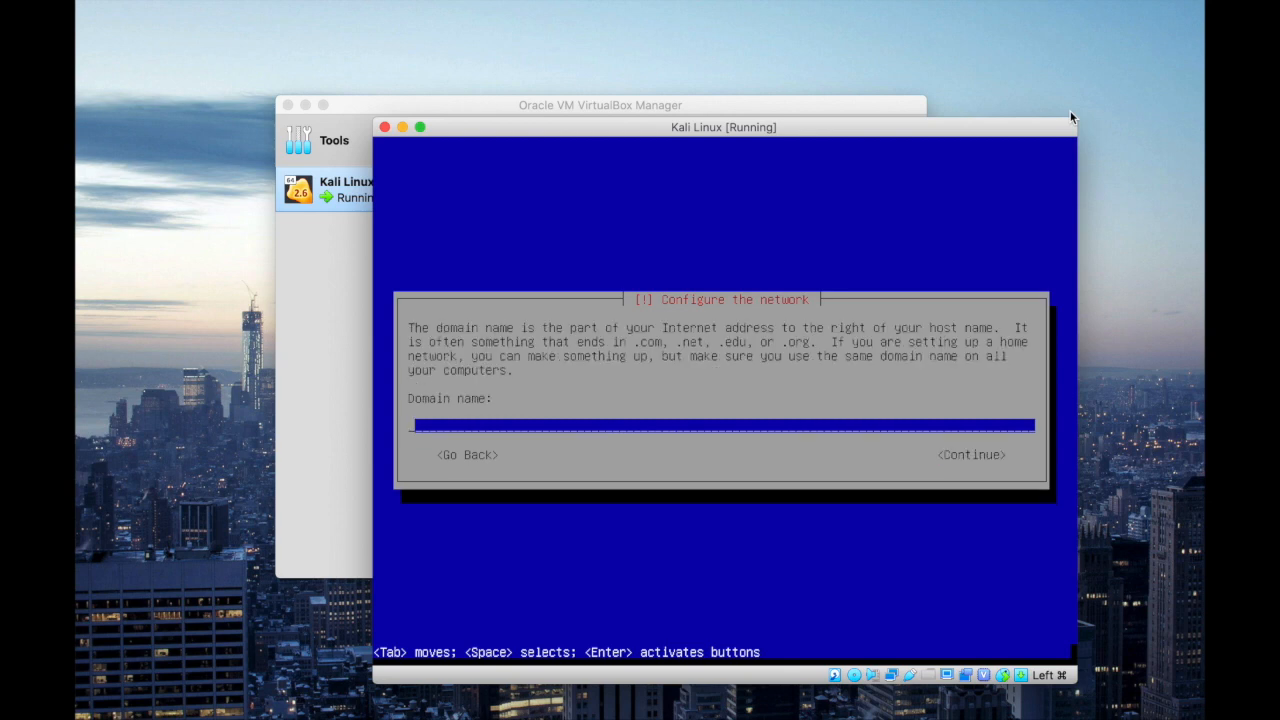
key("Tab")
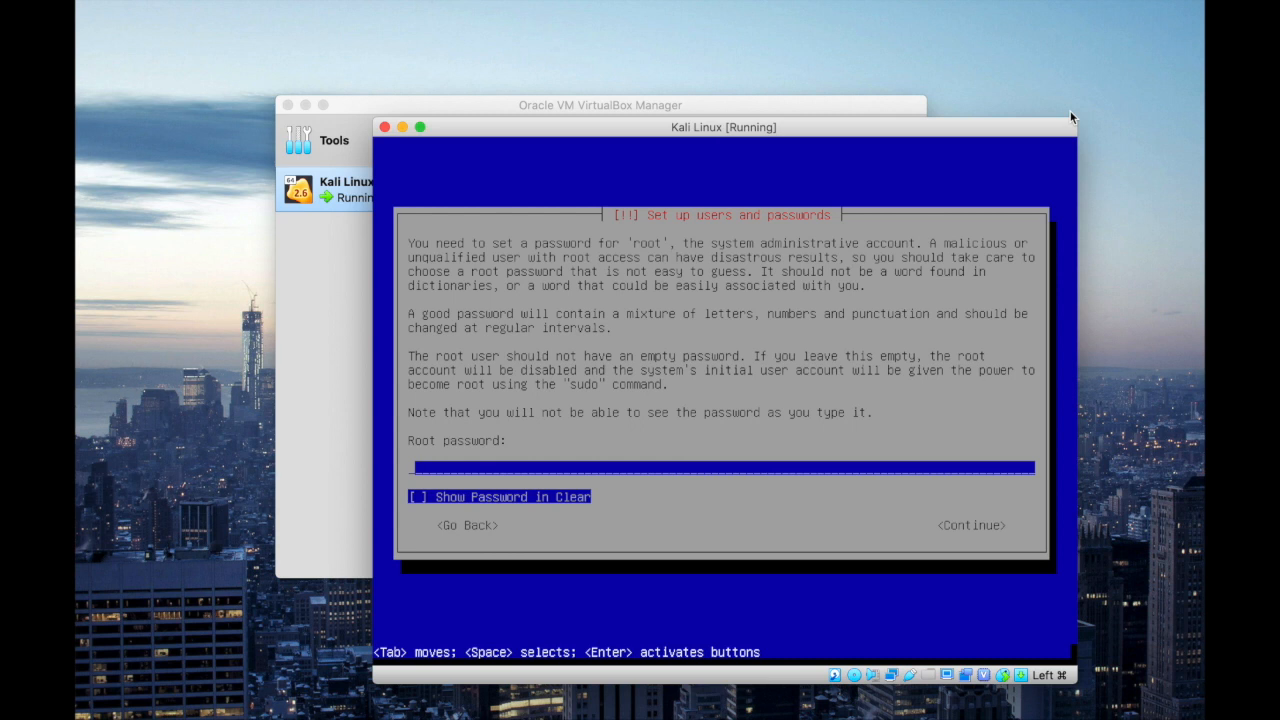
Enter the root password and confirm it a second time
type("*")
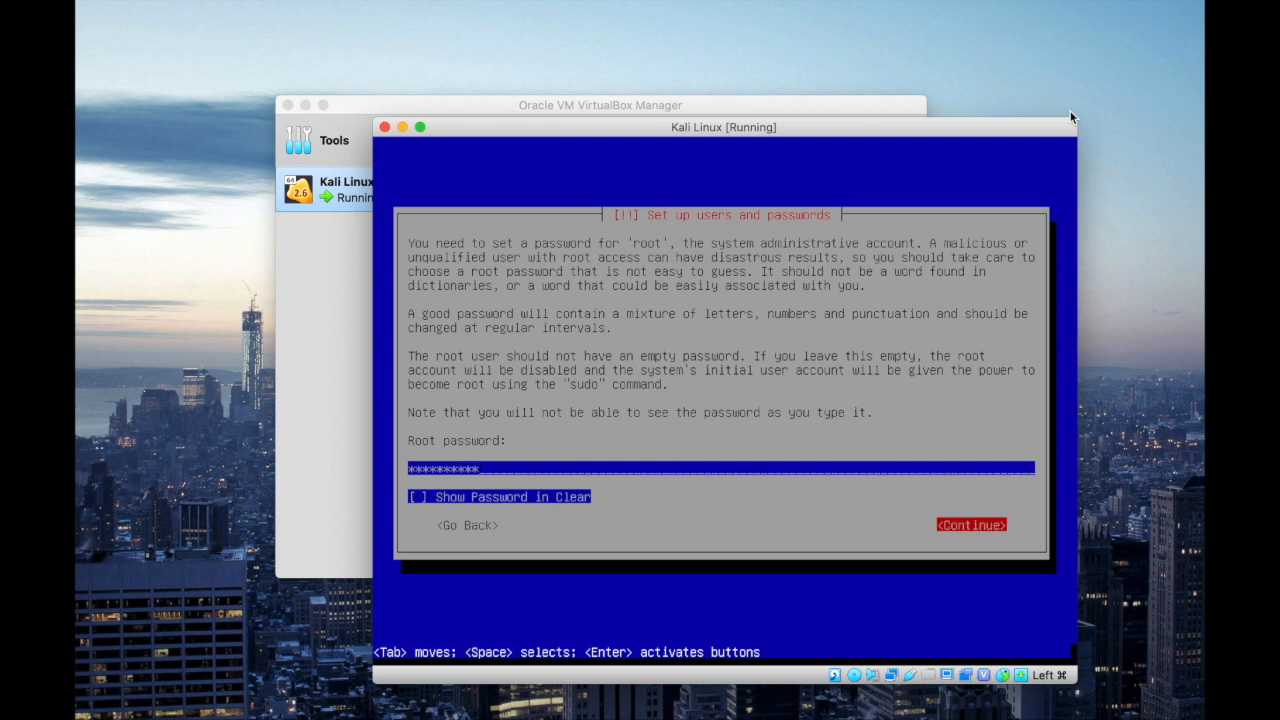
left_click(970, 524)
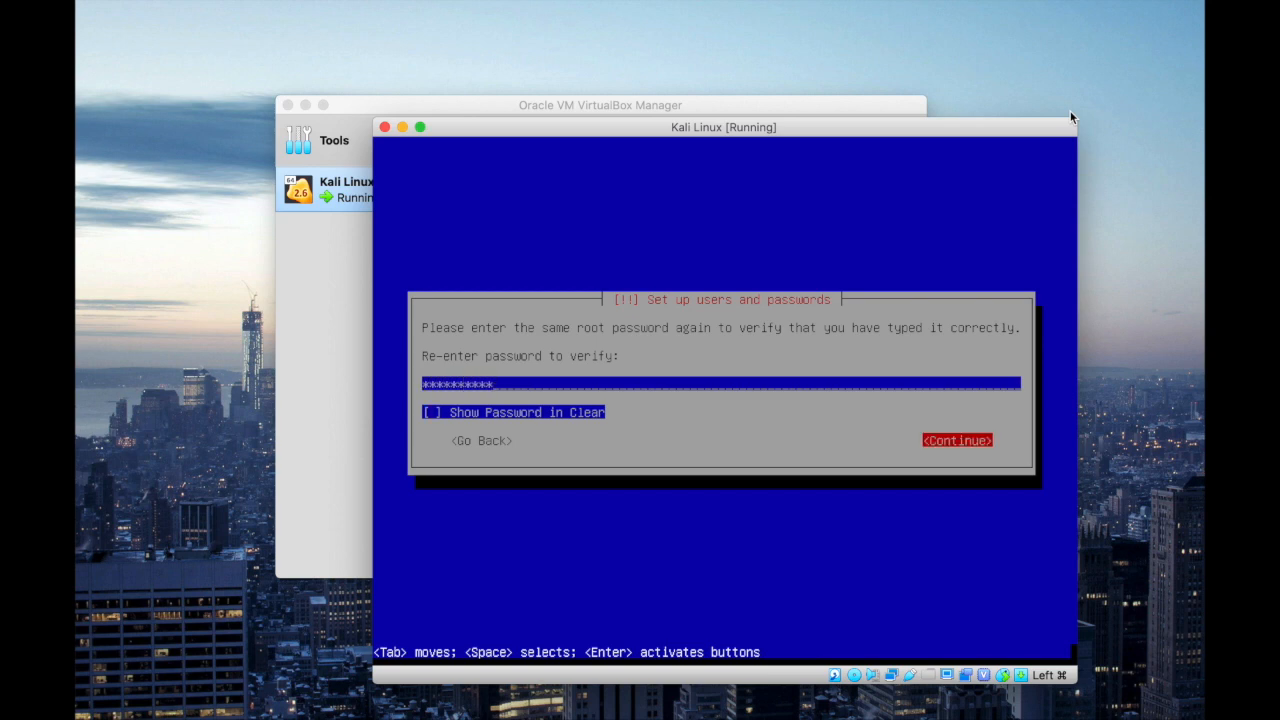
left_click(956, 440)
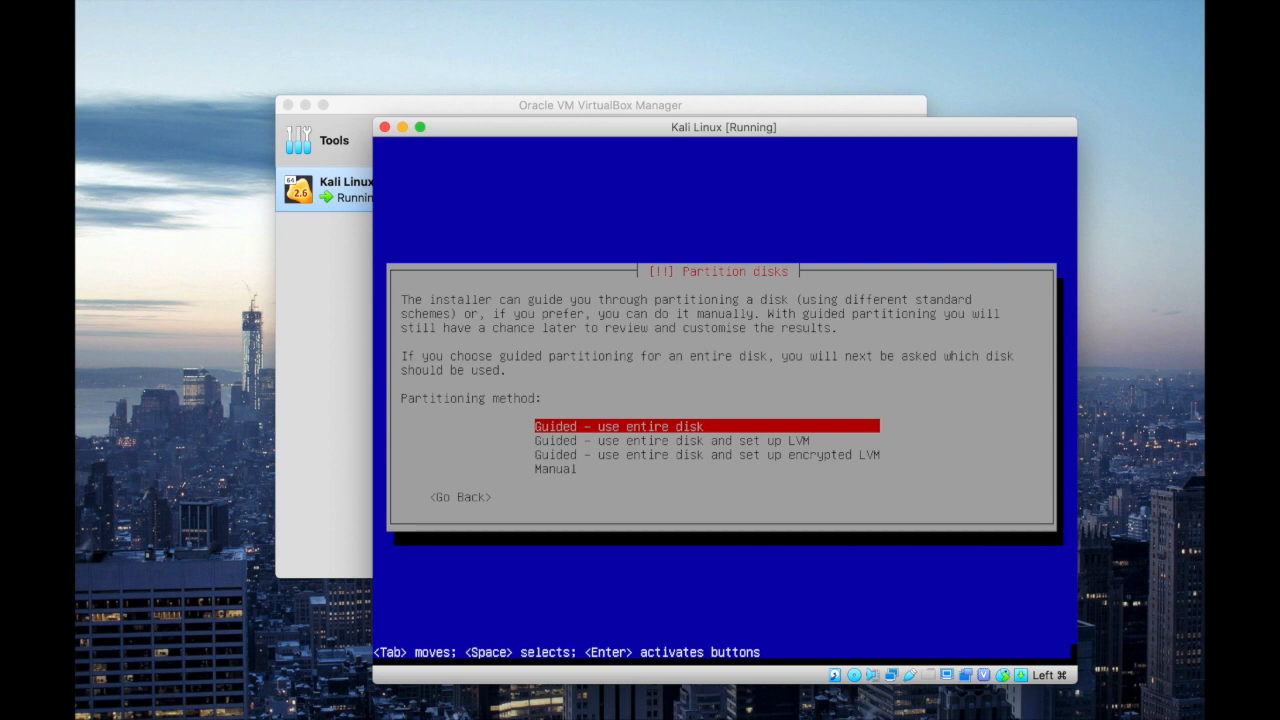
Partition the whole disk with guided defaults and write the changes to disk
key("Down")
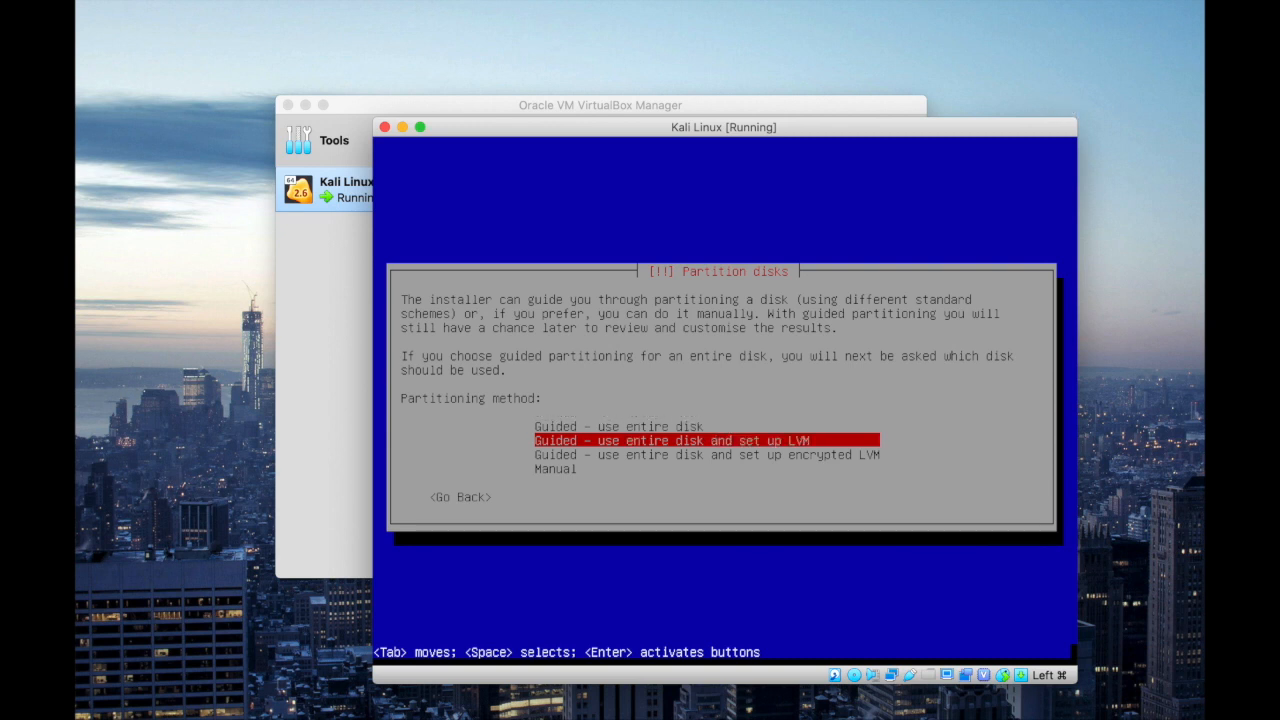
key("Up")
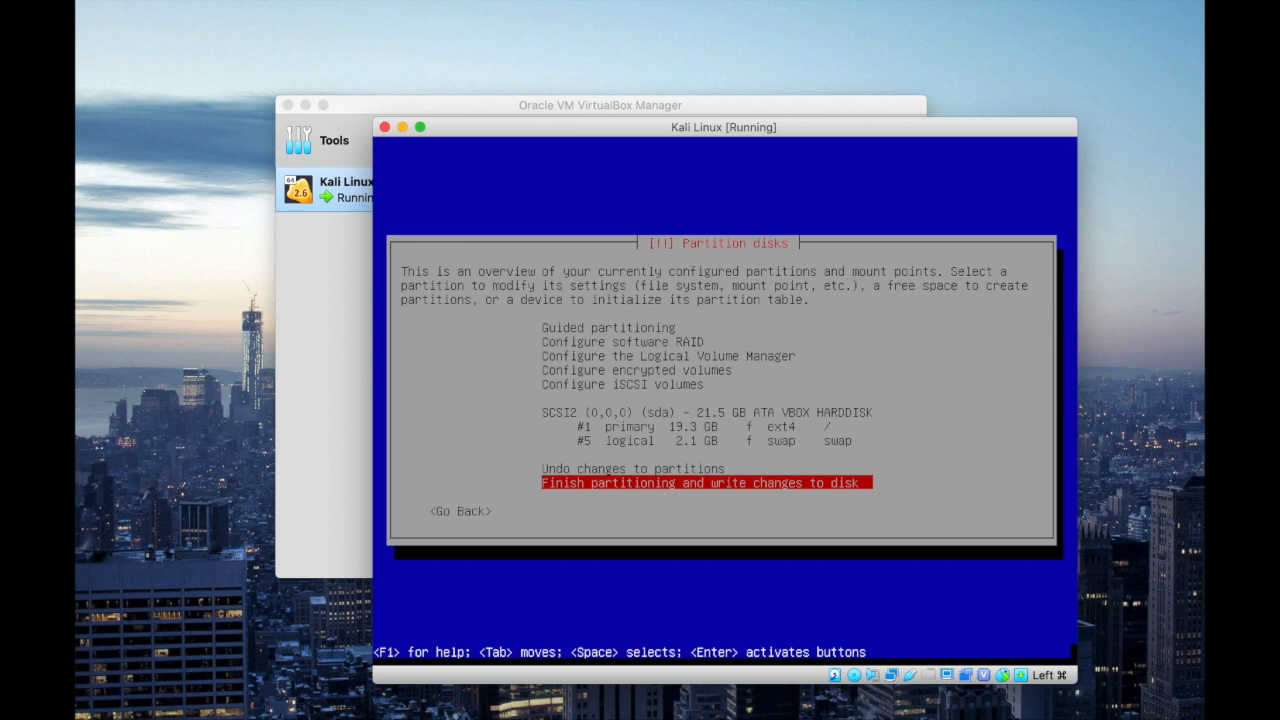
left_click(705, 482)
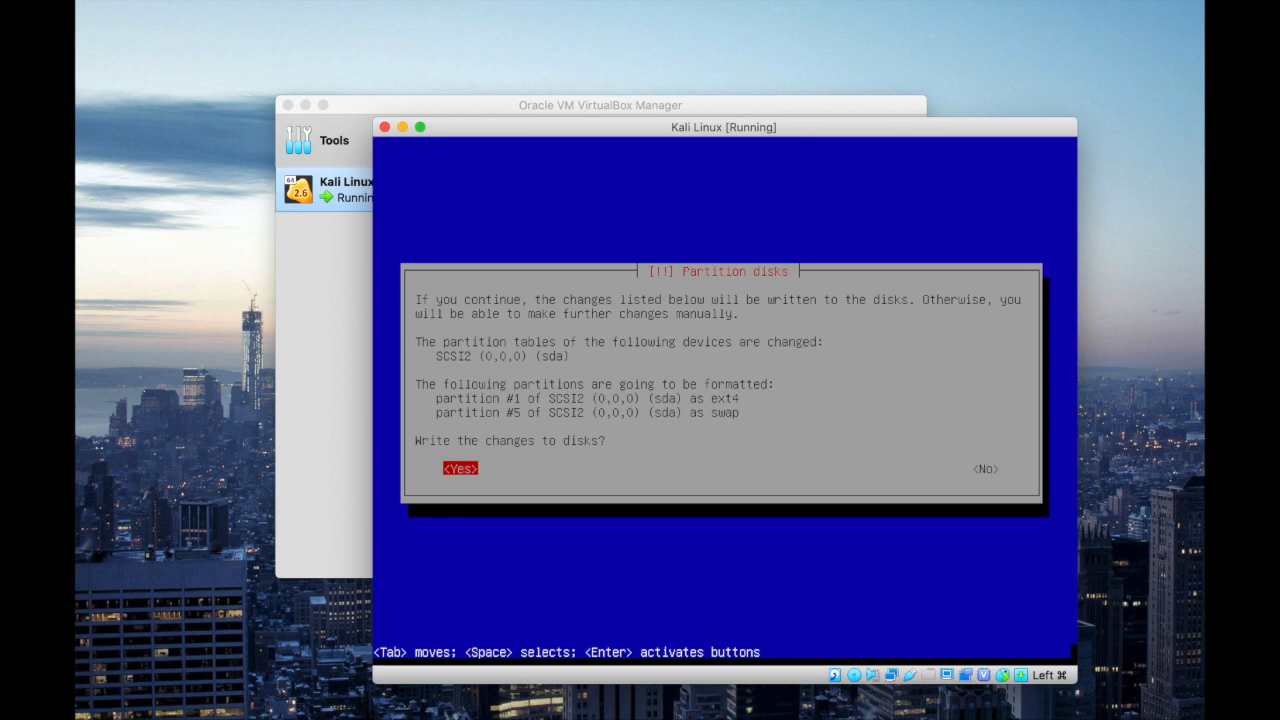
left_click(460, 469)
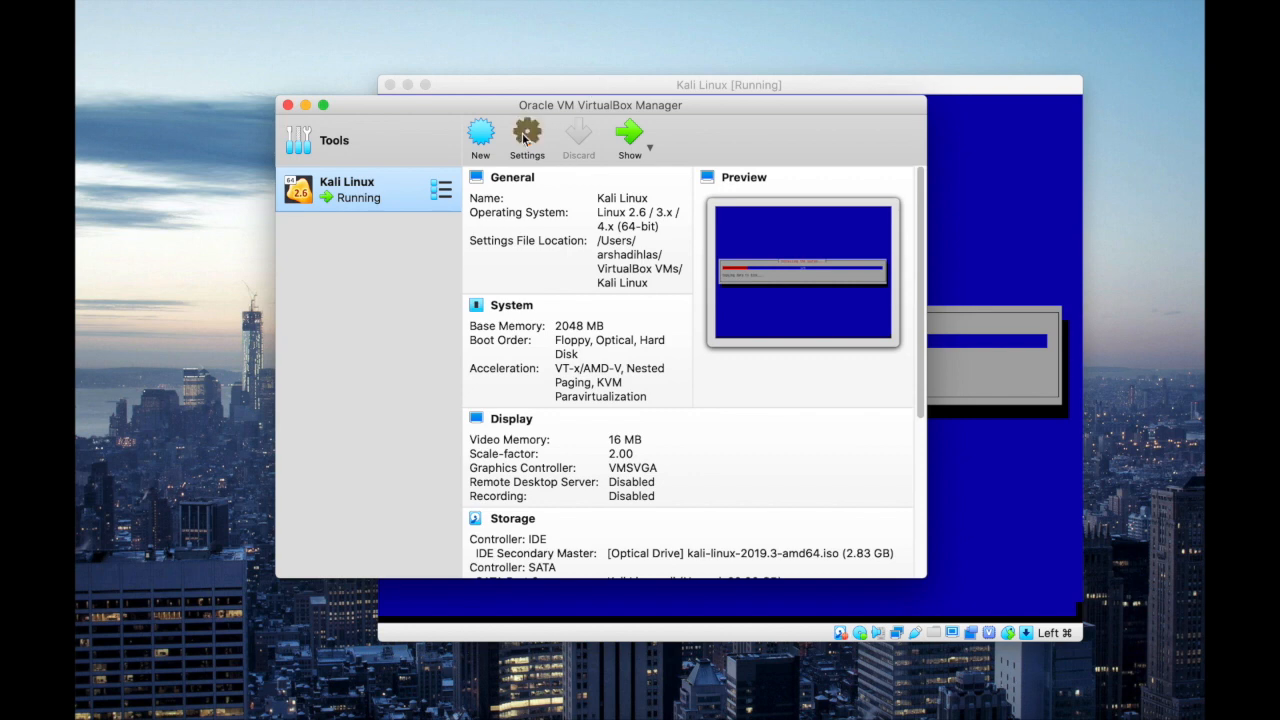
left_click(527, 137)
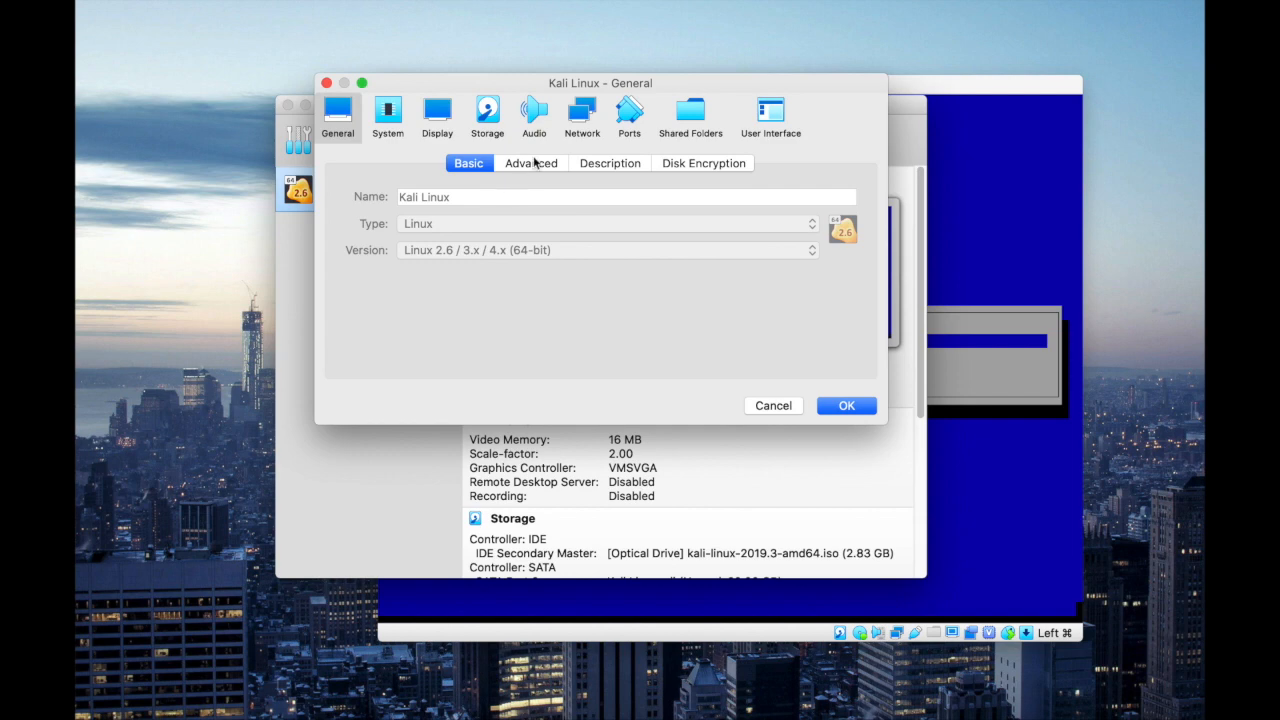
left_click(531, 163)
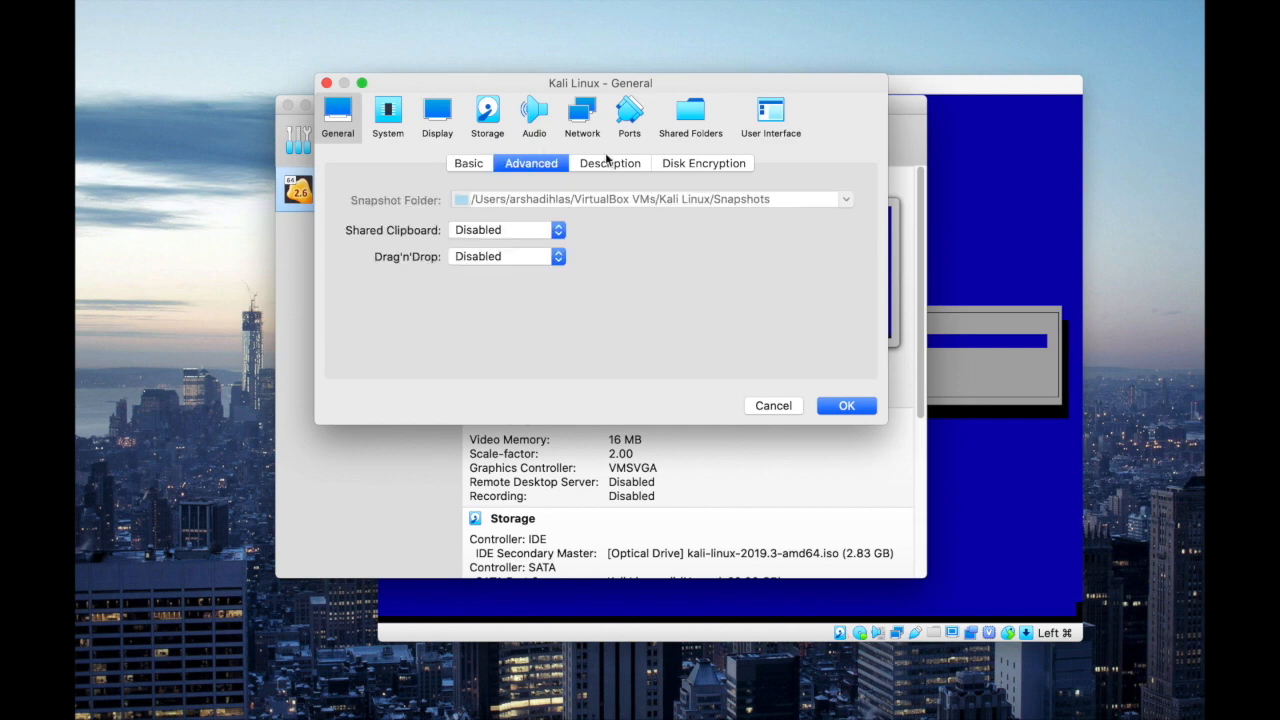
left_click(703, 163)
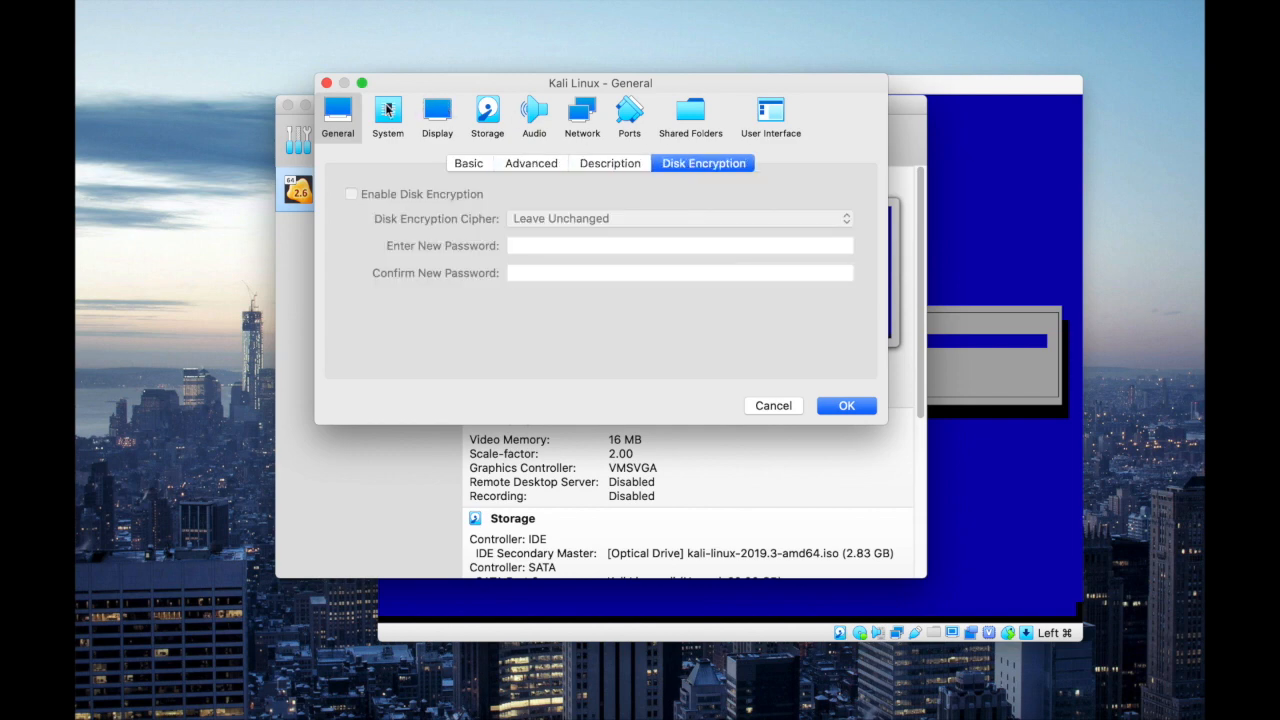
left_click(388, 112)
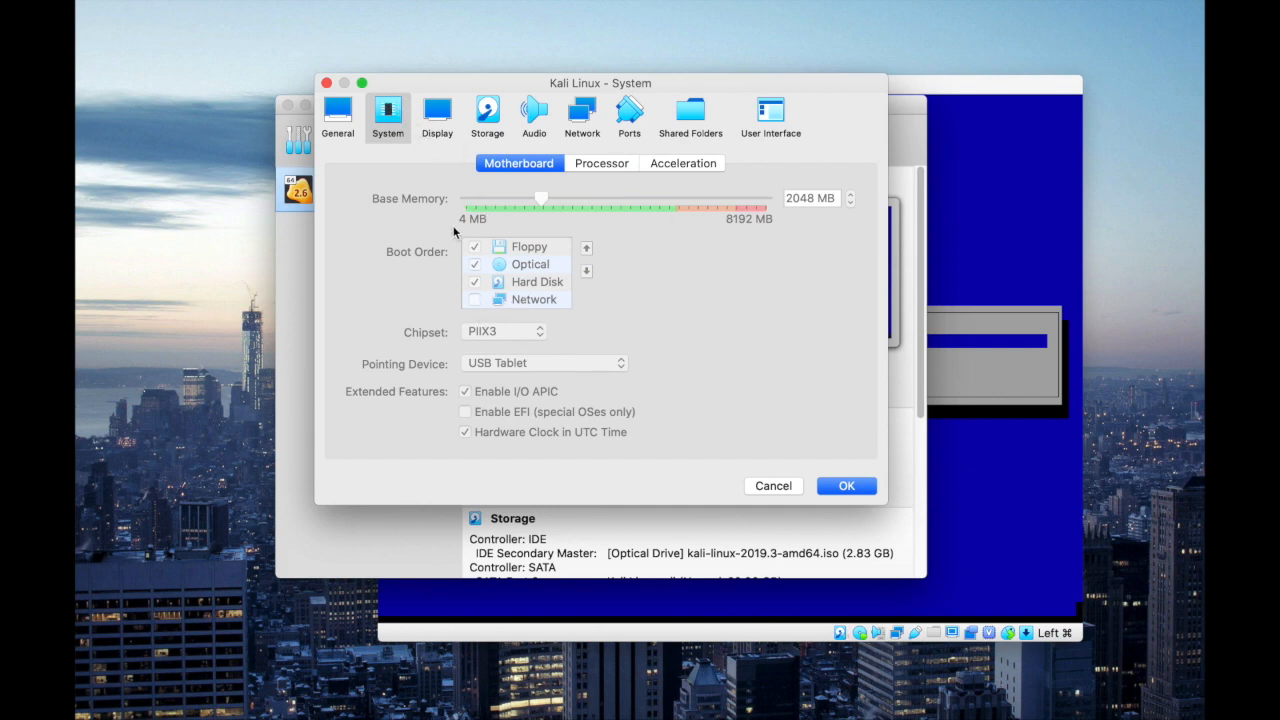
left_click(437, 110)
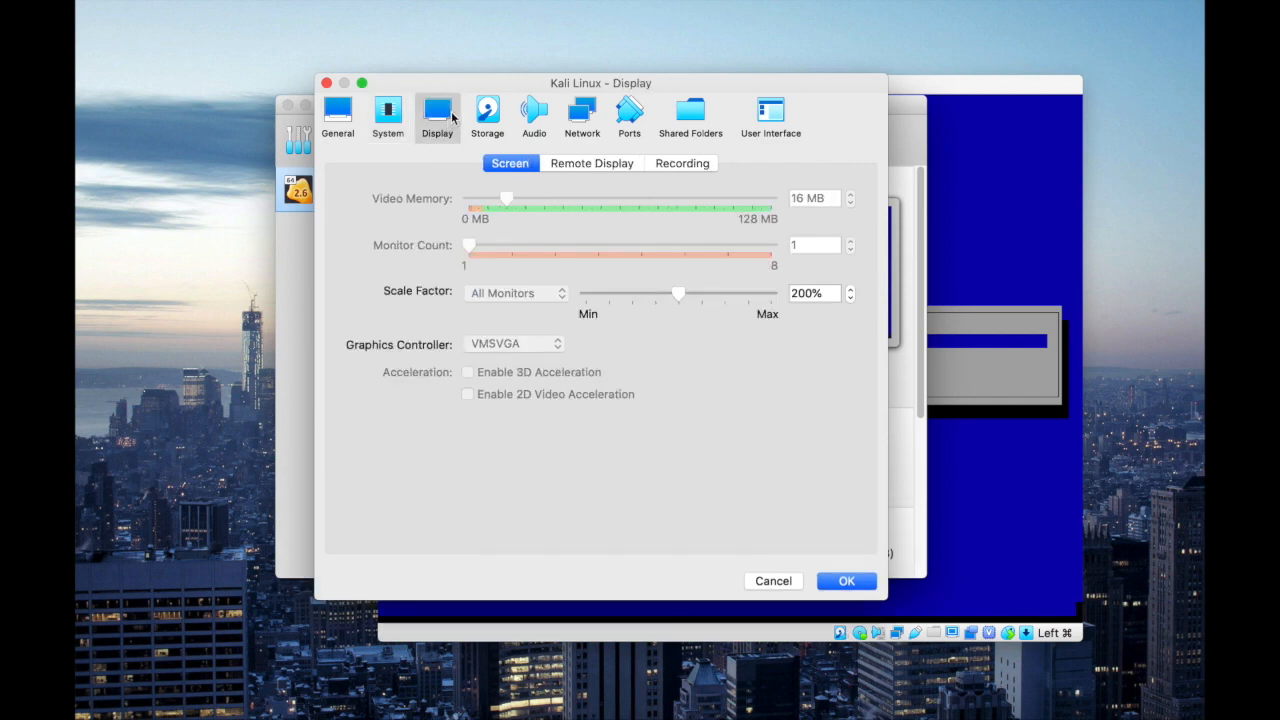
left_click(487, 115)
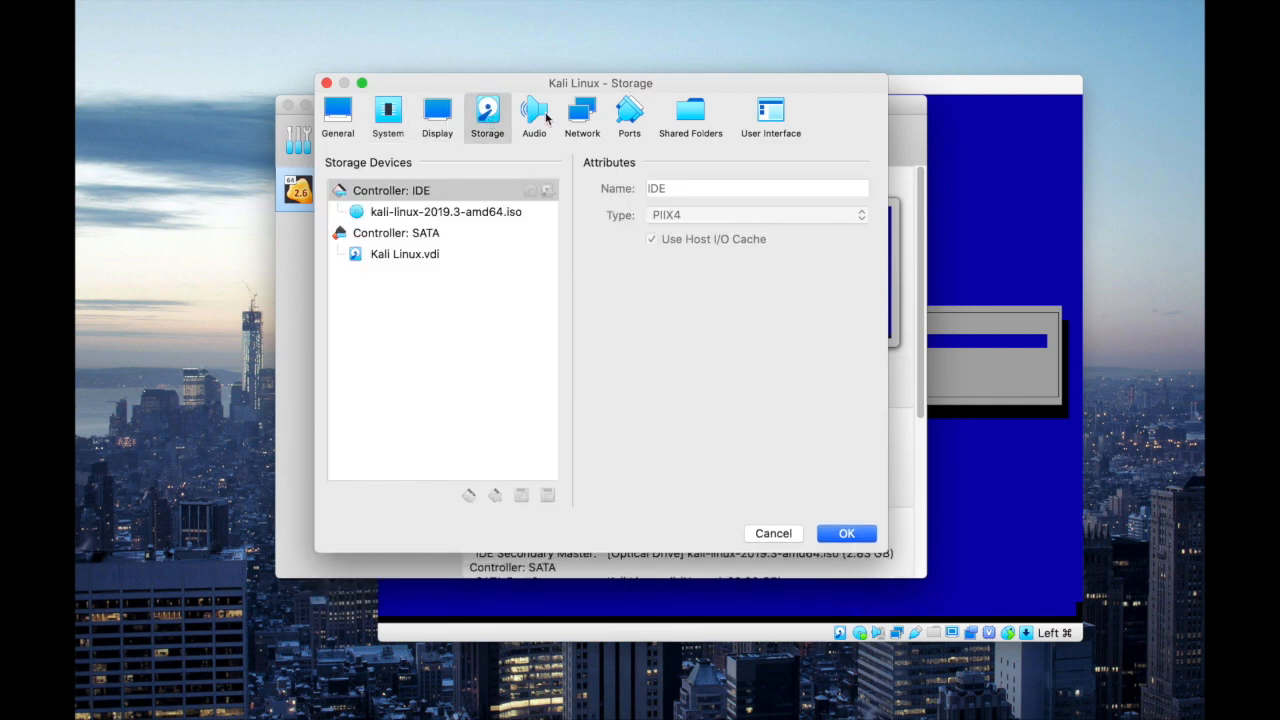
left_click(581, 113)
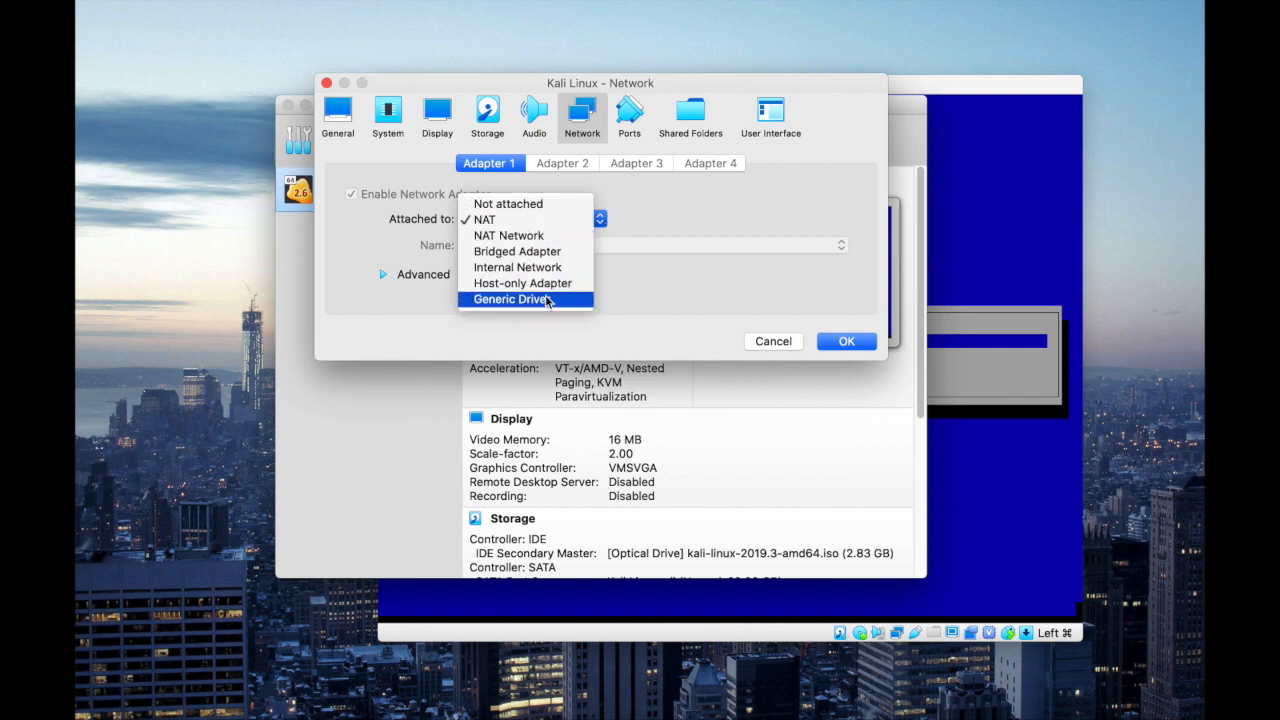
left_click(483, 218)
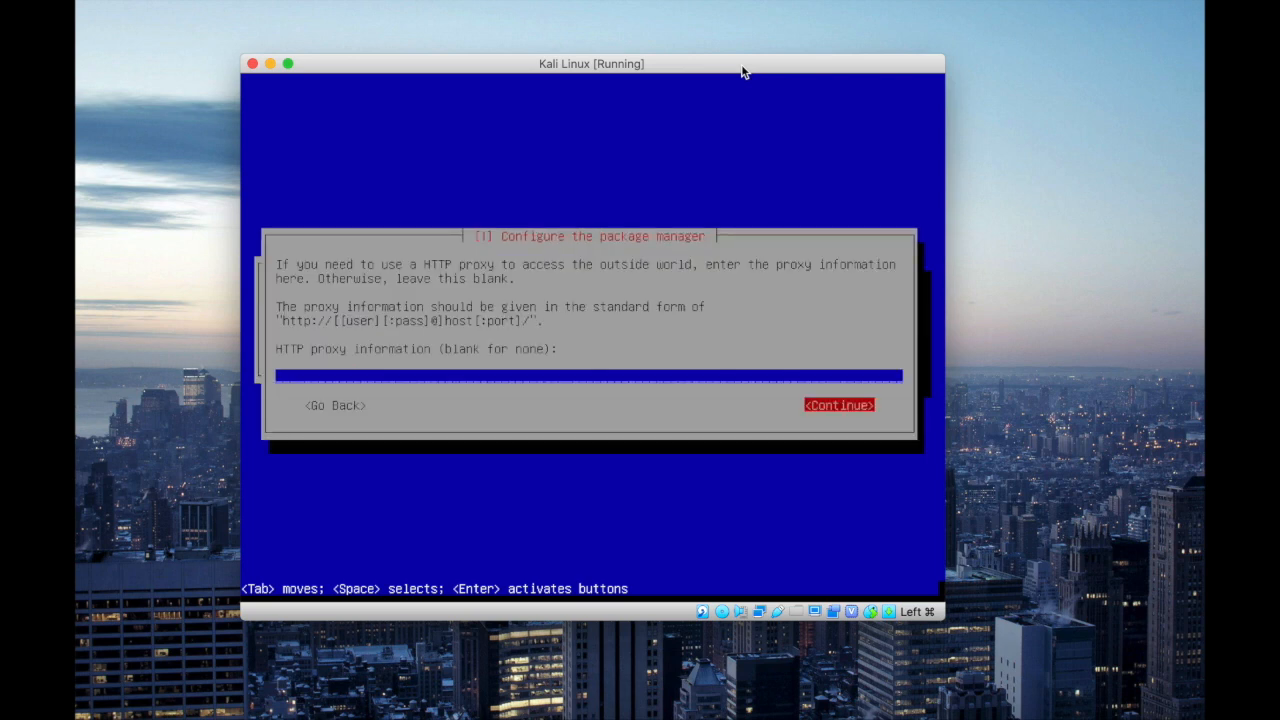
Continue the package manager setup with the HTTP proxy field left blank
left_click(838, 405)
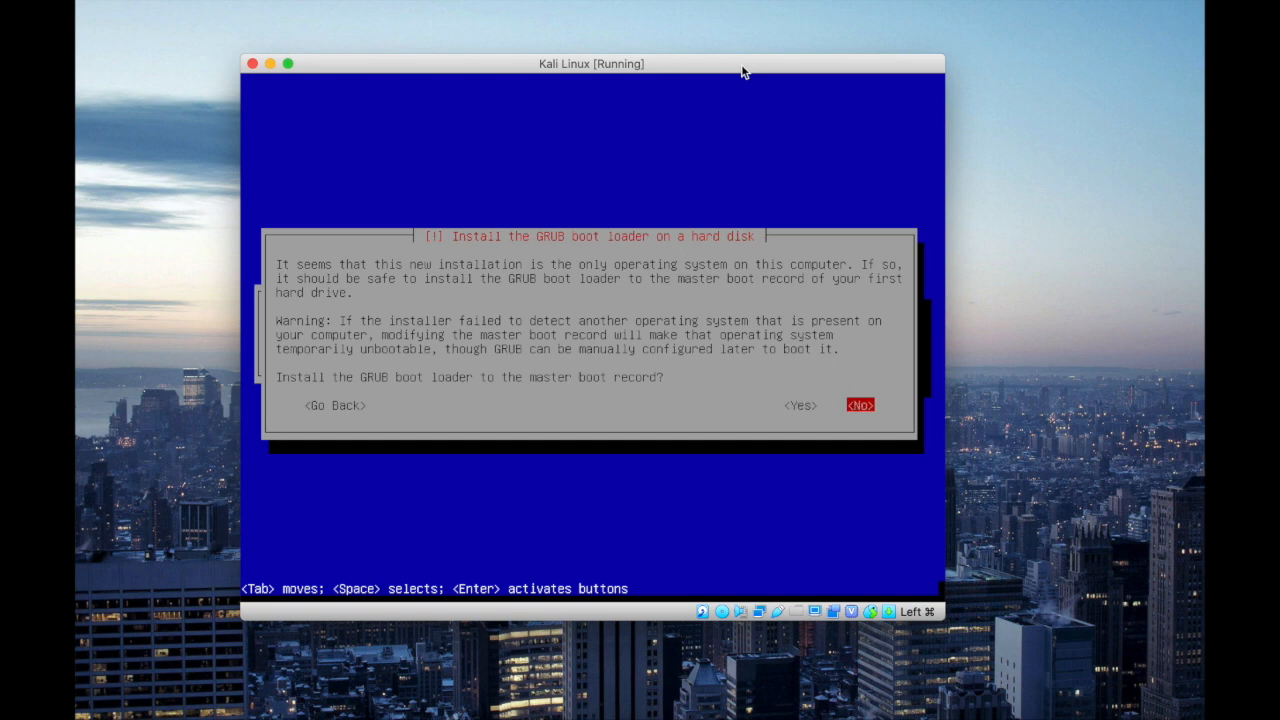
Install the GRUB boot loader to the master boot record
left_click(799, 405)
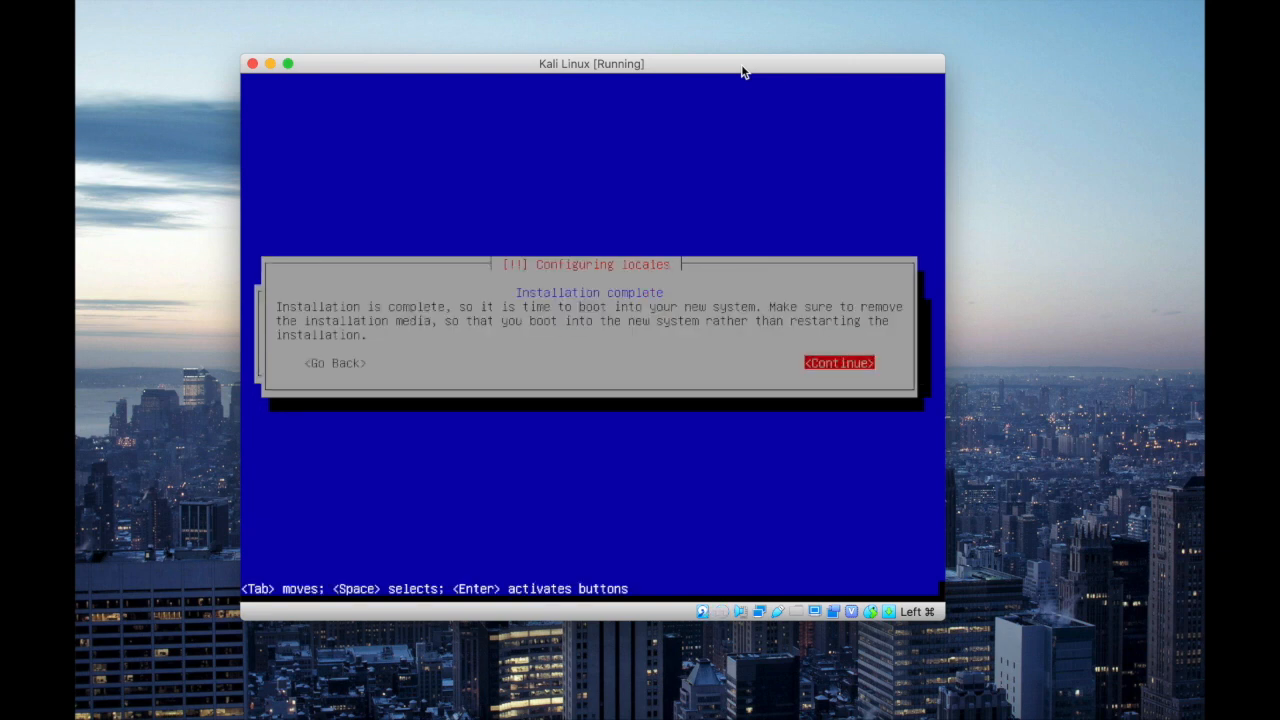
Continue from the Installation complete screen to reboot into the installed Kali
left_click(838, 362)
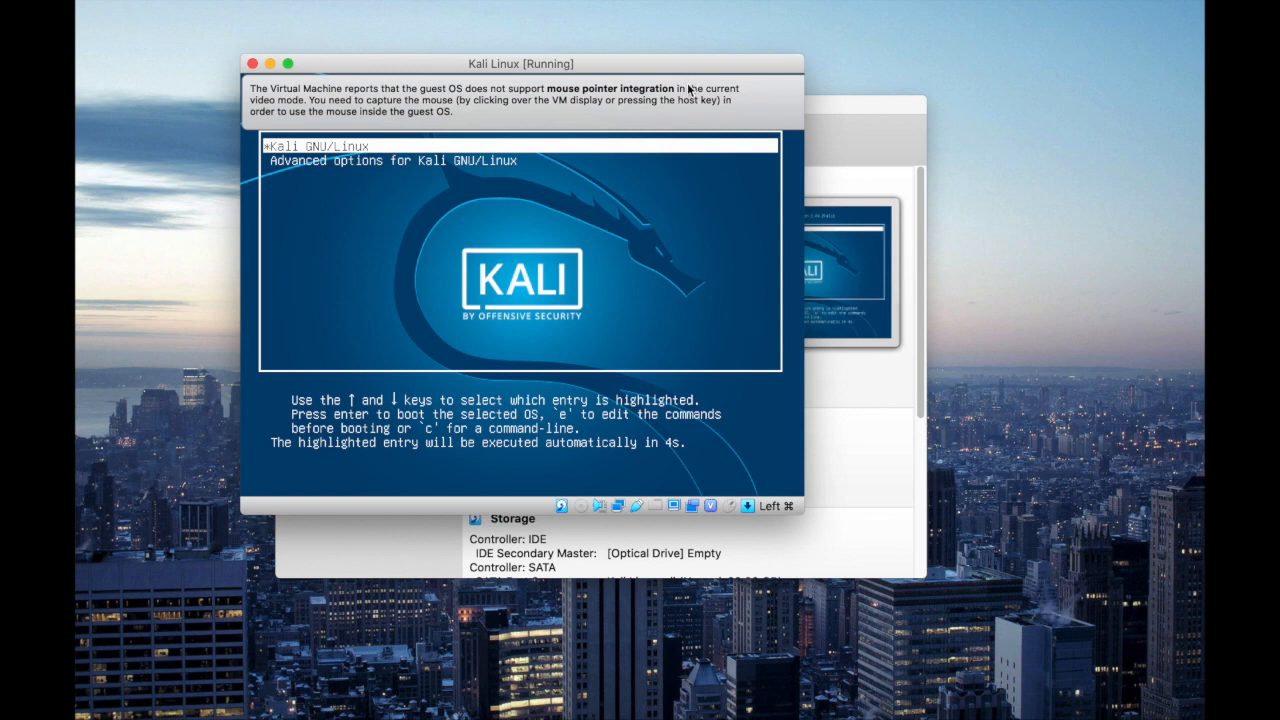
mouse_move(560, 136)
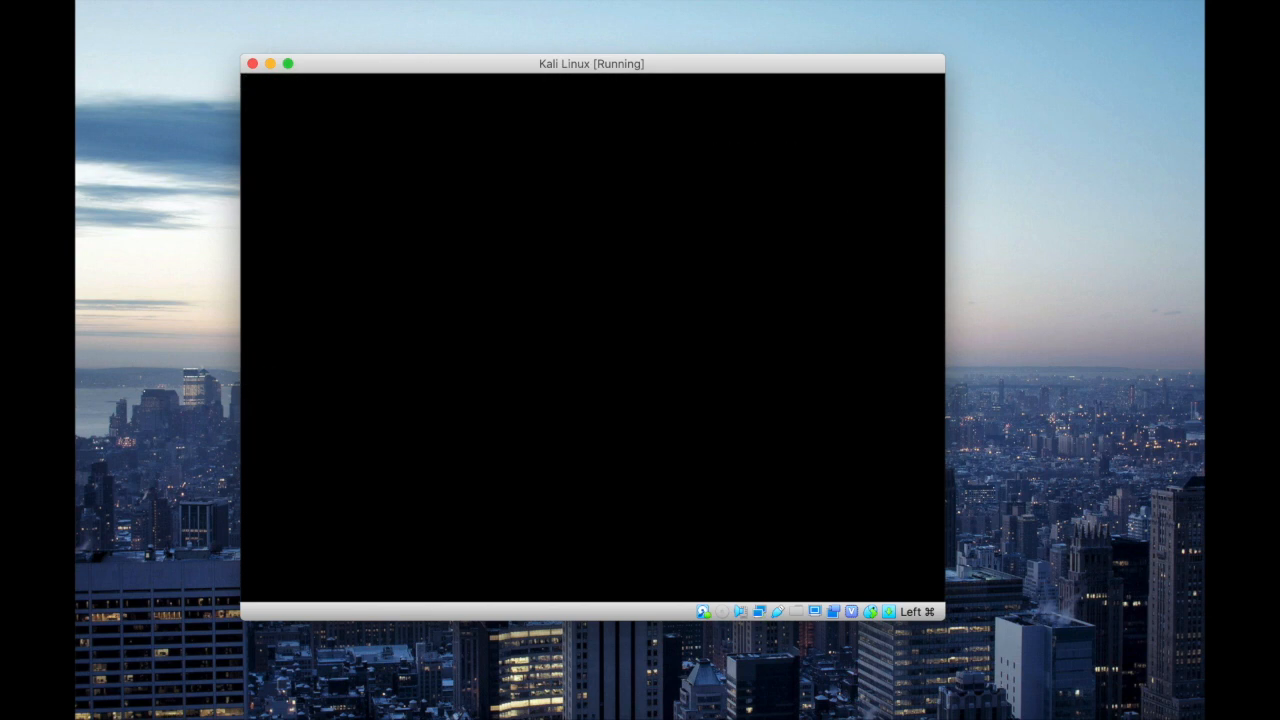
mouse_move(785, 121)
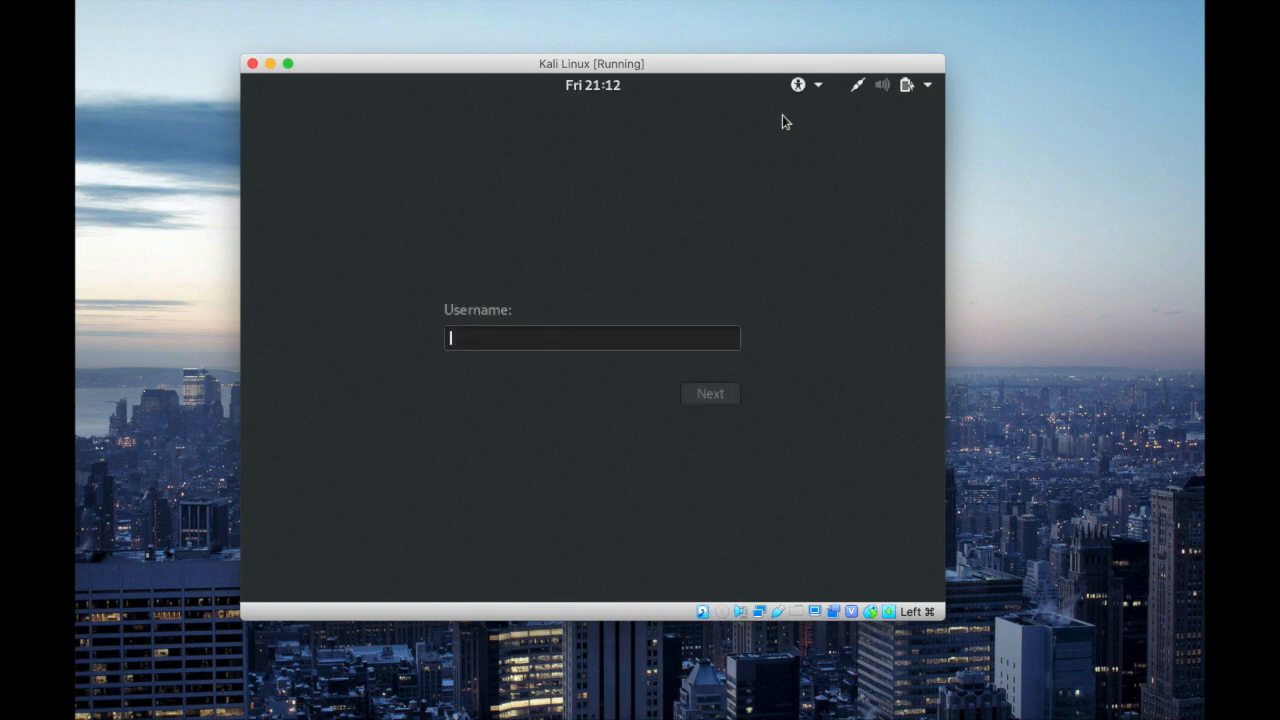
Sign in to Kali with username 'root' and password 'password'
type("root")
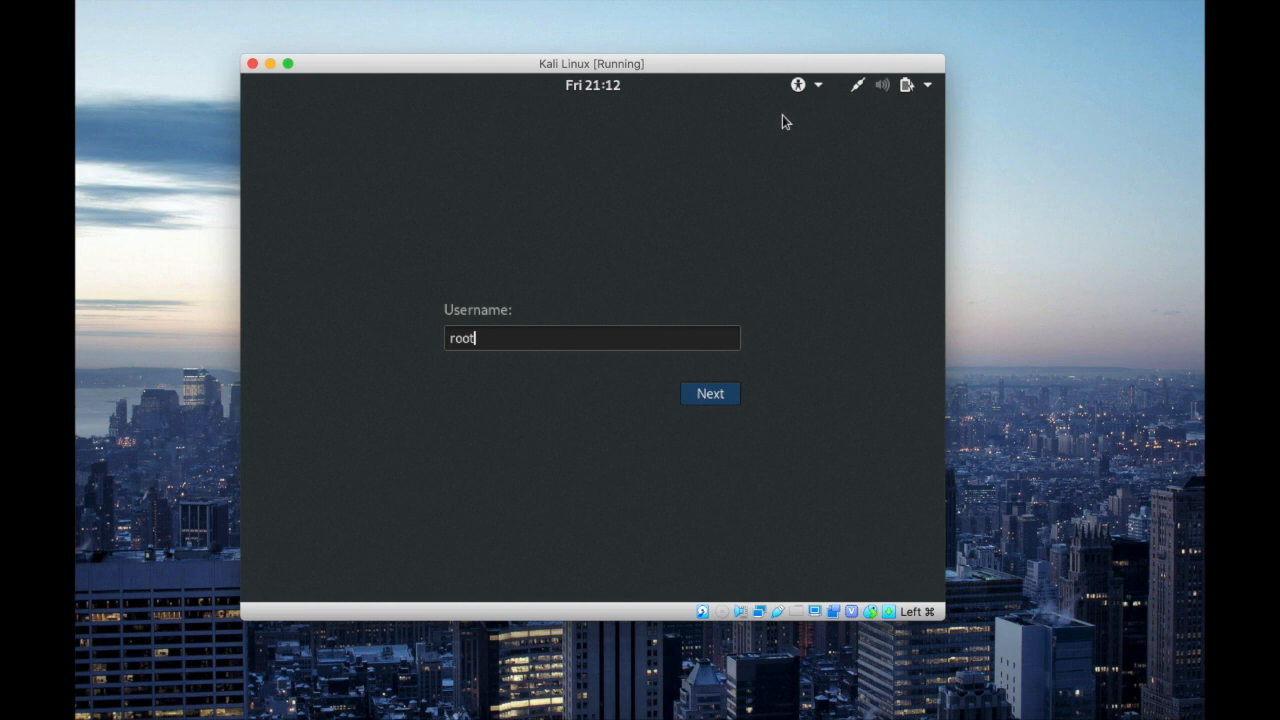
left_click(710, 393)
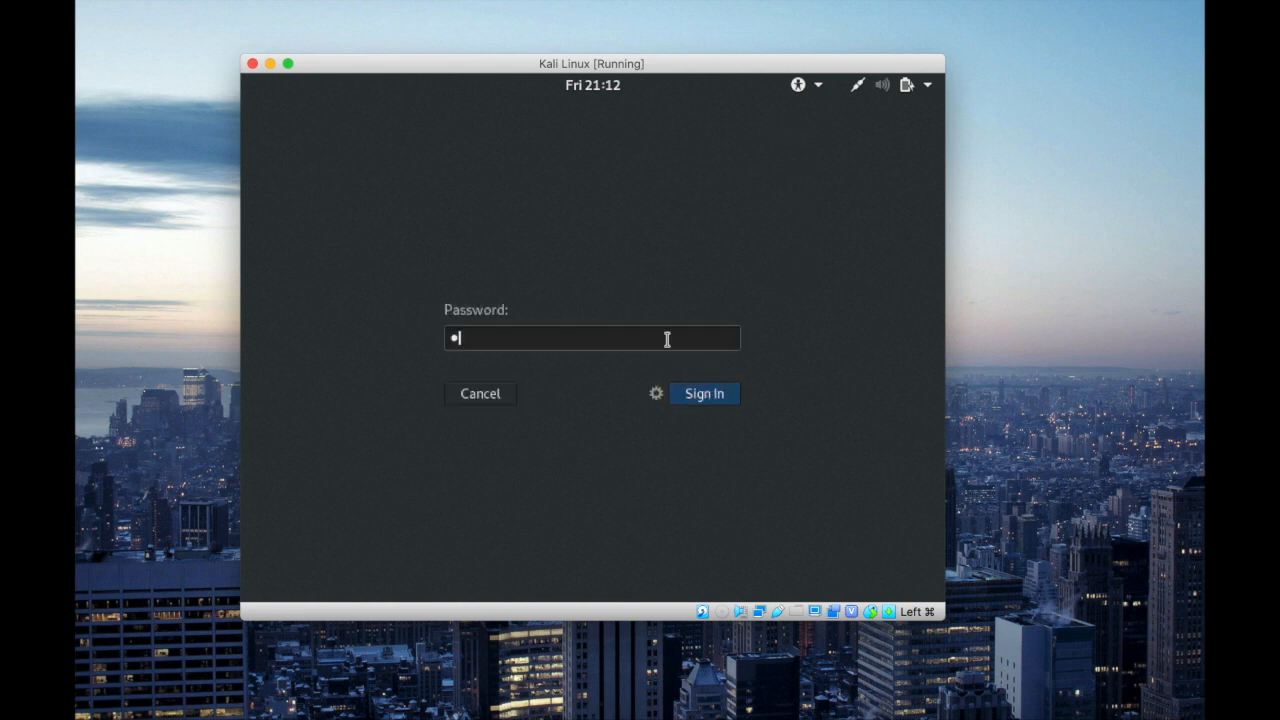
type("password")
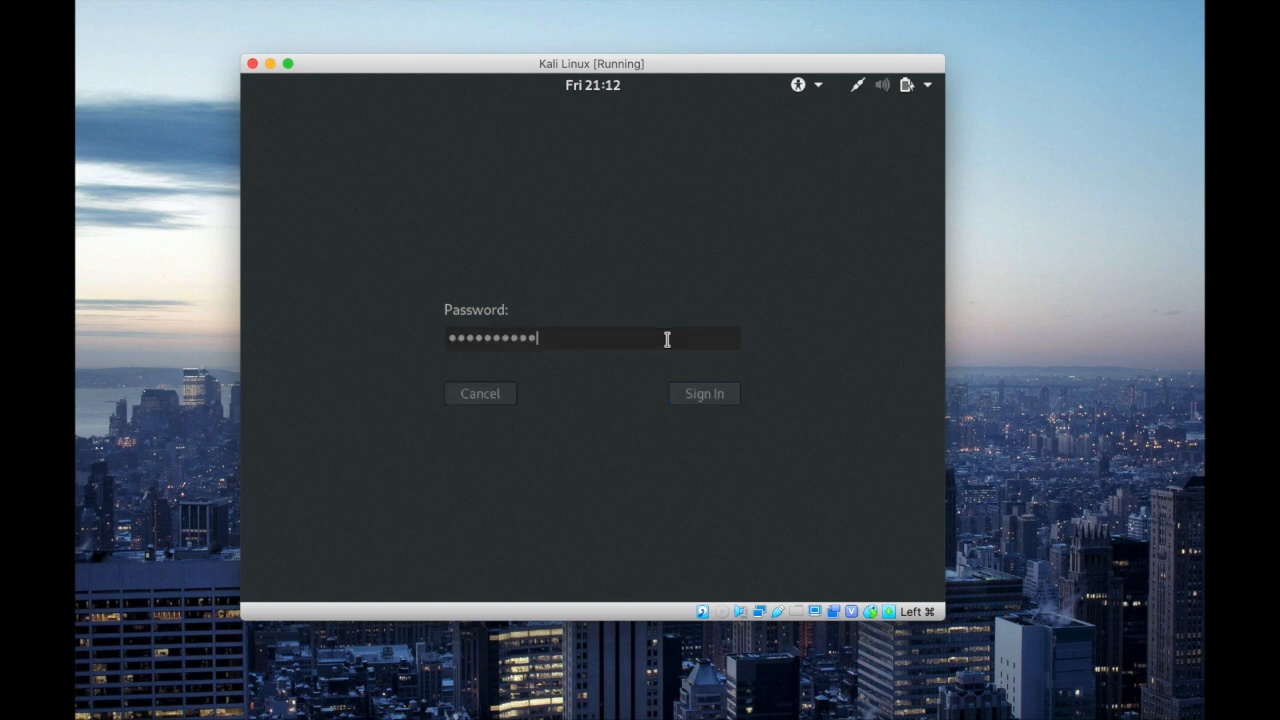
left_click(704, 393)
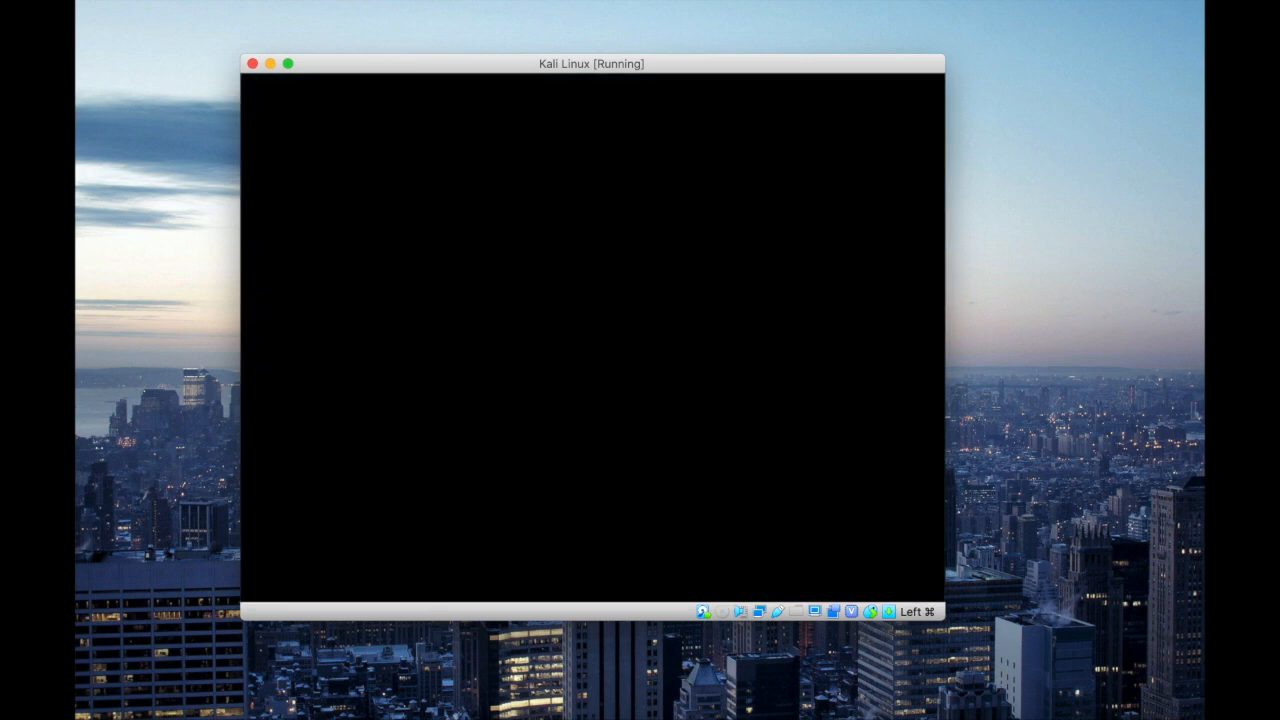
mouse_move(670, 346)
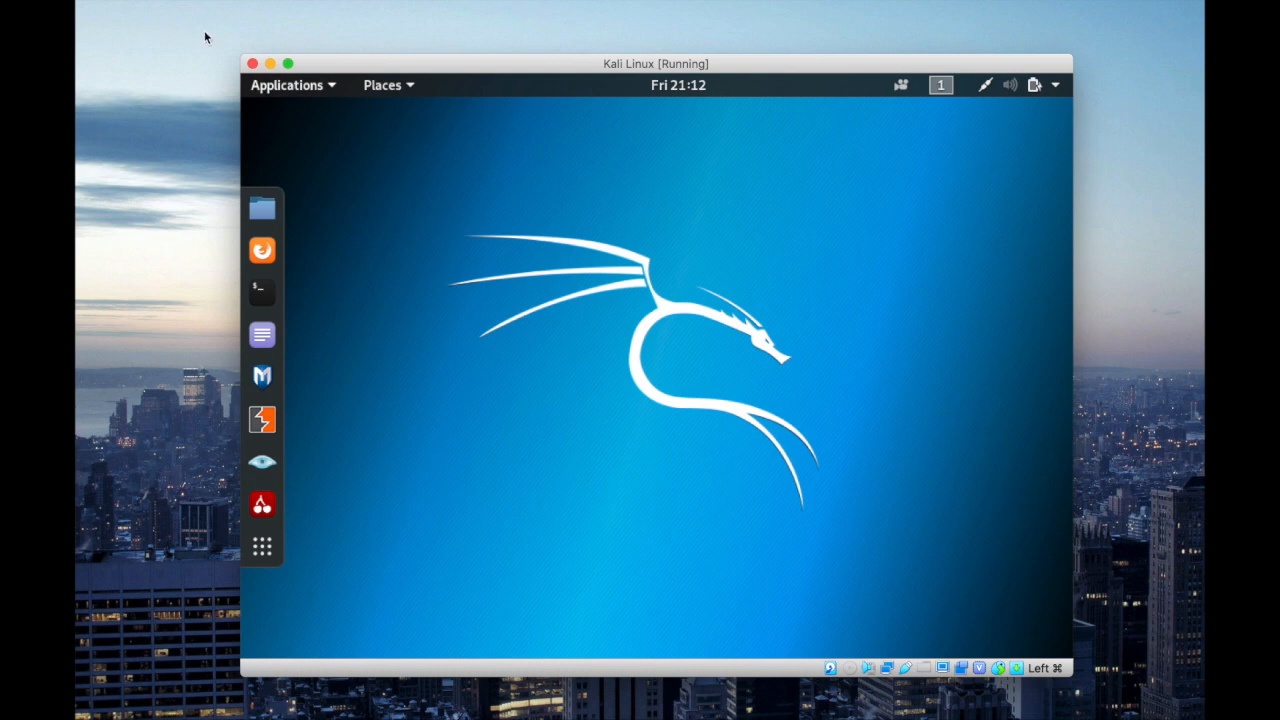
Move the VM window up and left, then browse the Applications menu categories
left_click_drag(655, 63, 623, 29)
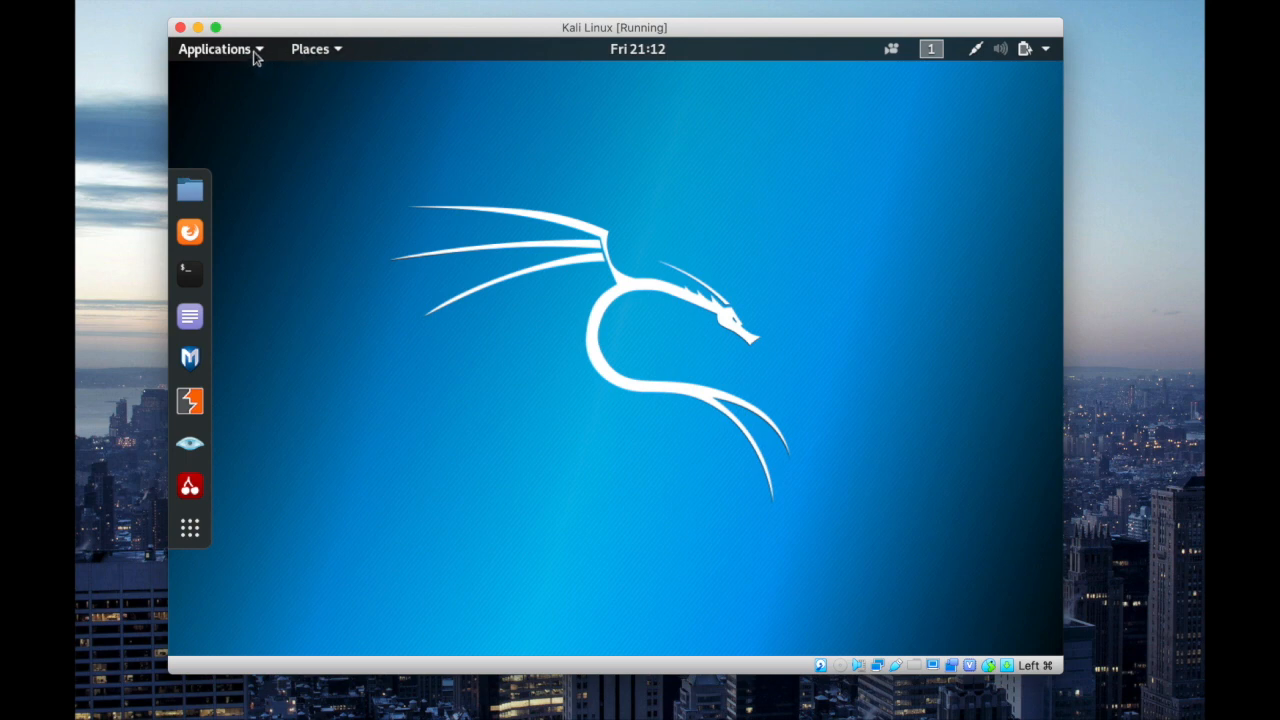
left_click(214, 48)
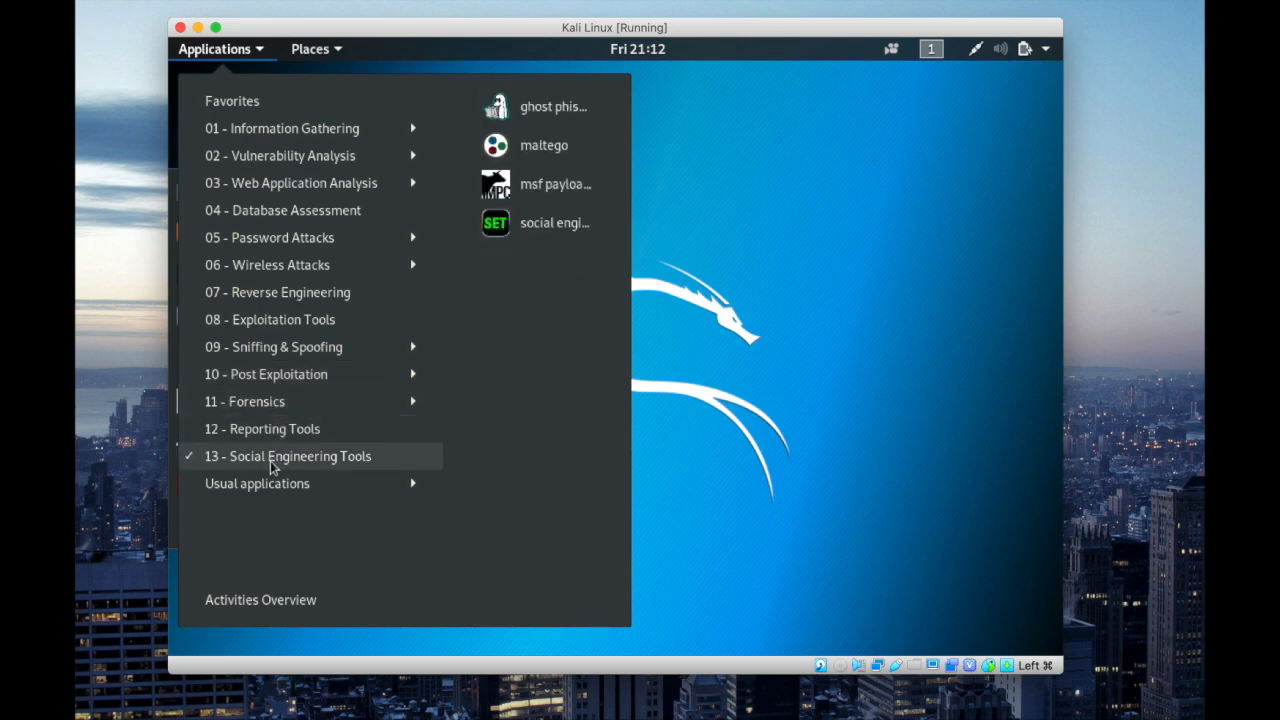
mouse_move(257, 483)
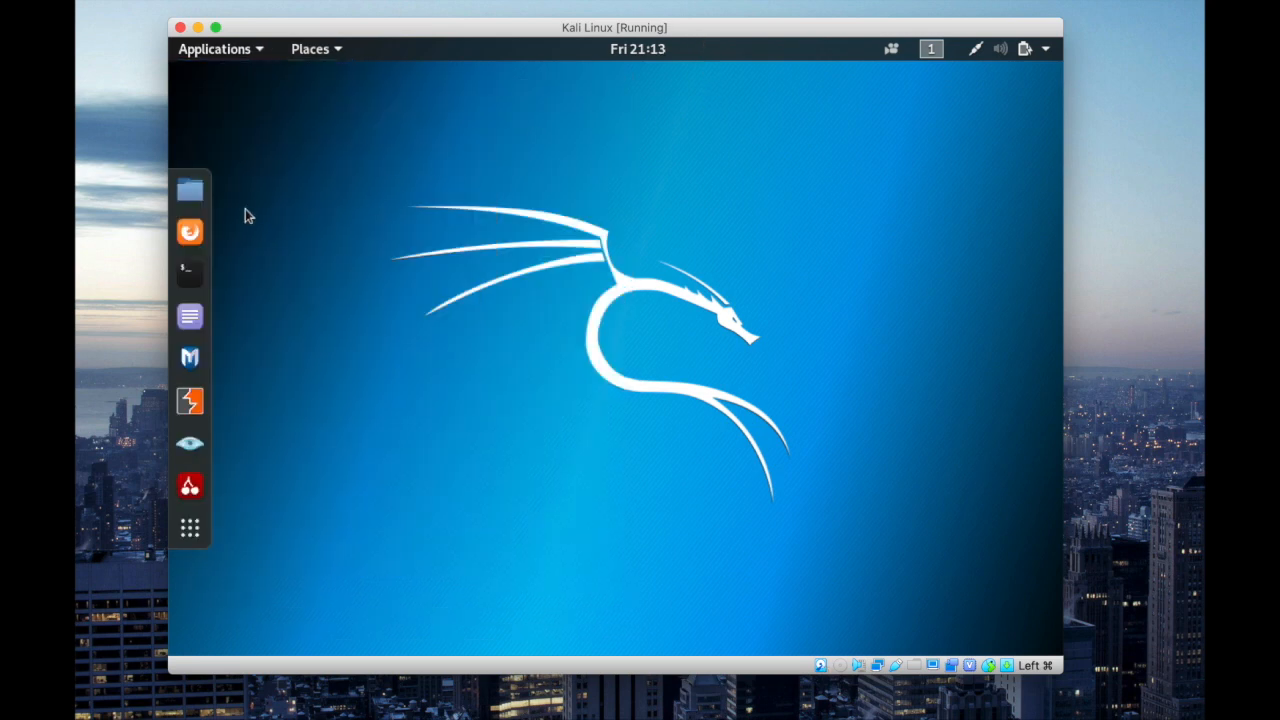
mouse_move(295, 170)
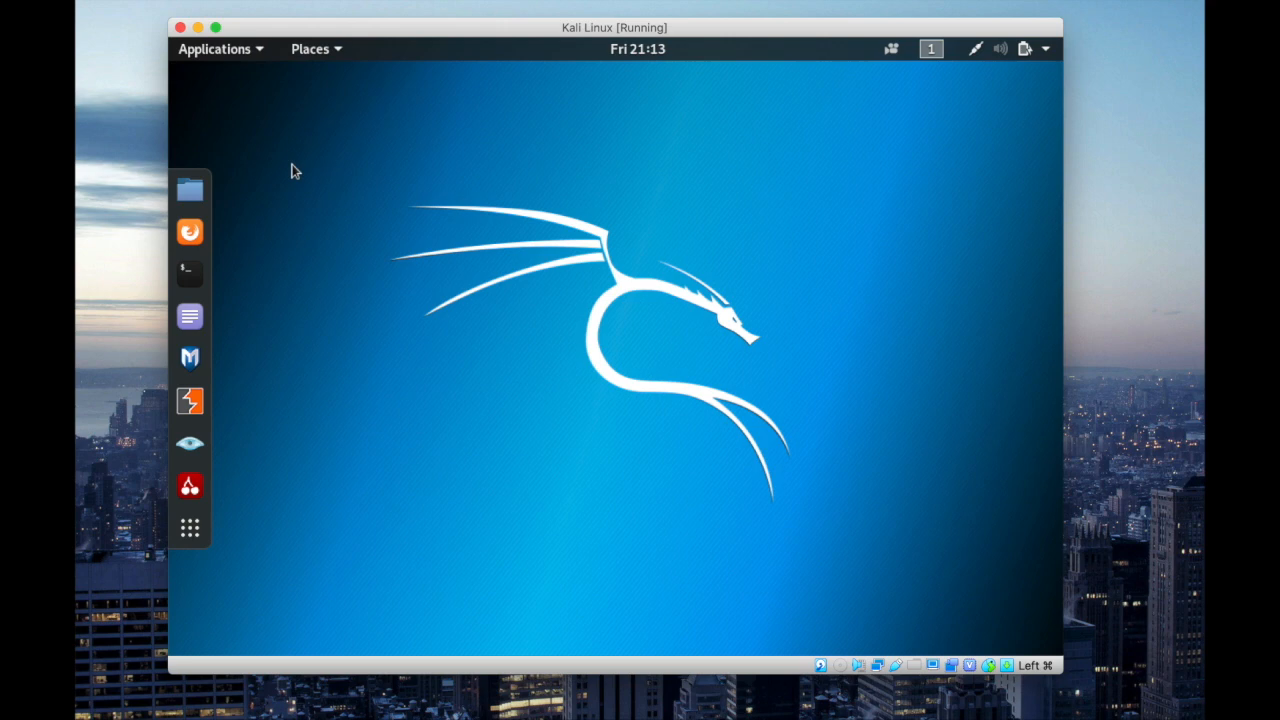
mouse_move(273, 305)
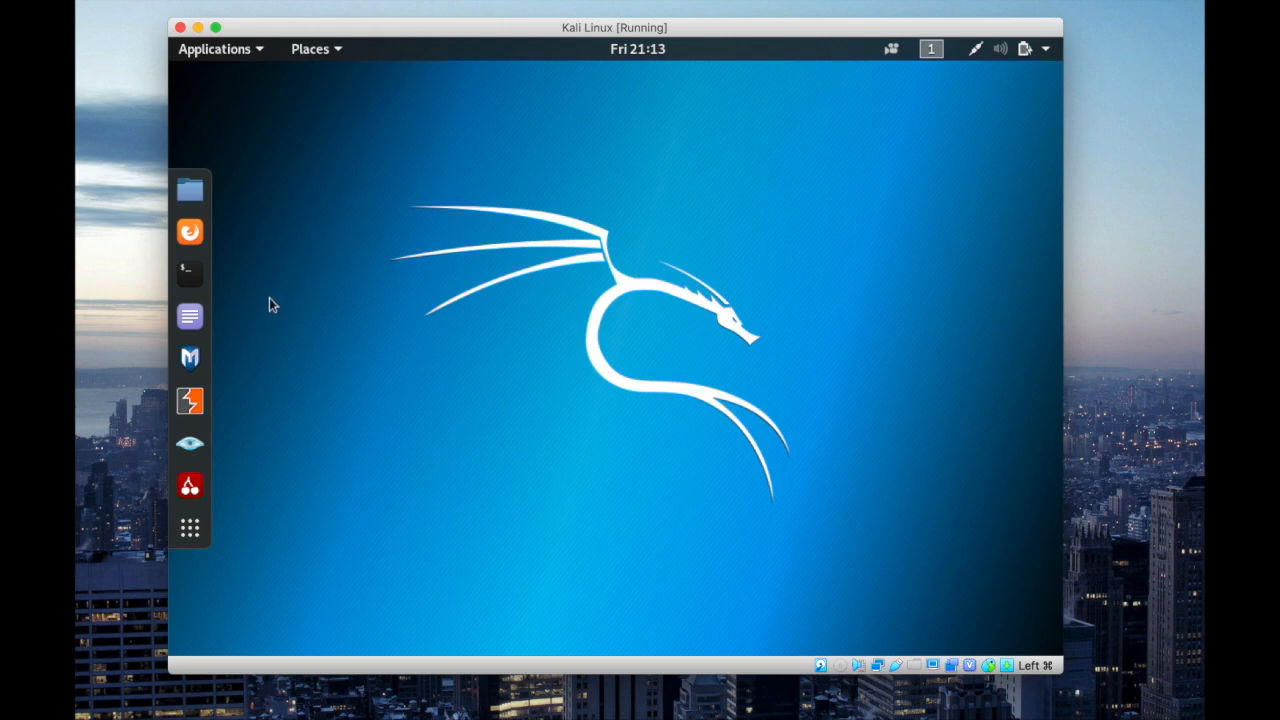
mouse_move(205, 280)
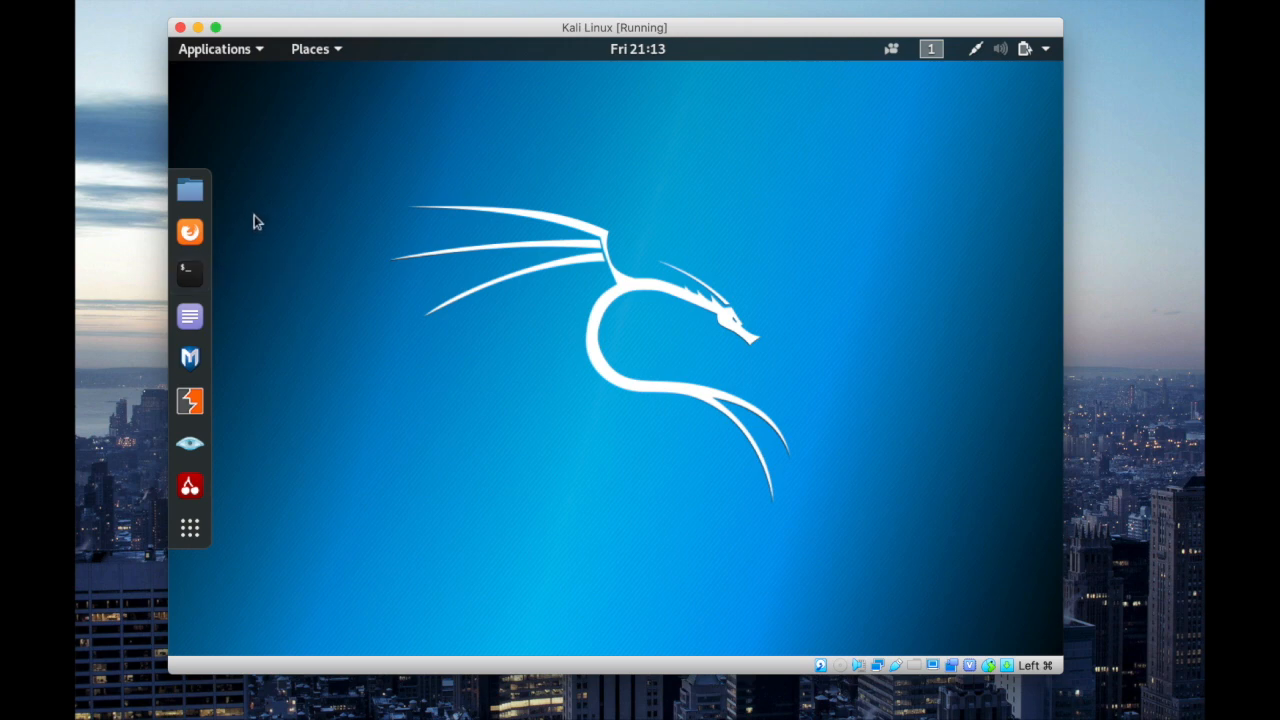
mouse_move(190, 231)
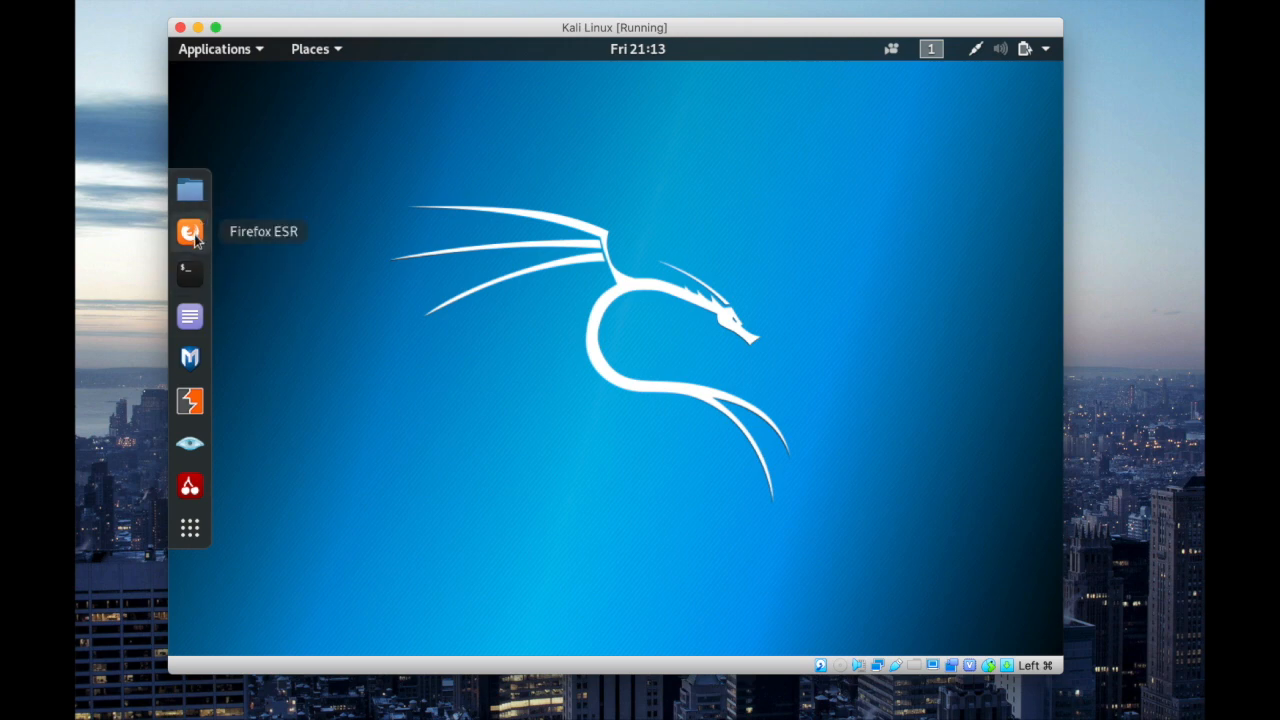
Launch Firefox ESR, let the Kali homepage load, then close the browser
left_click(189, 231)
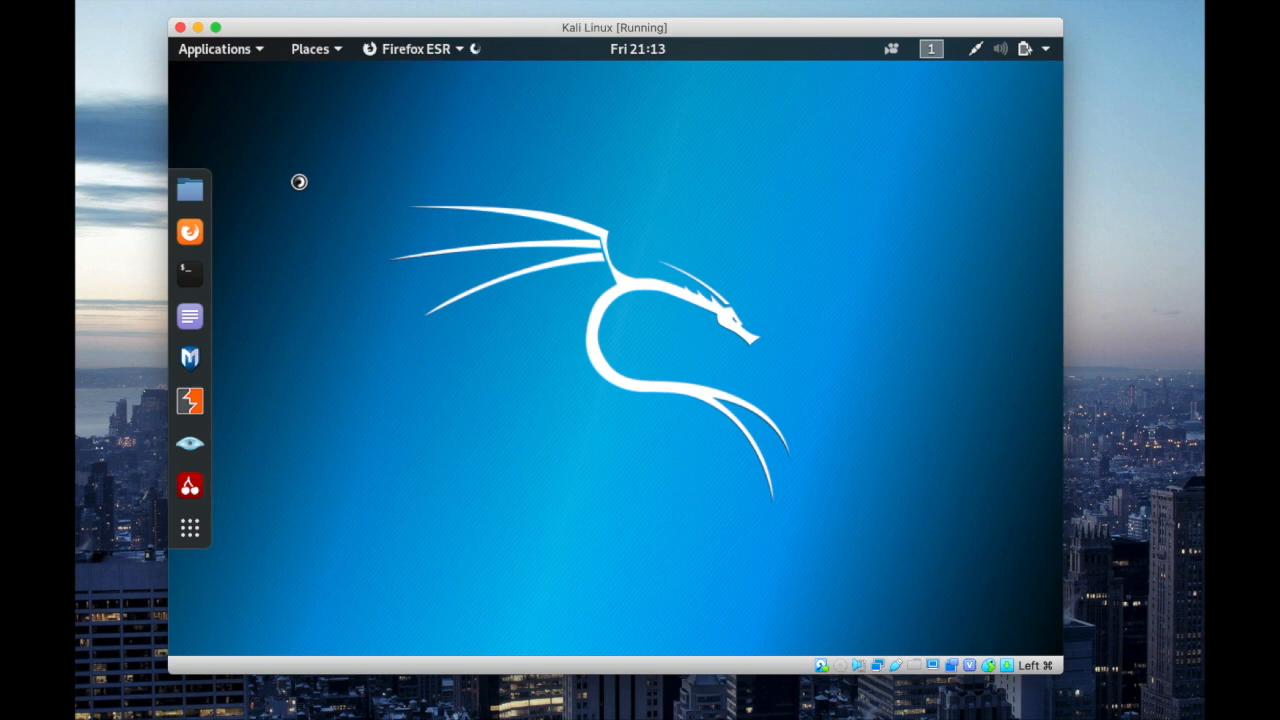
mouse_move(301, 187)
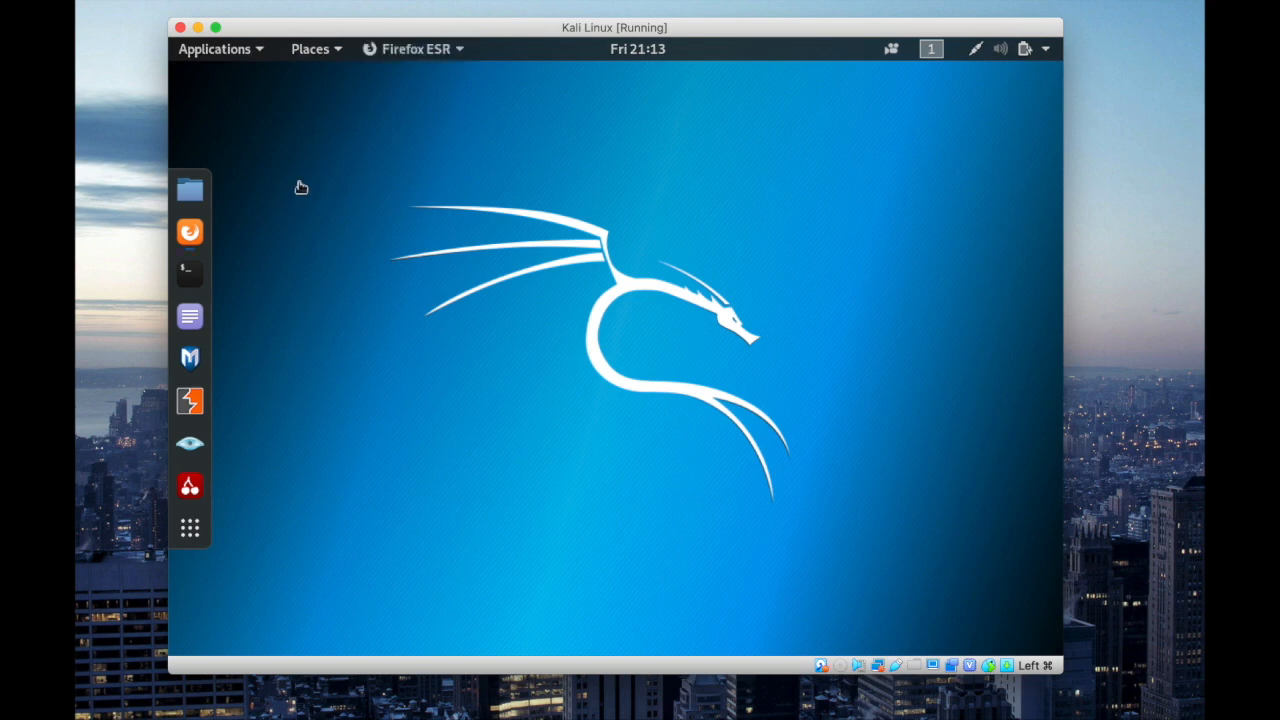
left_click(189, 231)
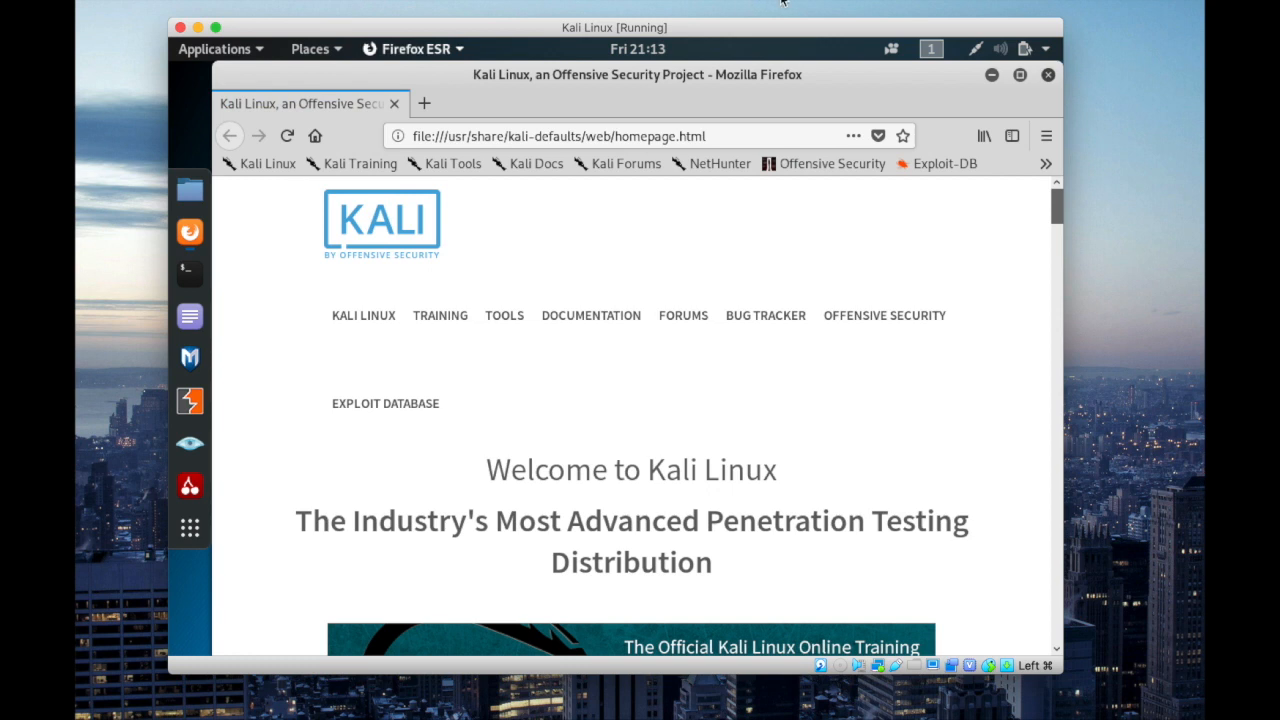
left_click(1047, 74)
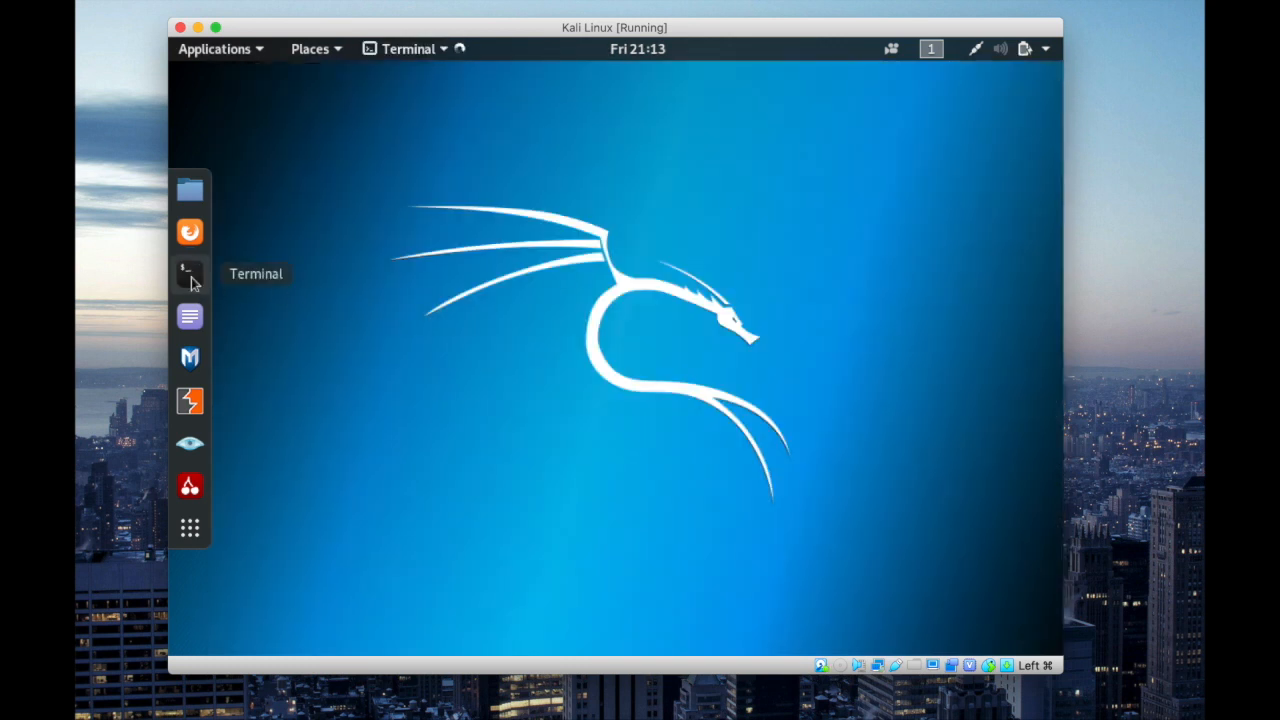
In a Terminal, ping 1.1.1.1, stop it with Ctrl+C, and close the terminal
left_click(190, 273)
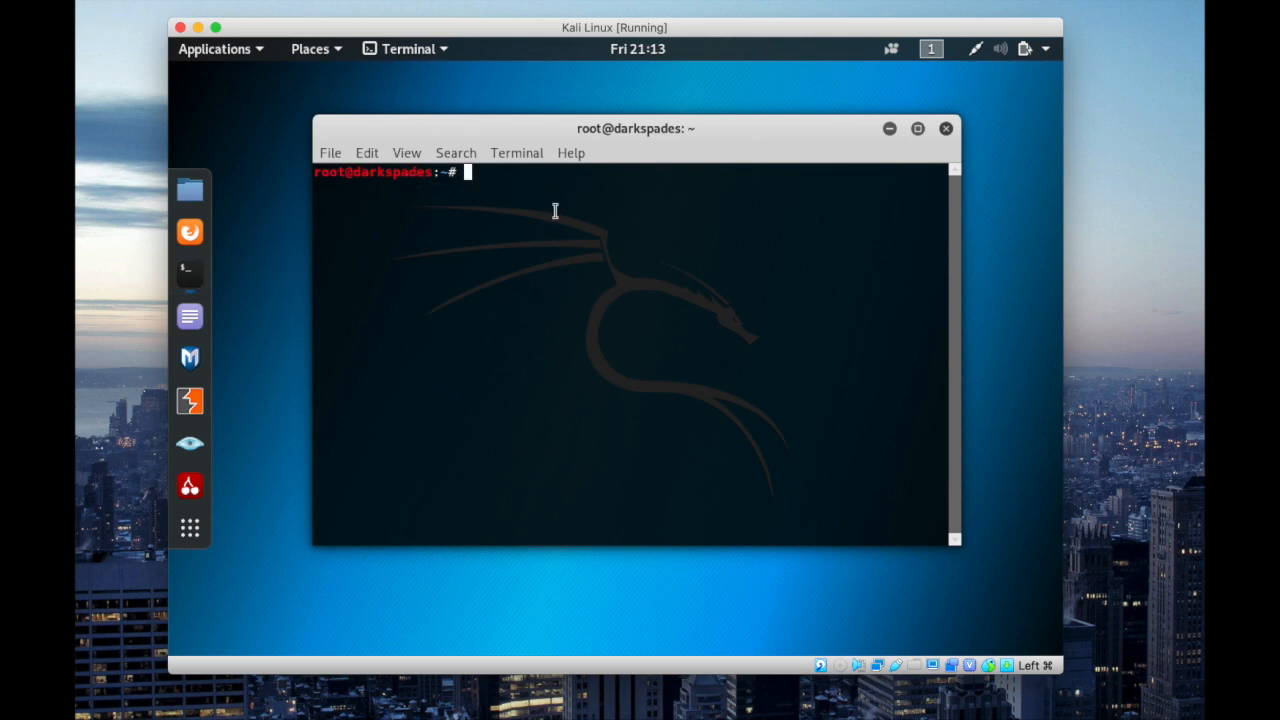
type("ping")
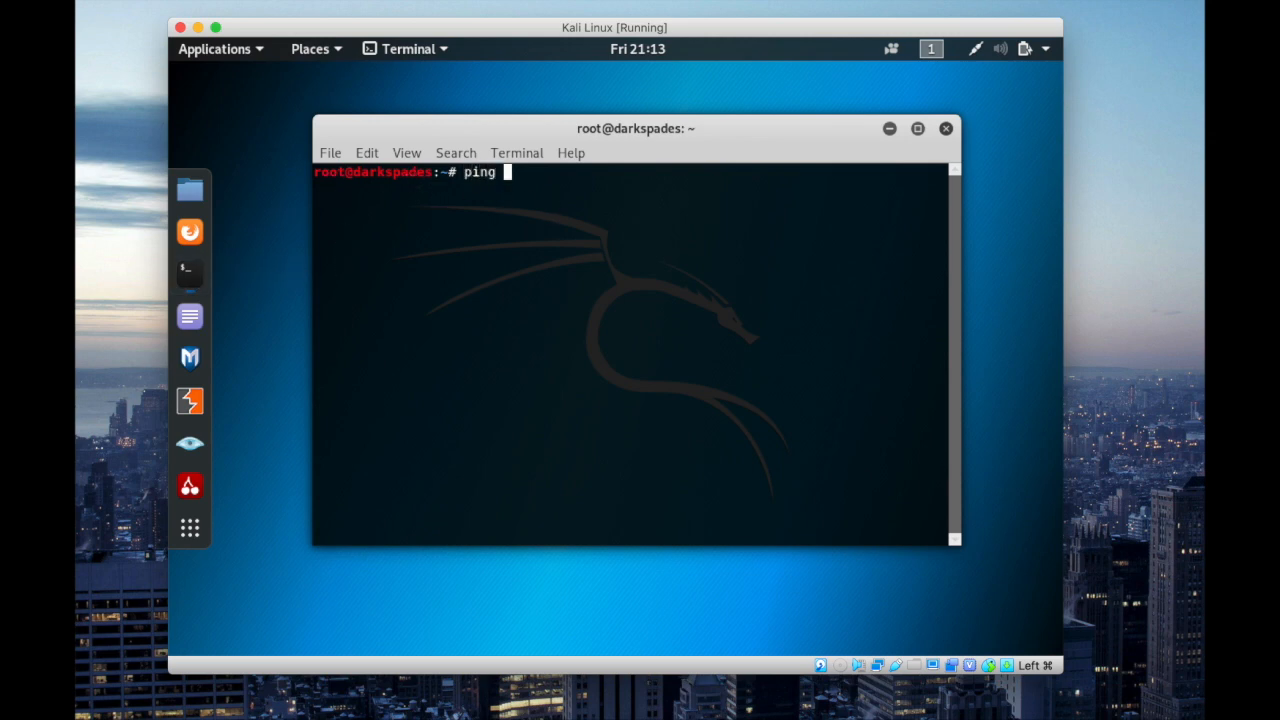
type("1.1.1.1")
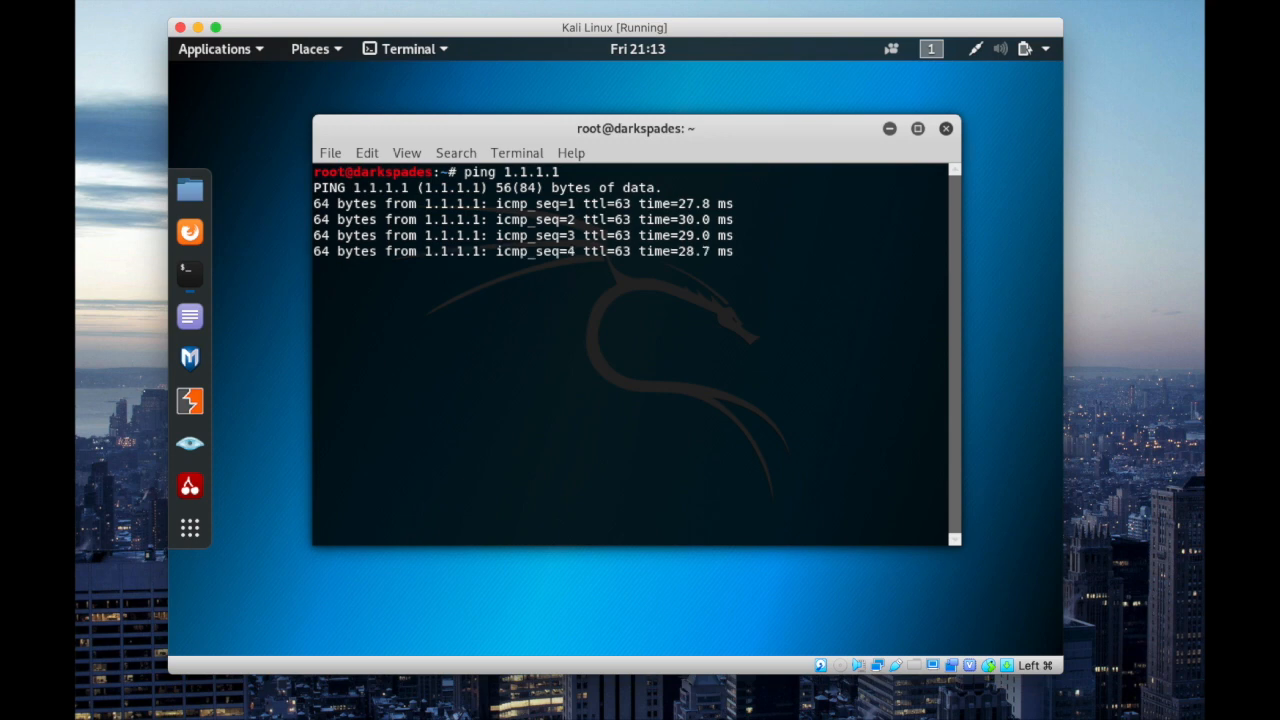
key("ctrl+c")
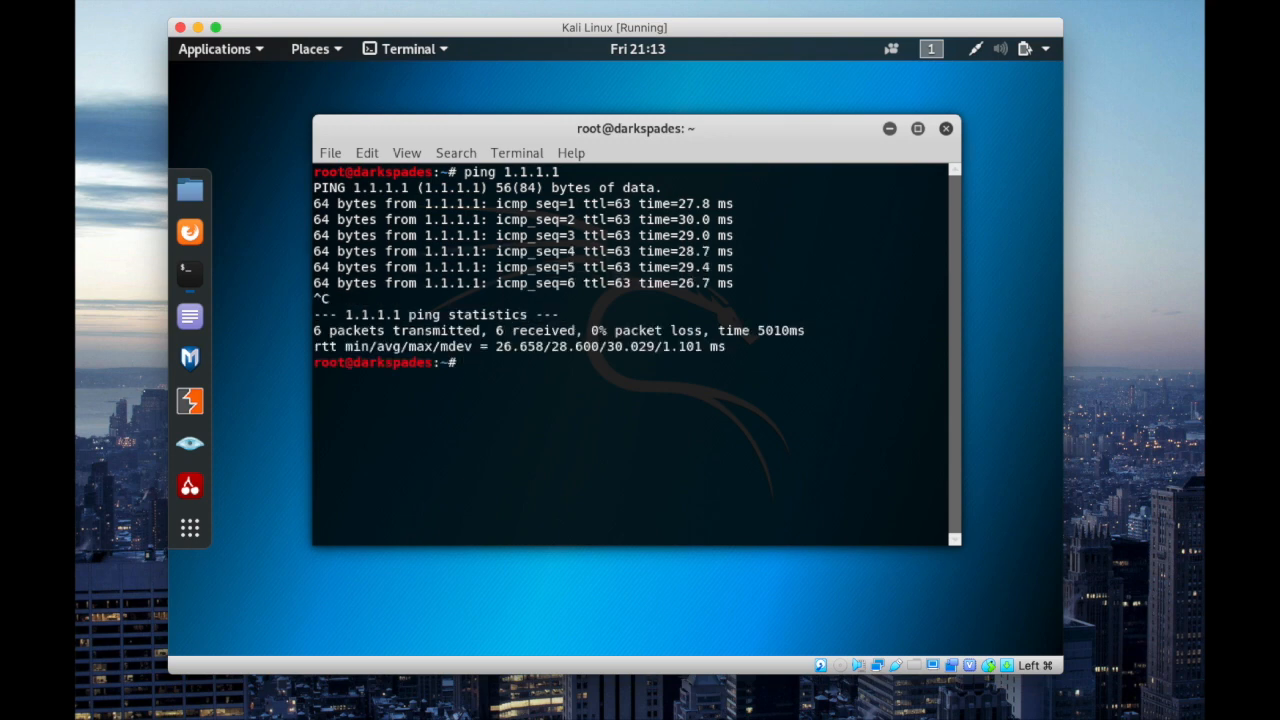
left_click(944, 128)
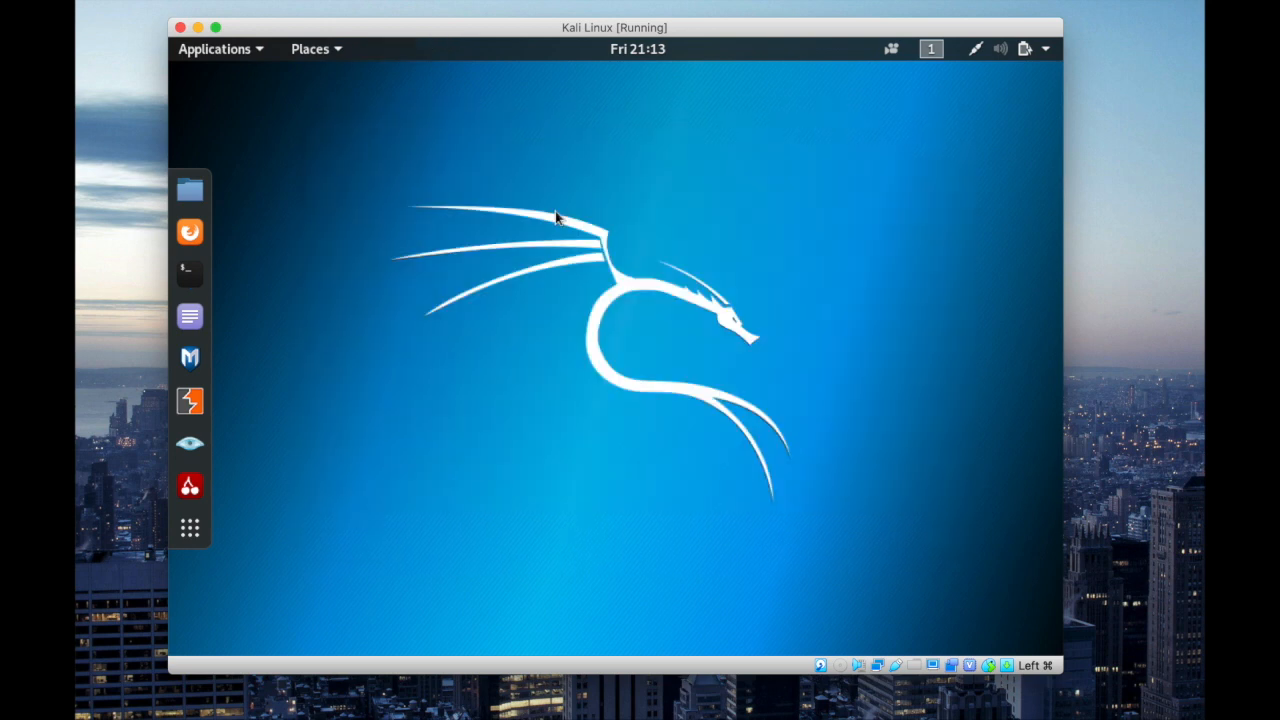
mouse_move(513, 177)
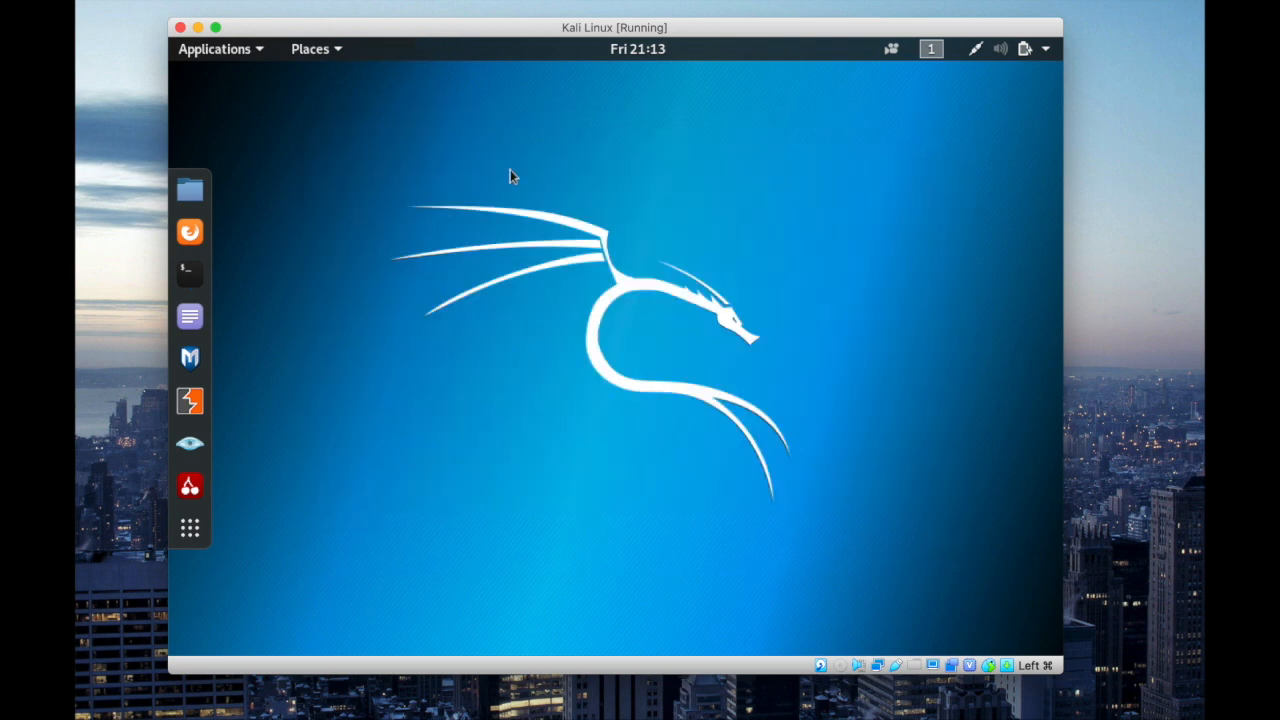
mouse_move(248, 257)
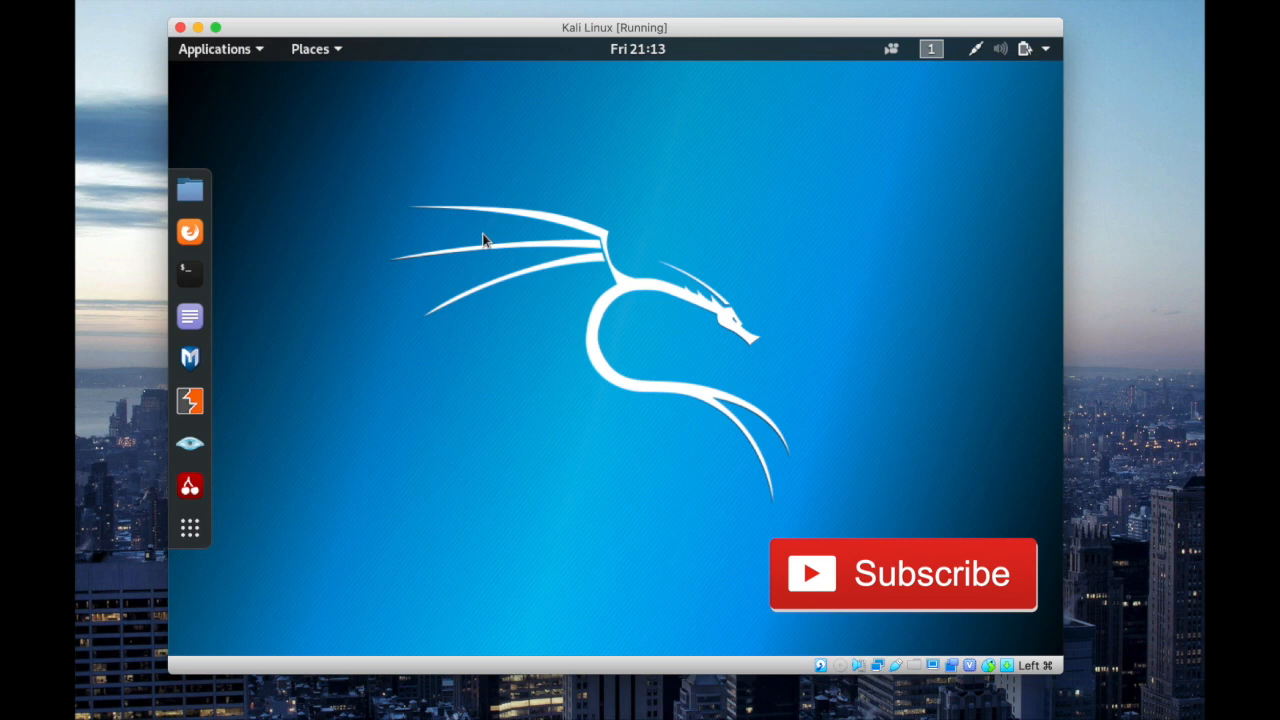
mouse_move(841, 231)
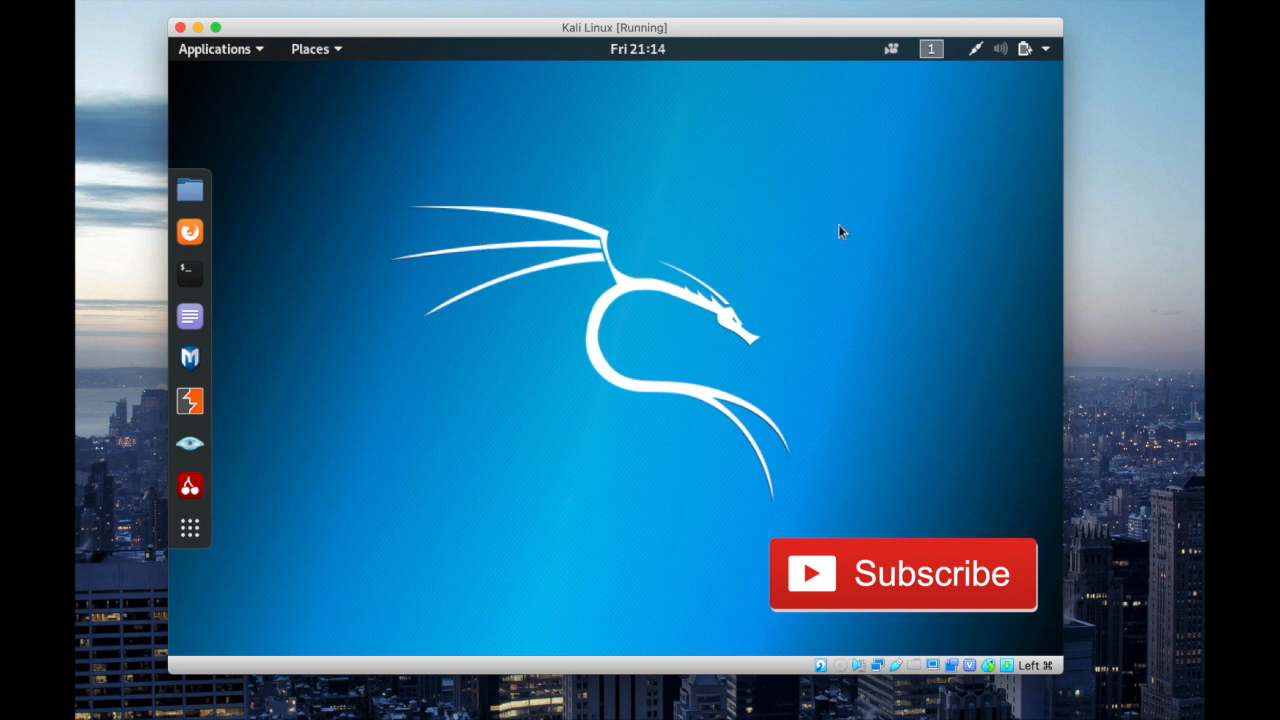
mouse_move(705, 169)
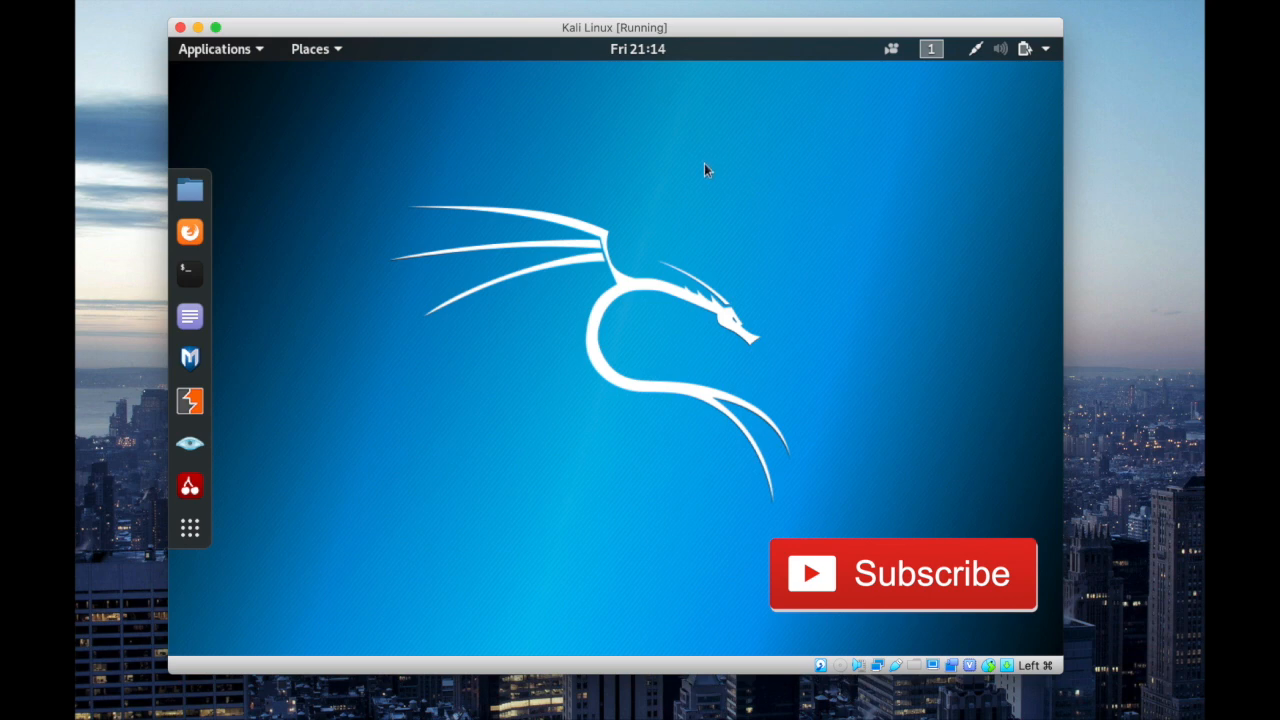
mouse_move(238, 82)
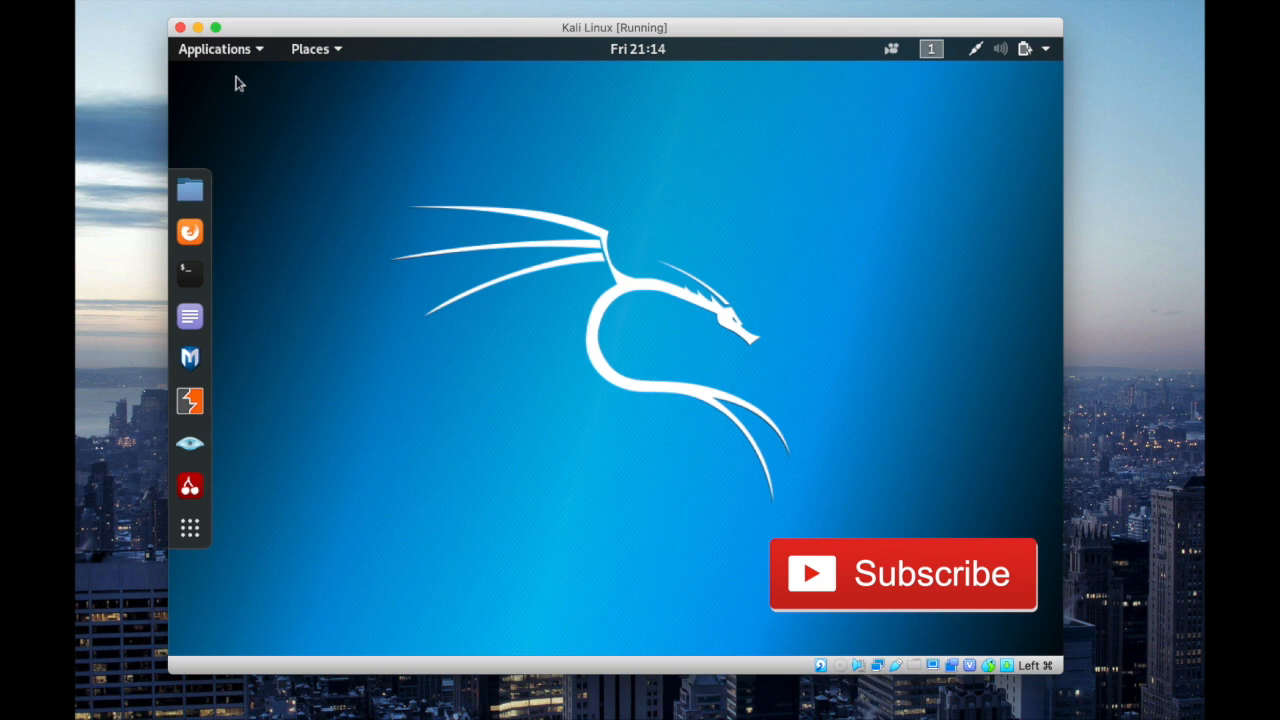
mouse_move(228, 156)
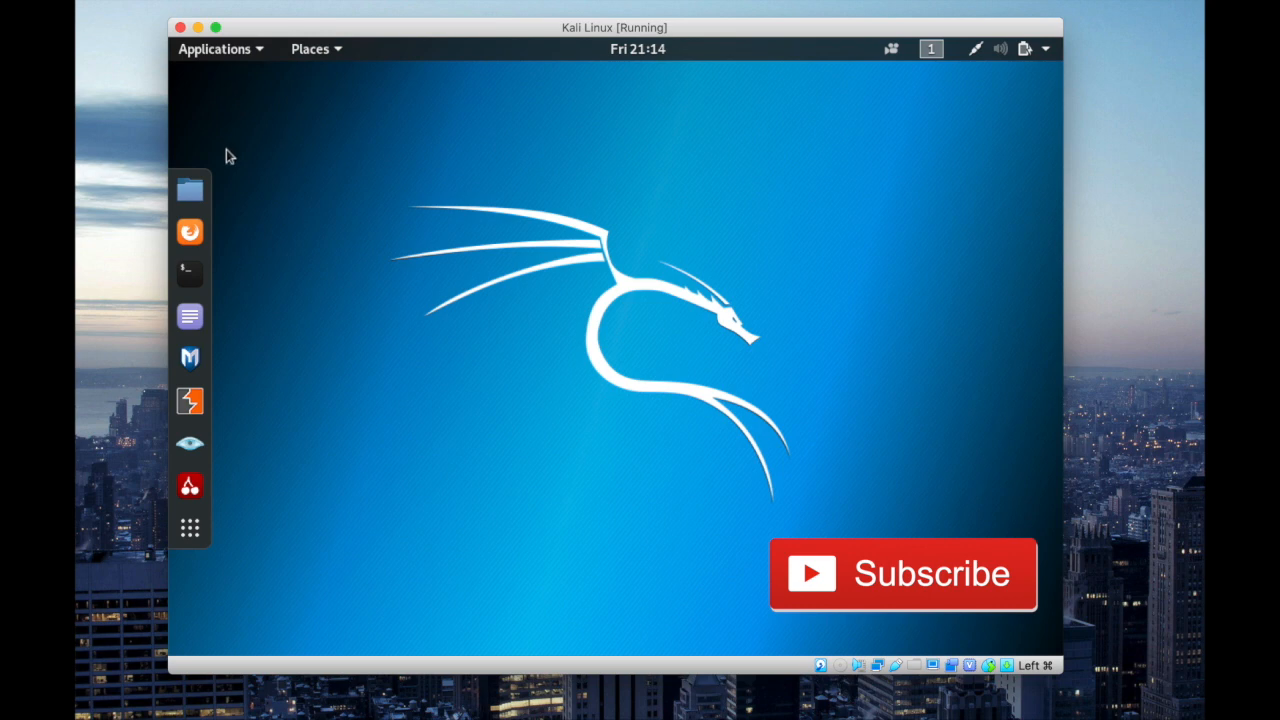
mouse_move(325, 470)
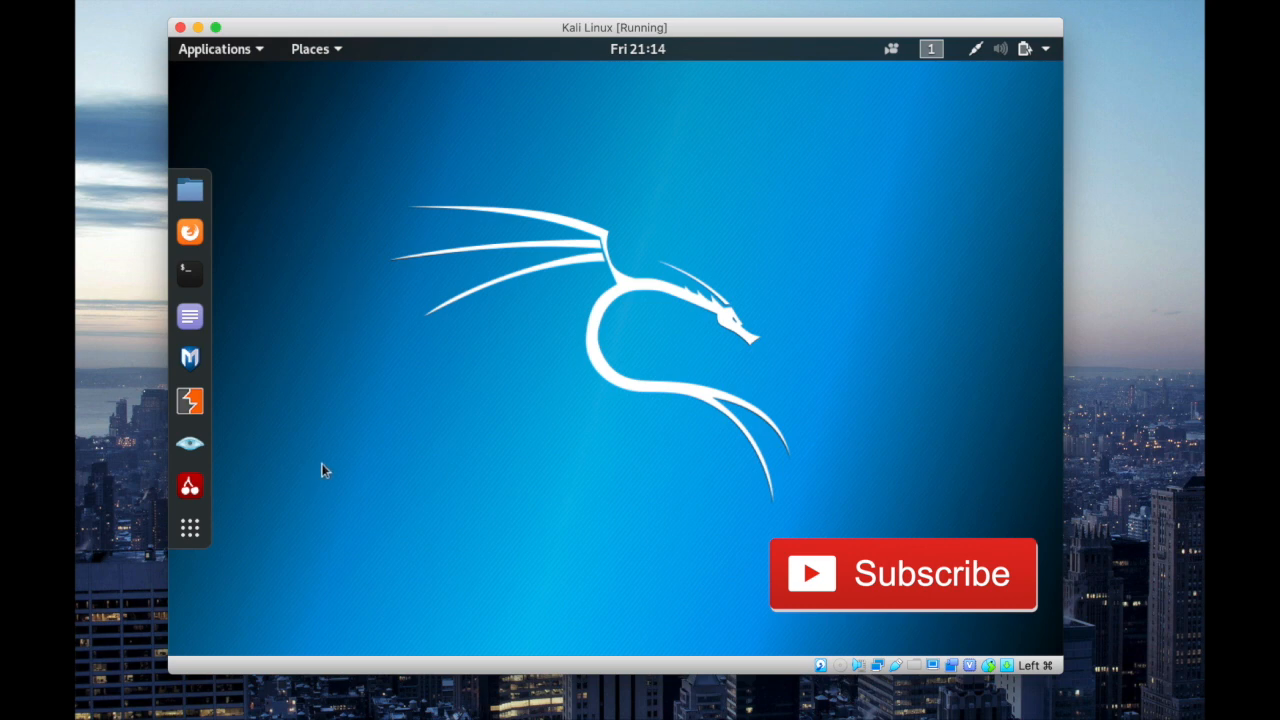